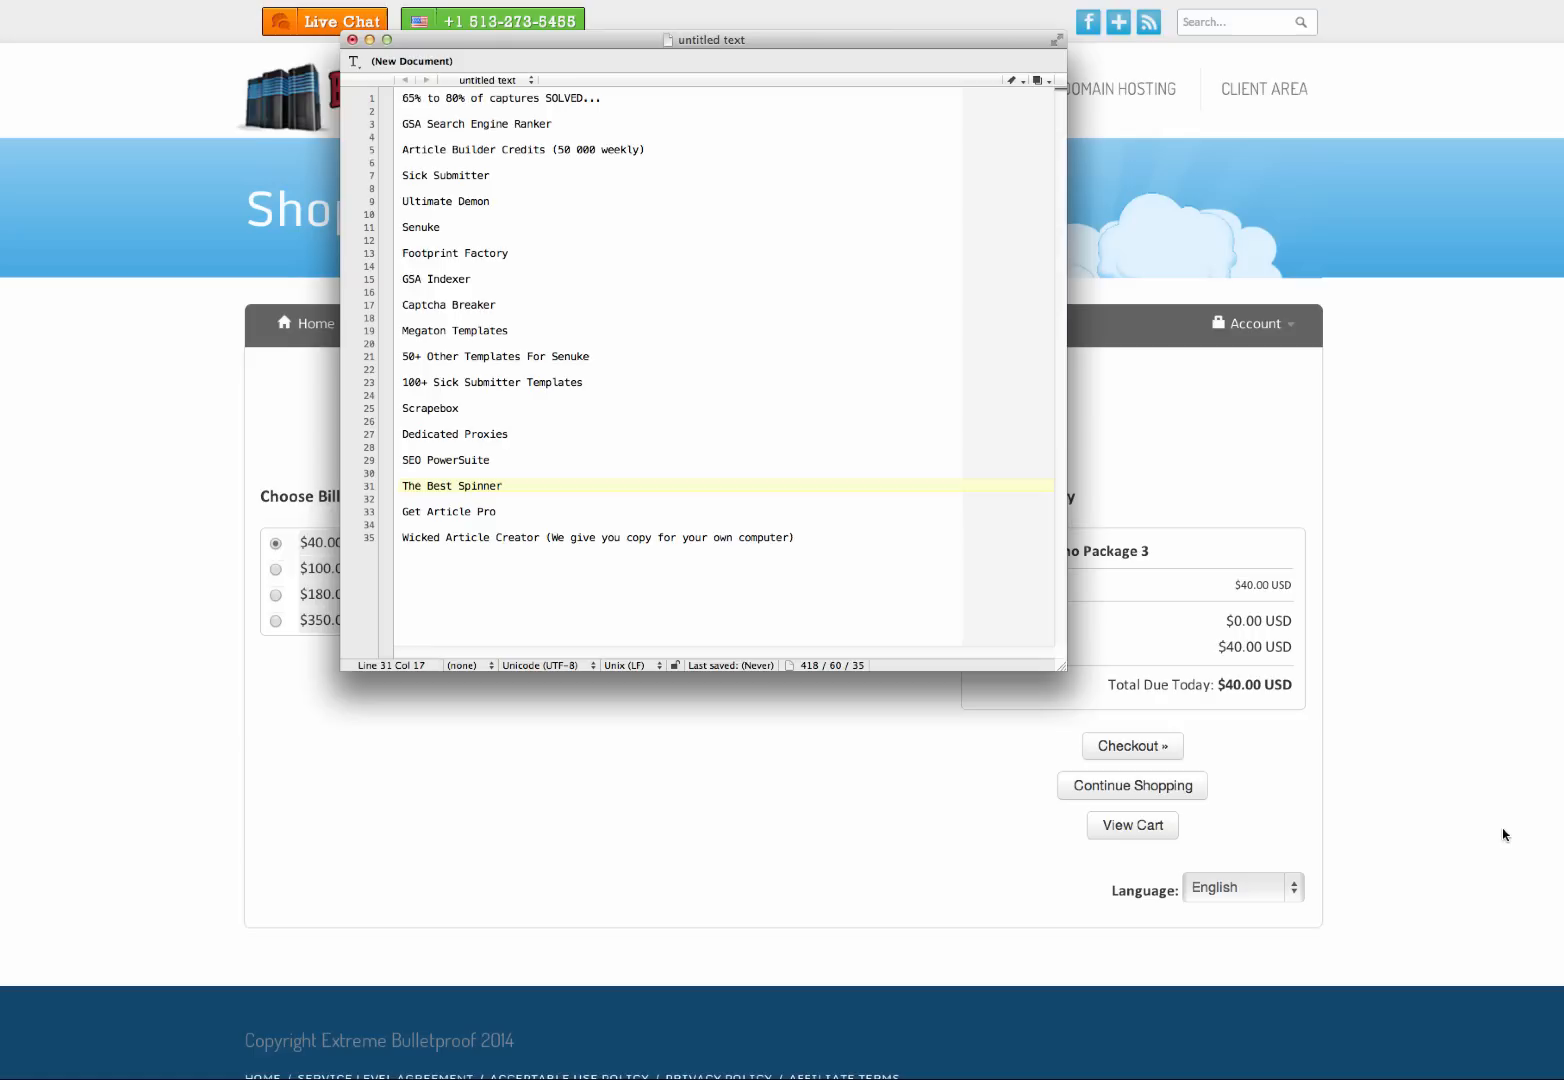
mouse_move(1360, 824)
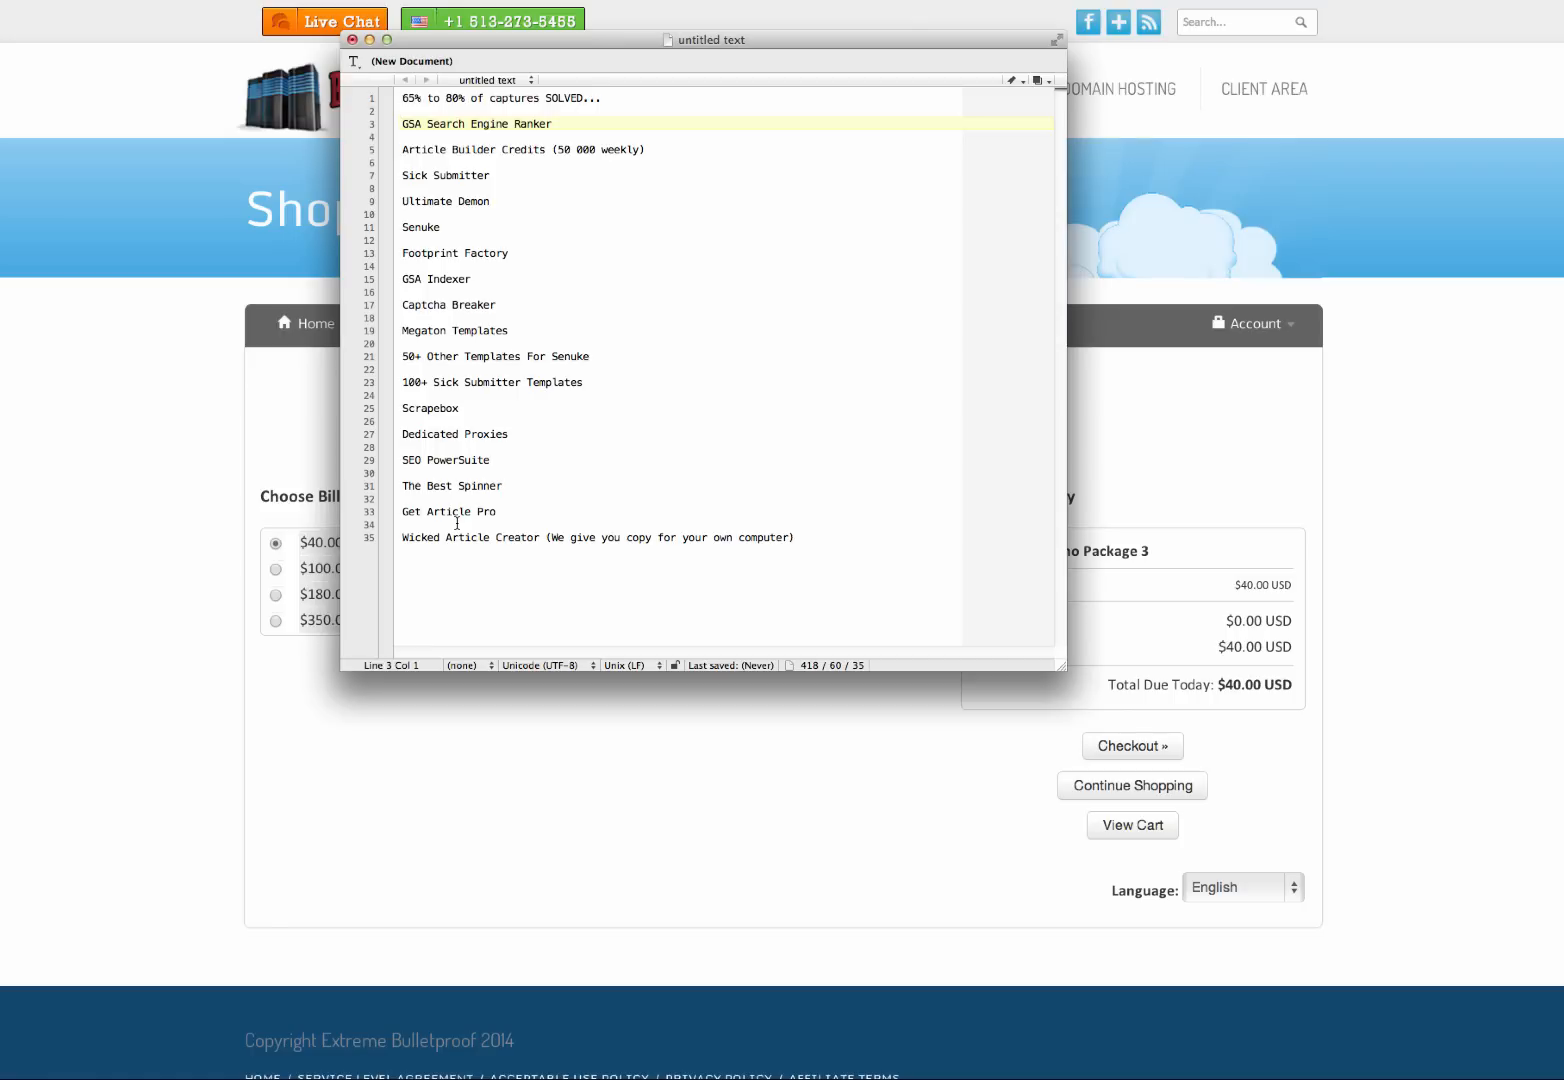
mouse_move(560, 364)
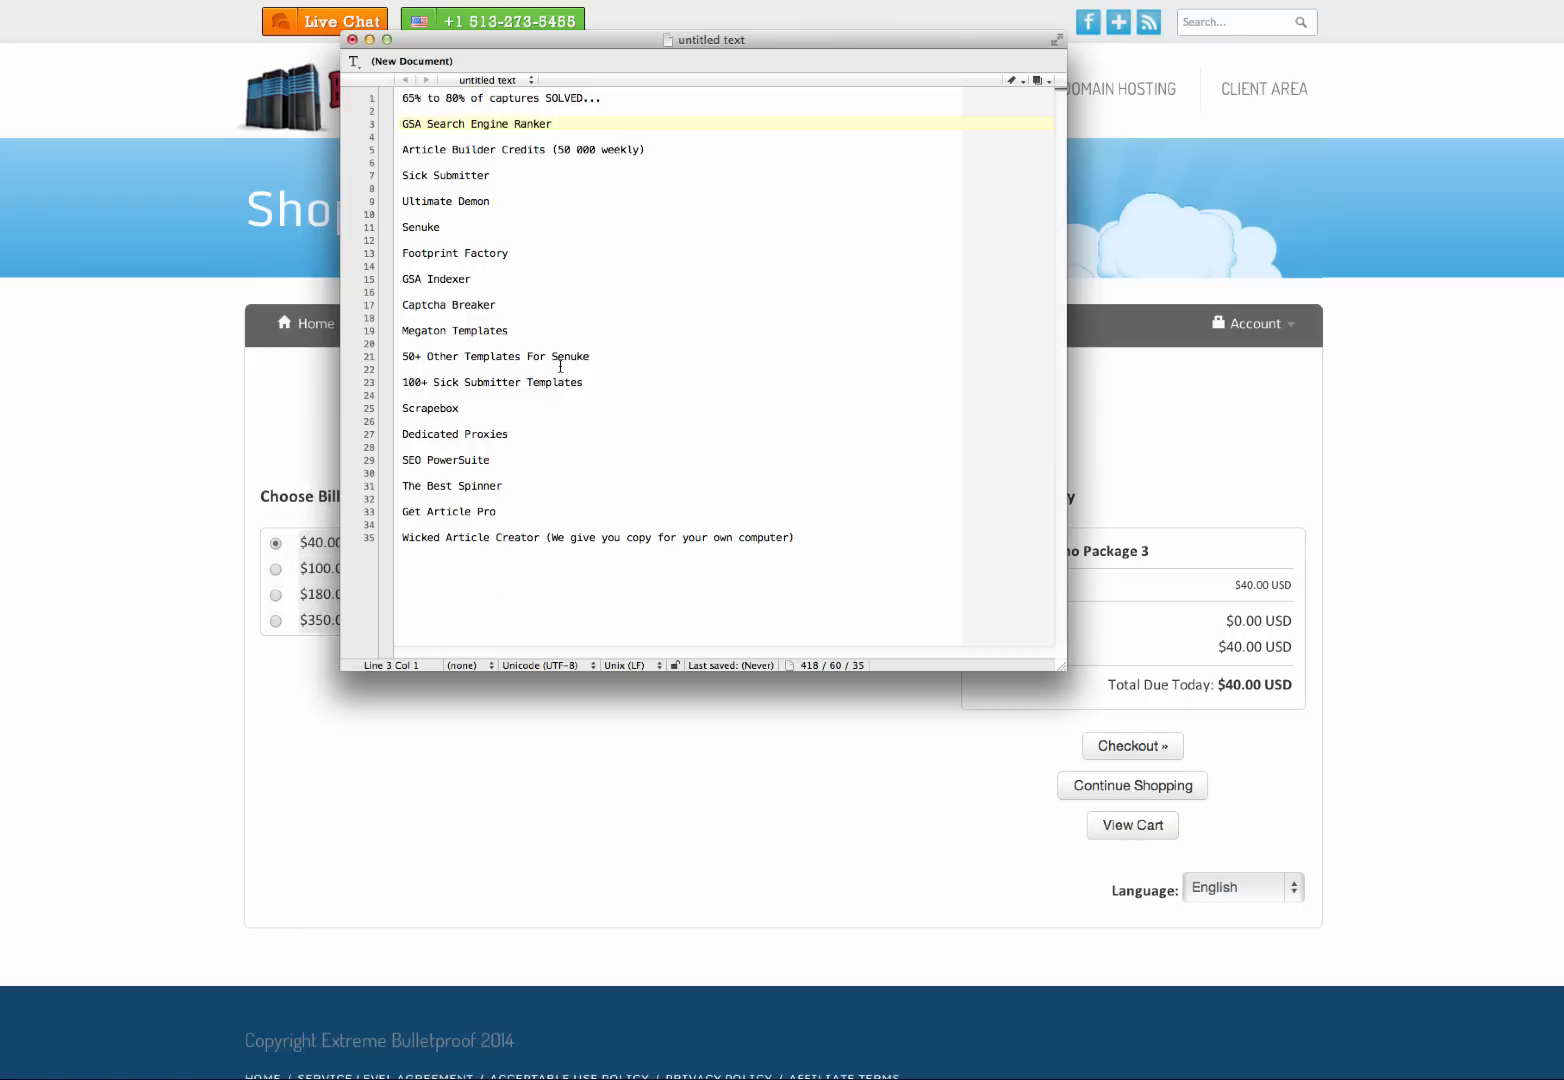
mouse_move(456, 316)
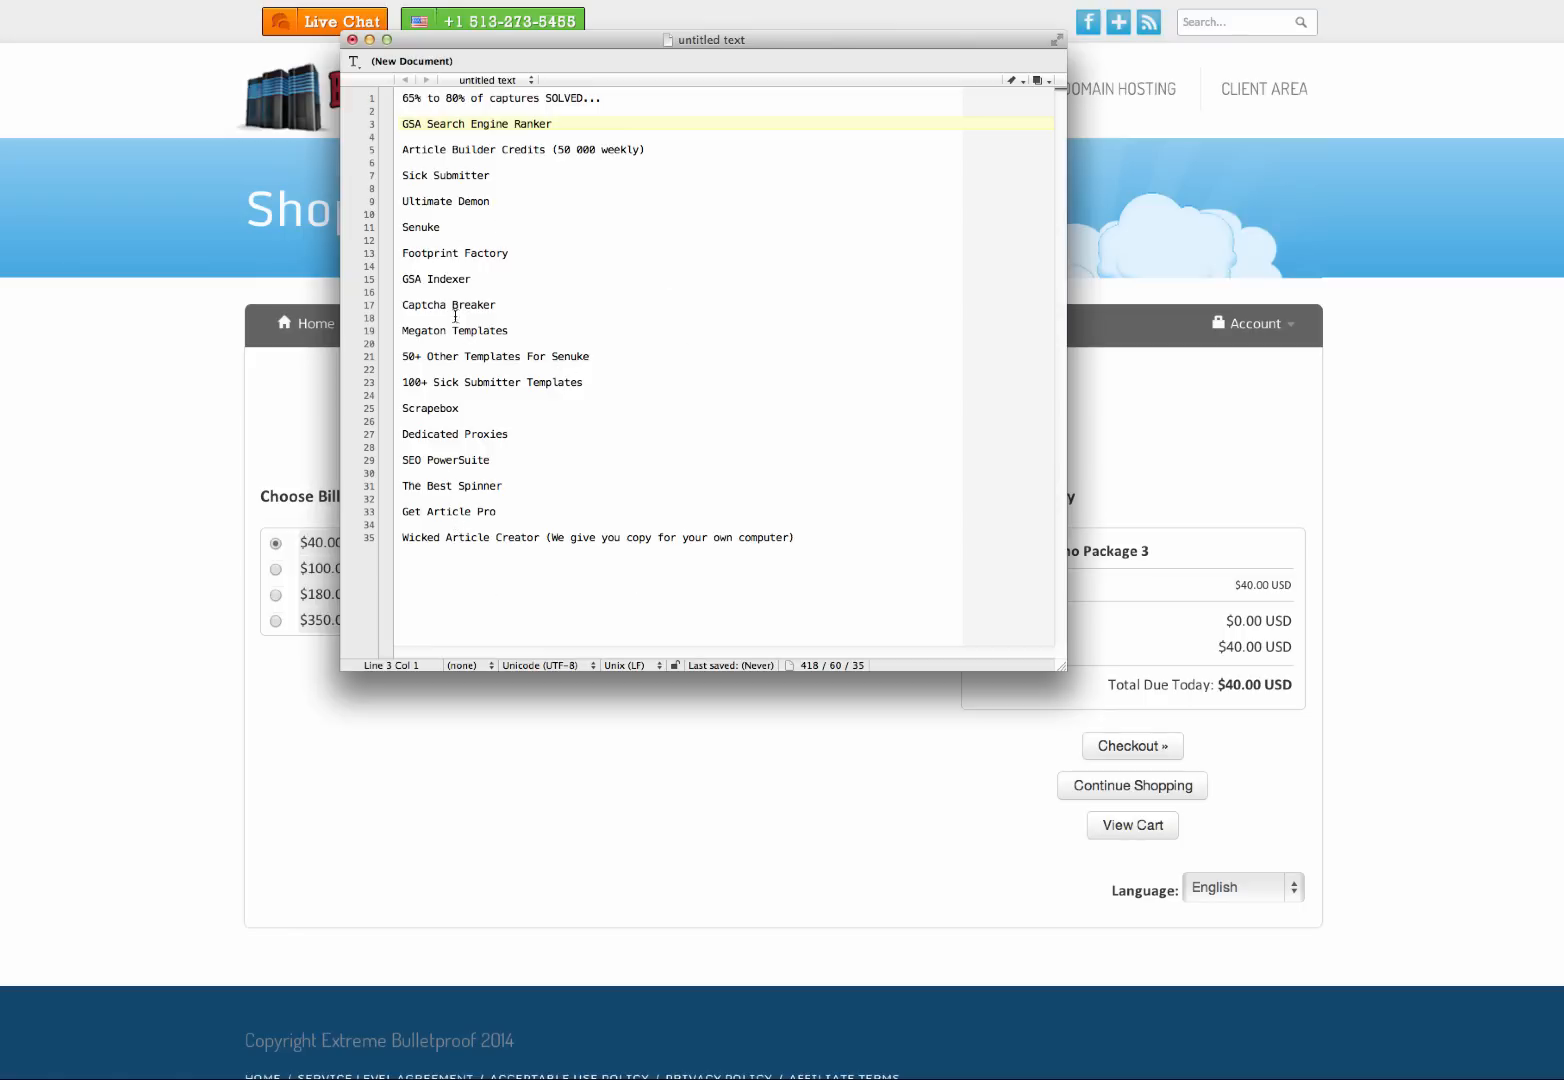
mouse_move(504, 472)
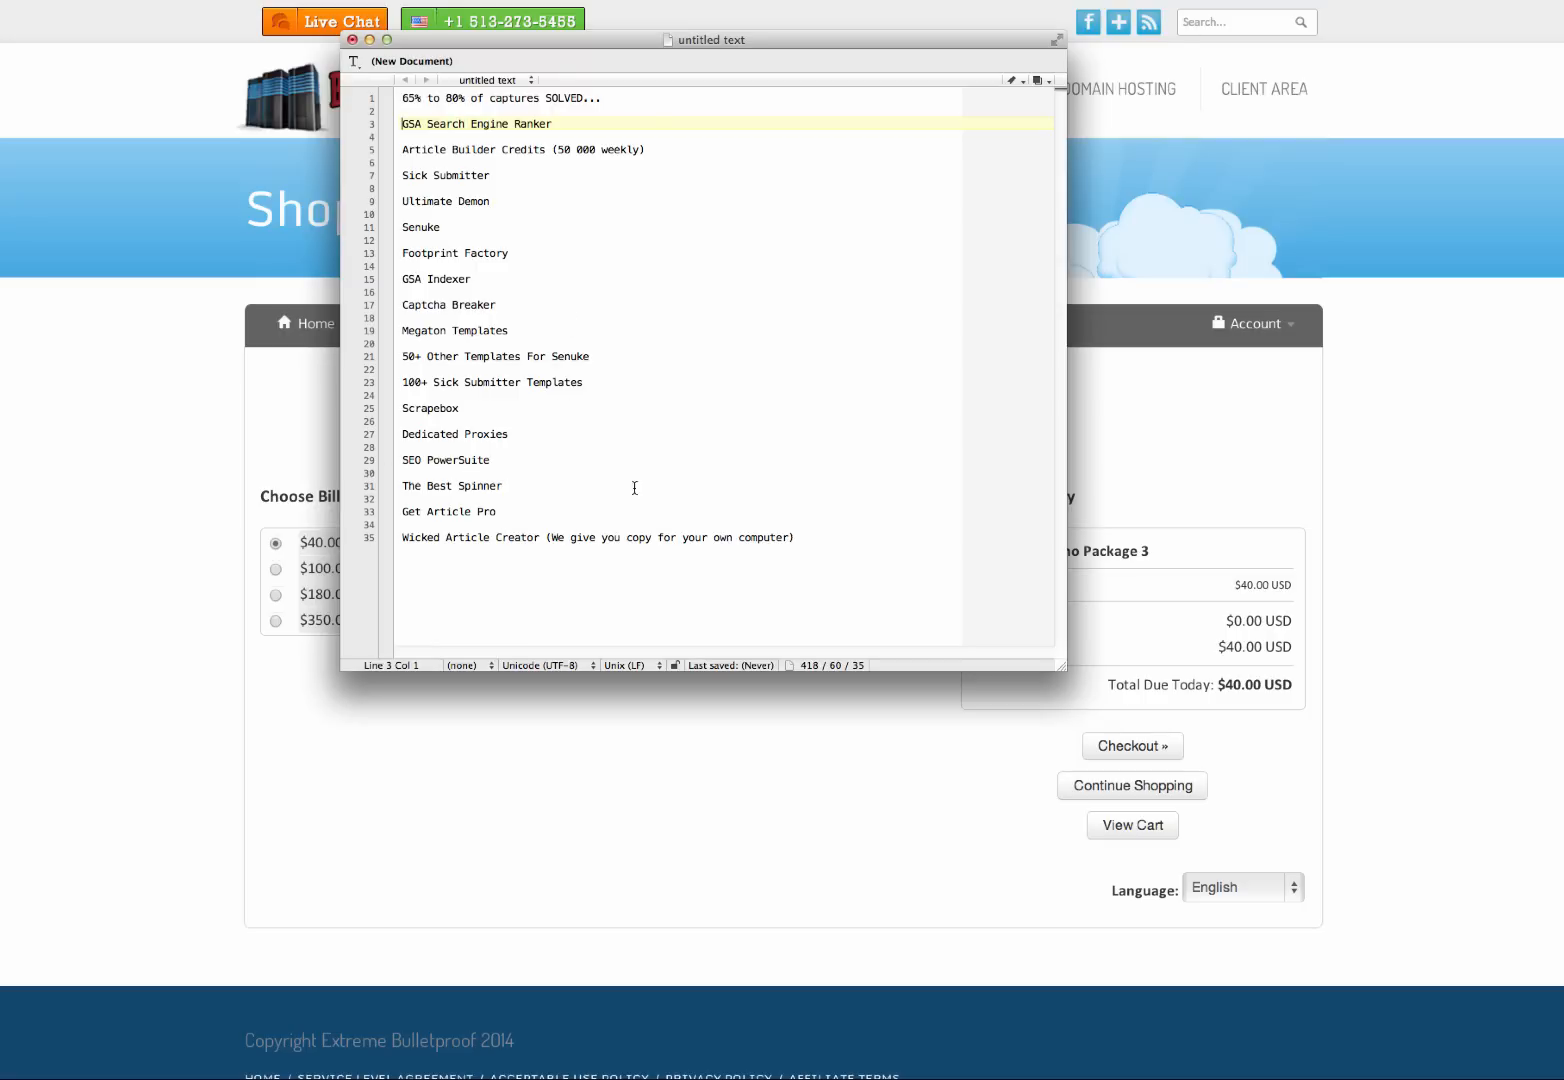
mouse_move(540, 288)
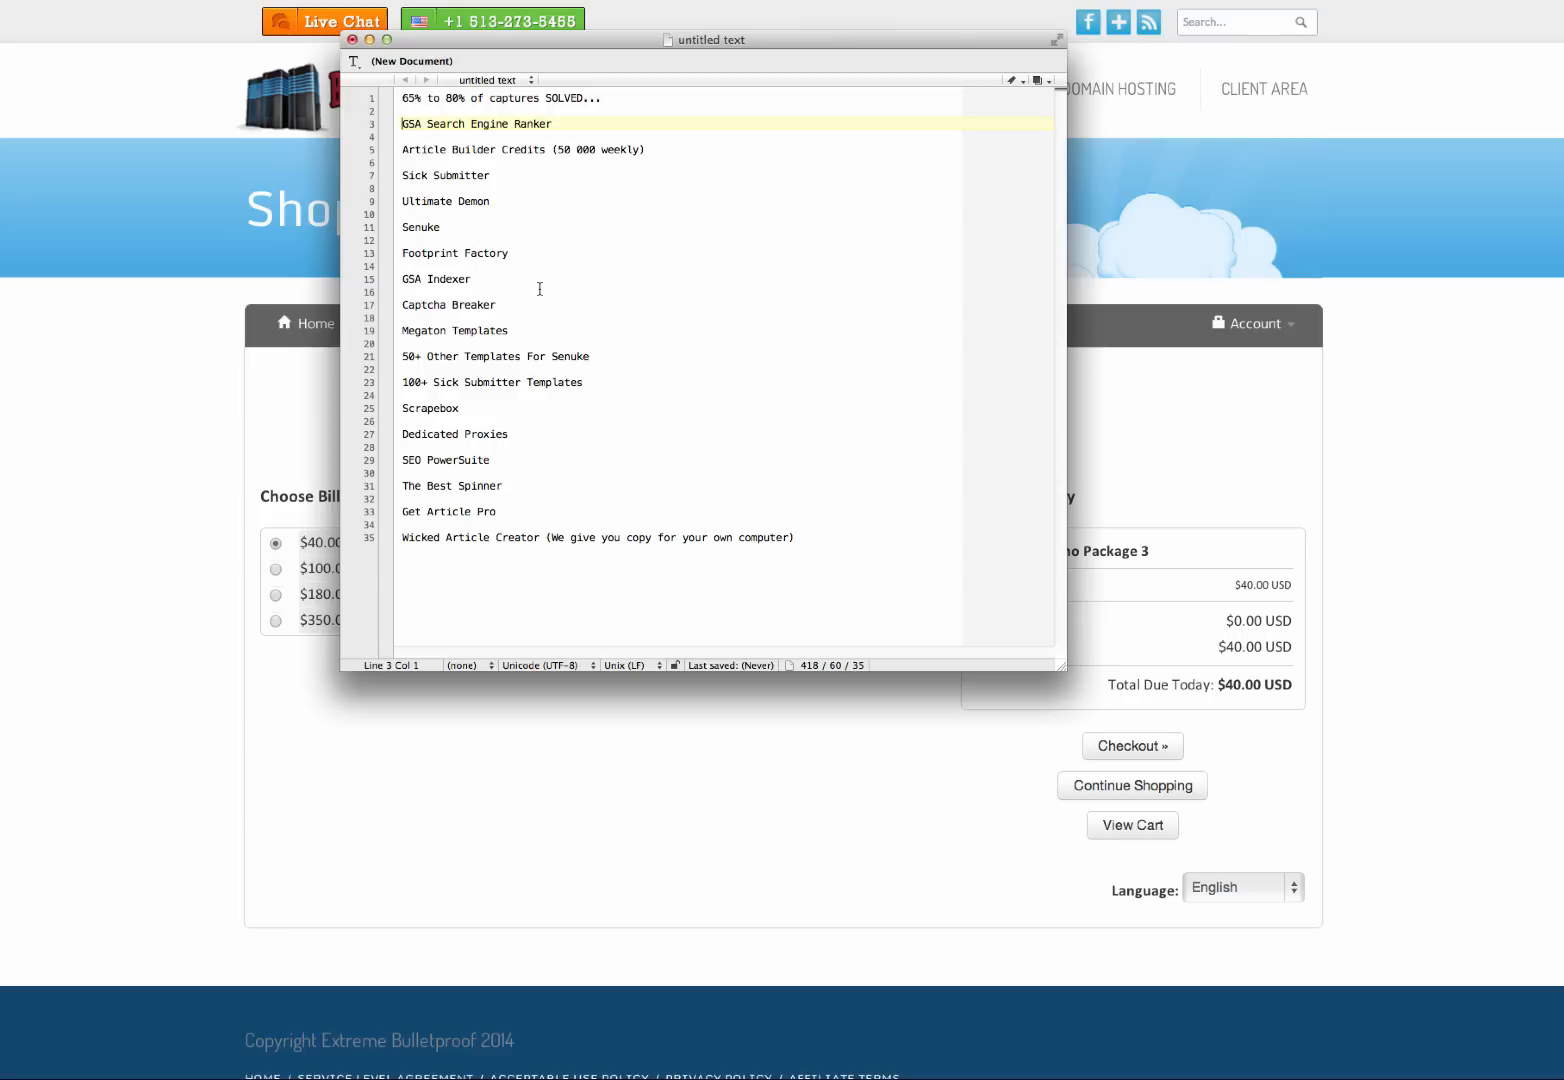
mouse_move(454, 360)
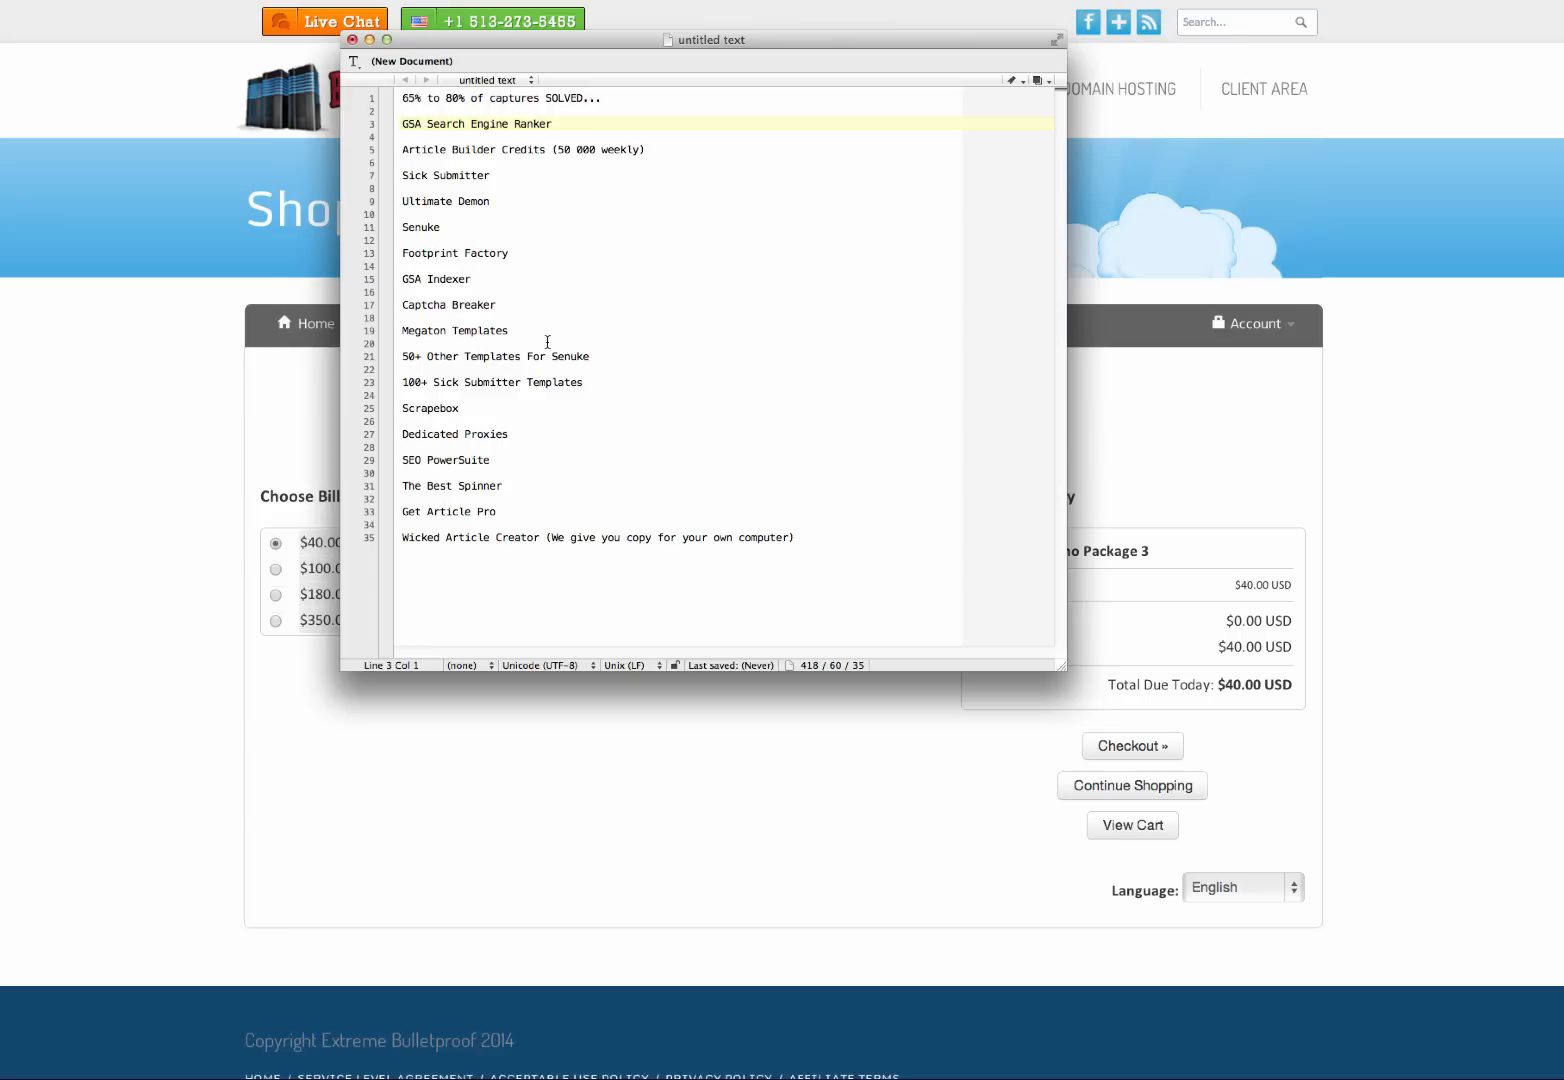
mouse_move(494, 396)
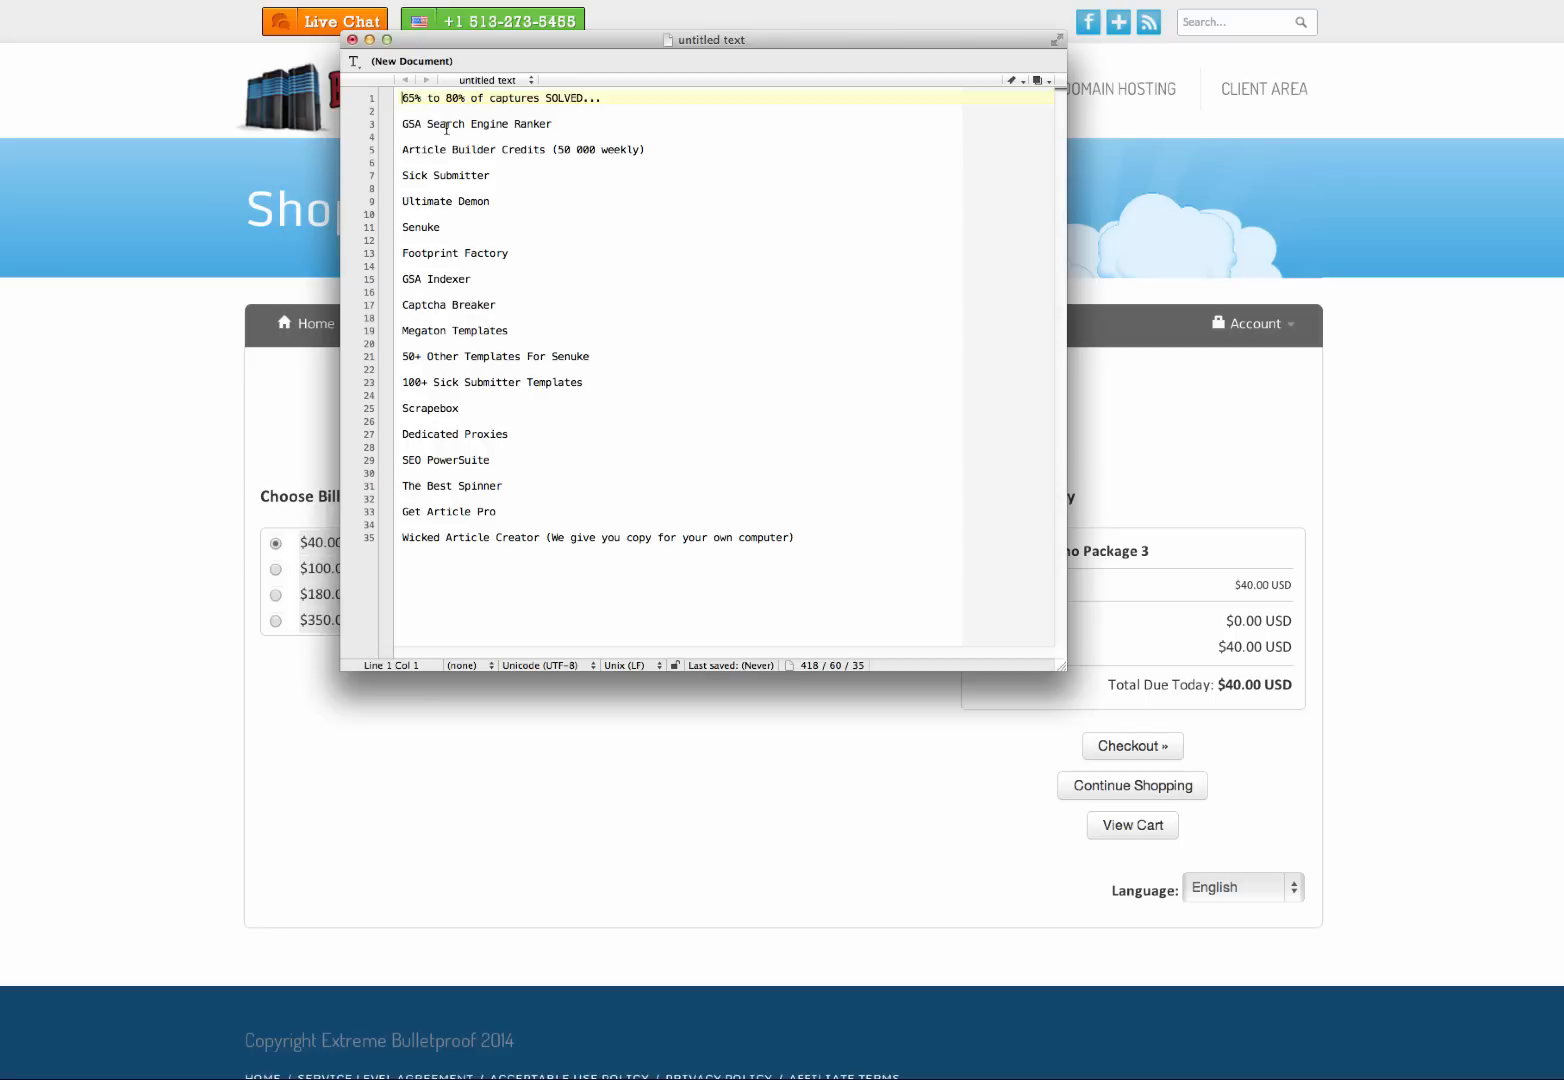
mouse_move(452, 194)
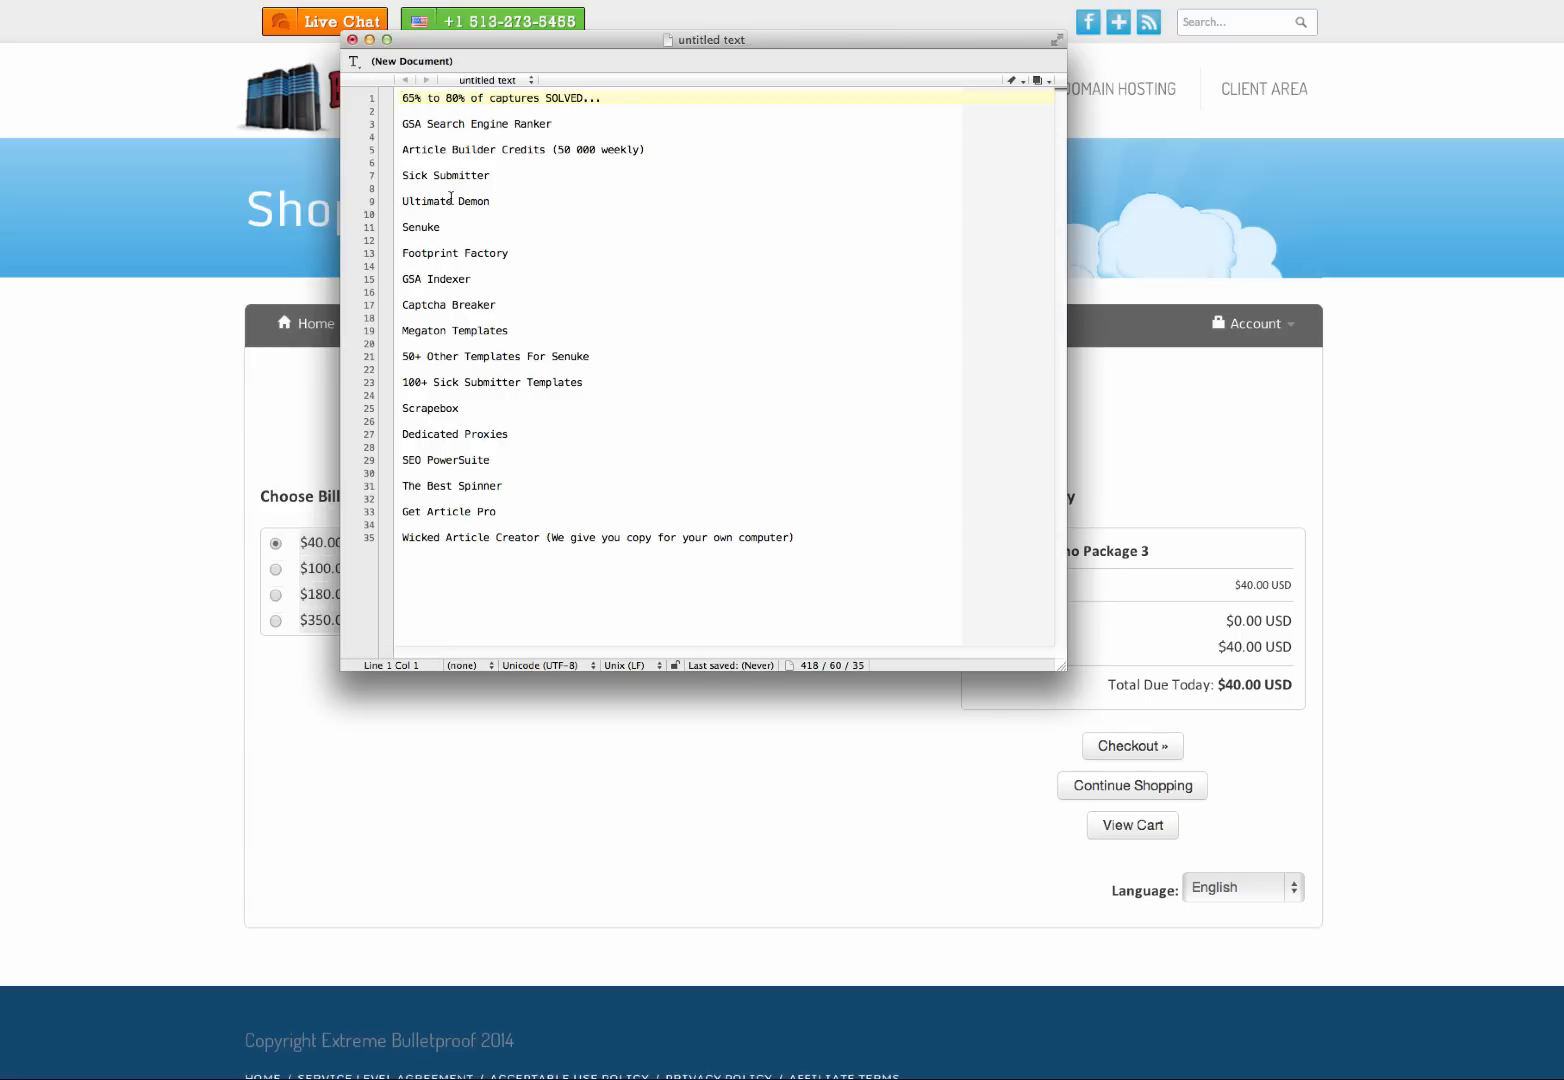
mouse_move(432, 344)
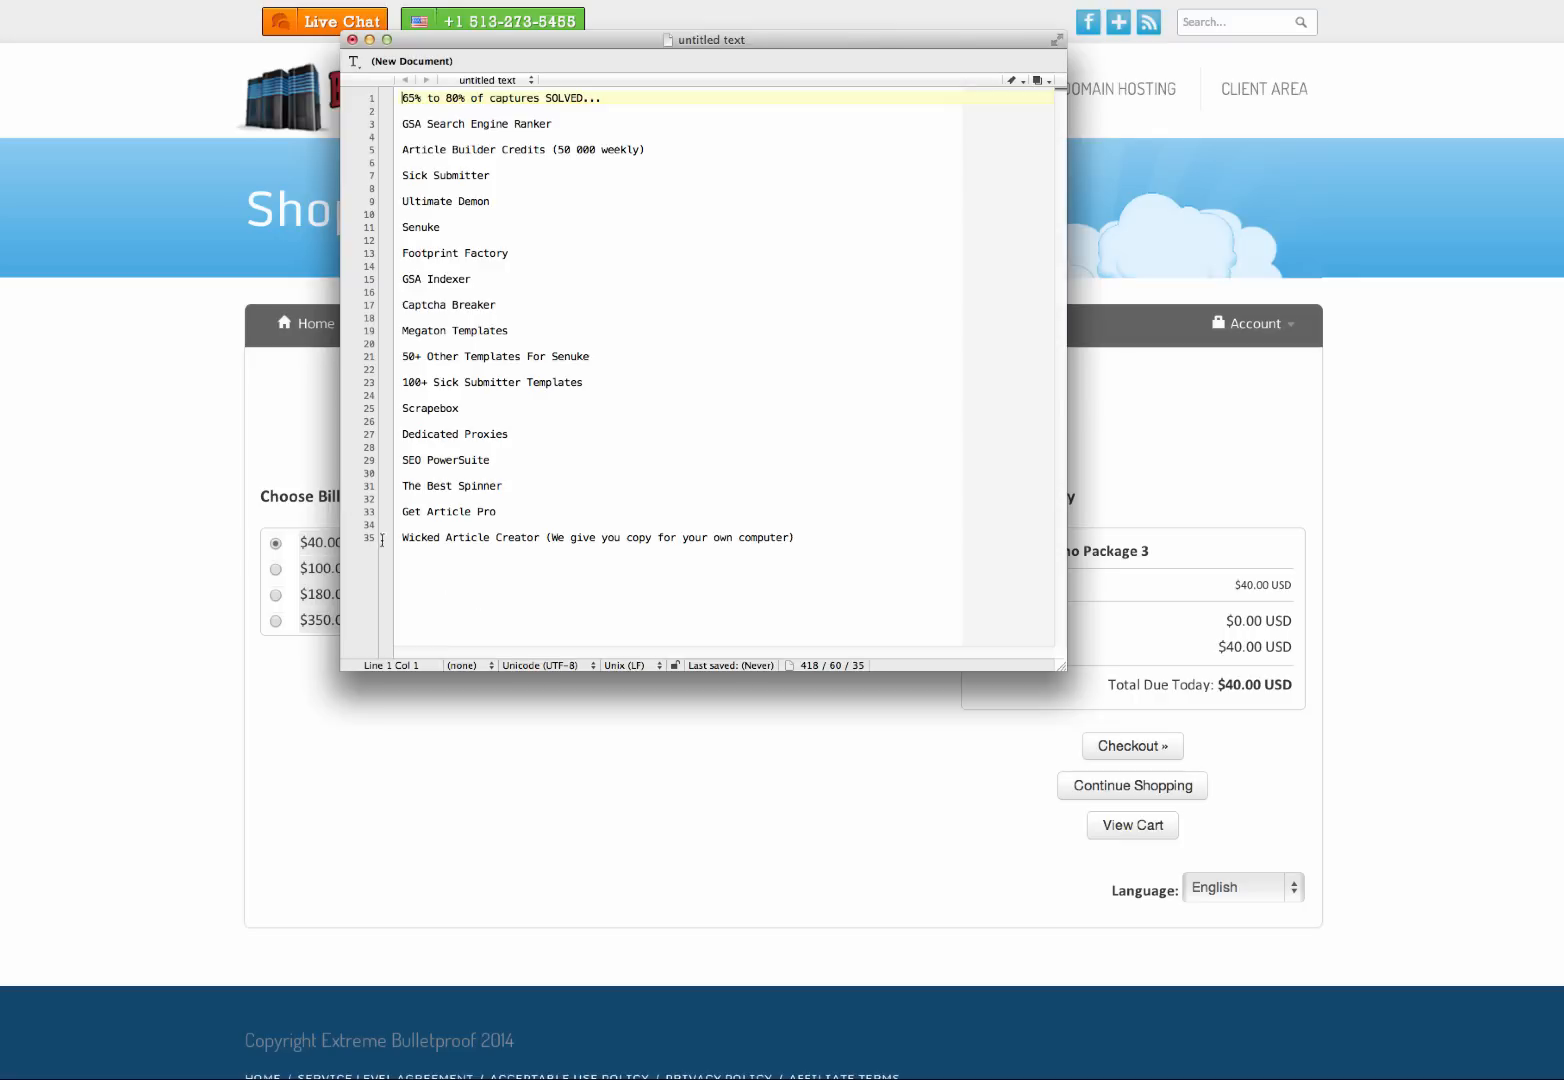
mouse_move(576, 182)
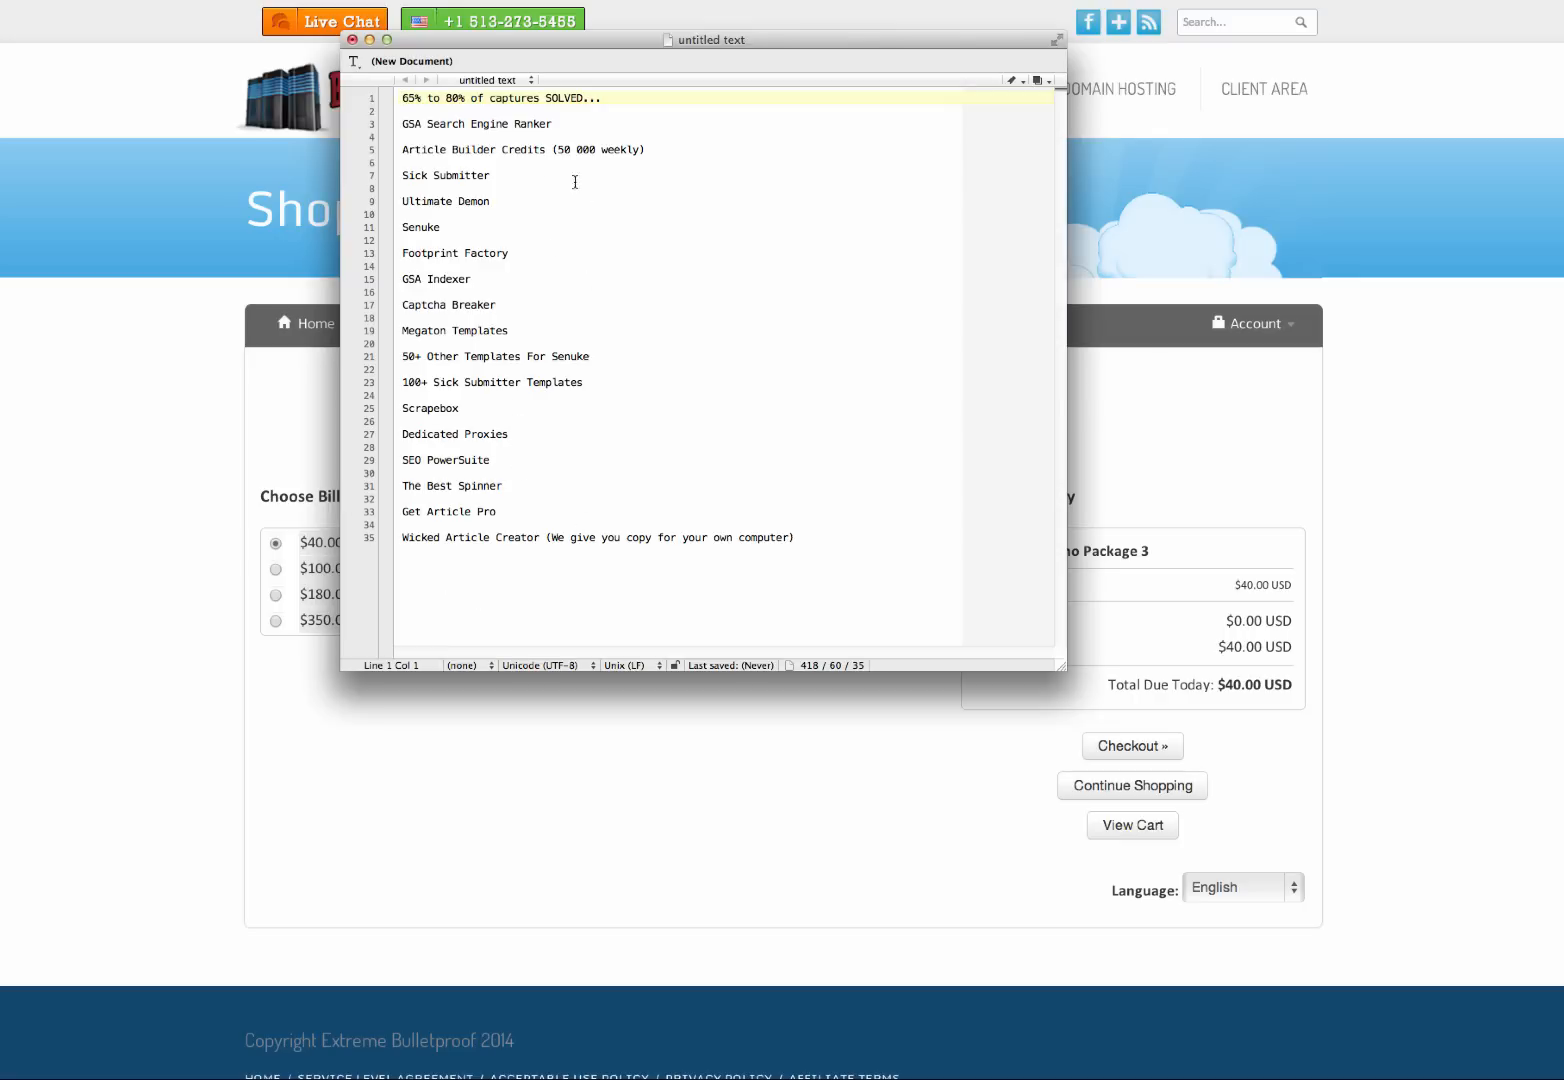
mouse_move(458, 454)
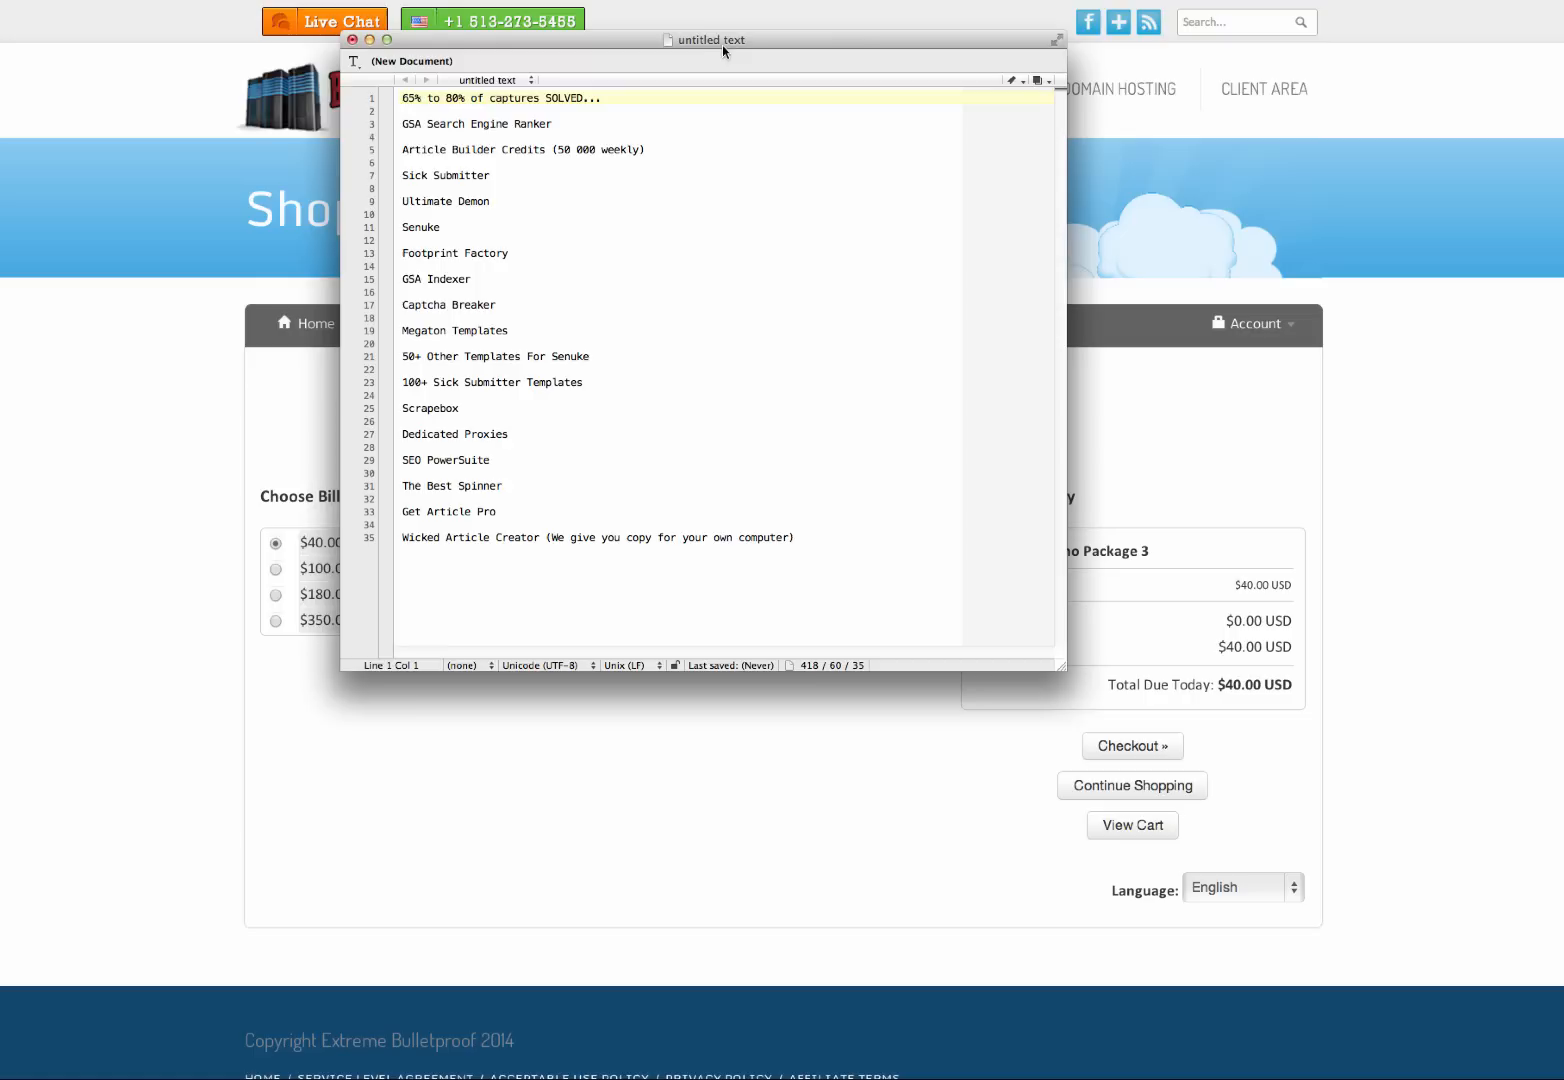
mouse_move(572, 44)
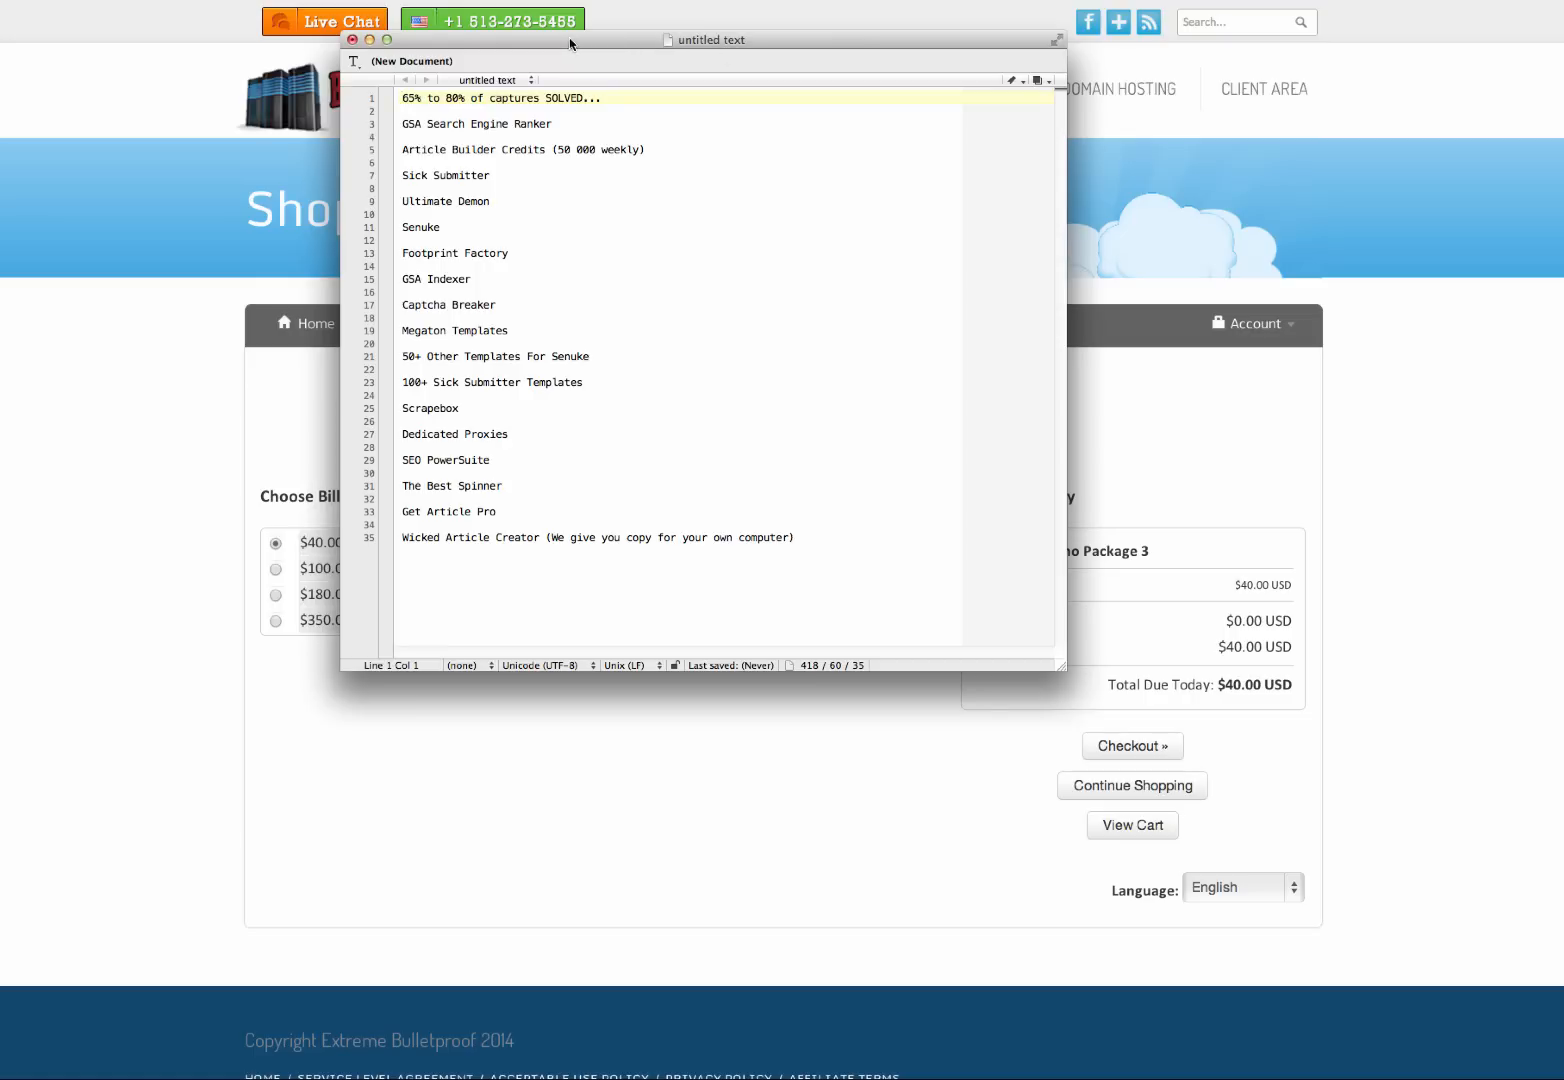
Step: Move the notes window aside to reveal the billing cycle prices in the cart
drag(704, 40, 1344, 44)
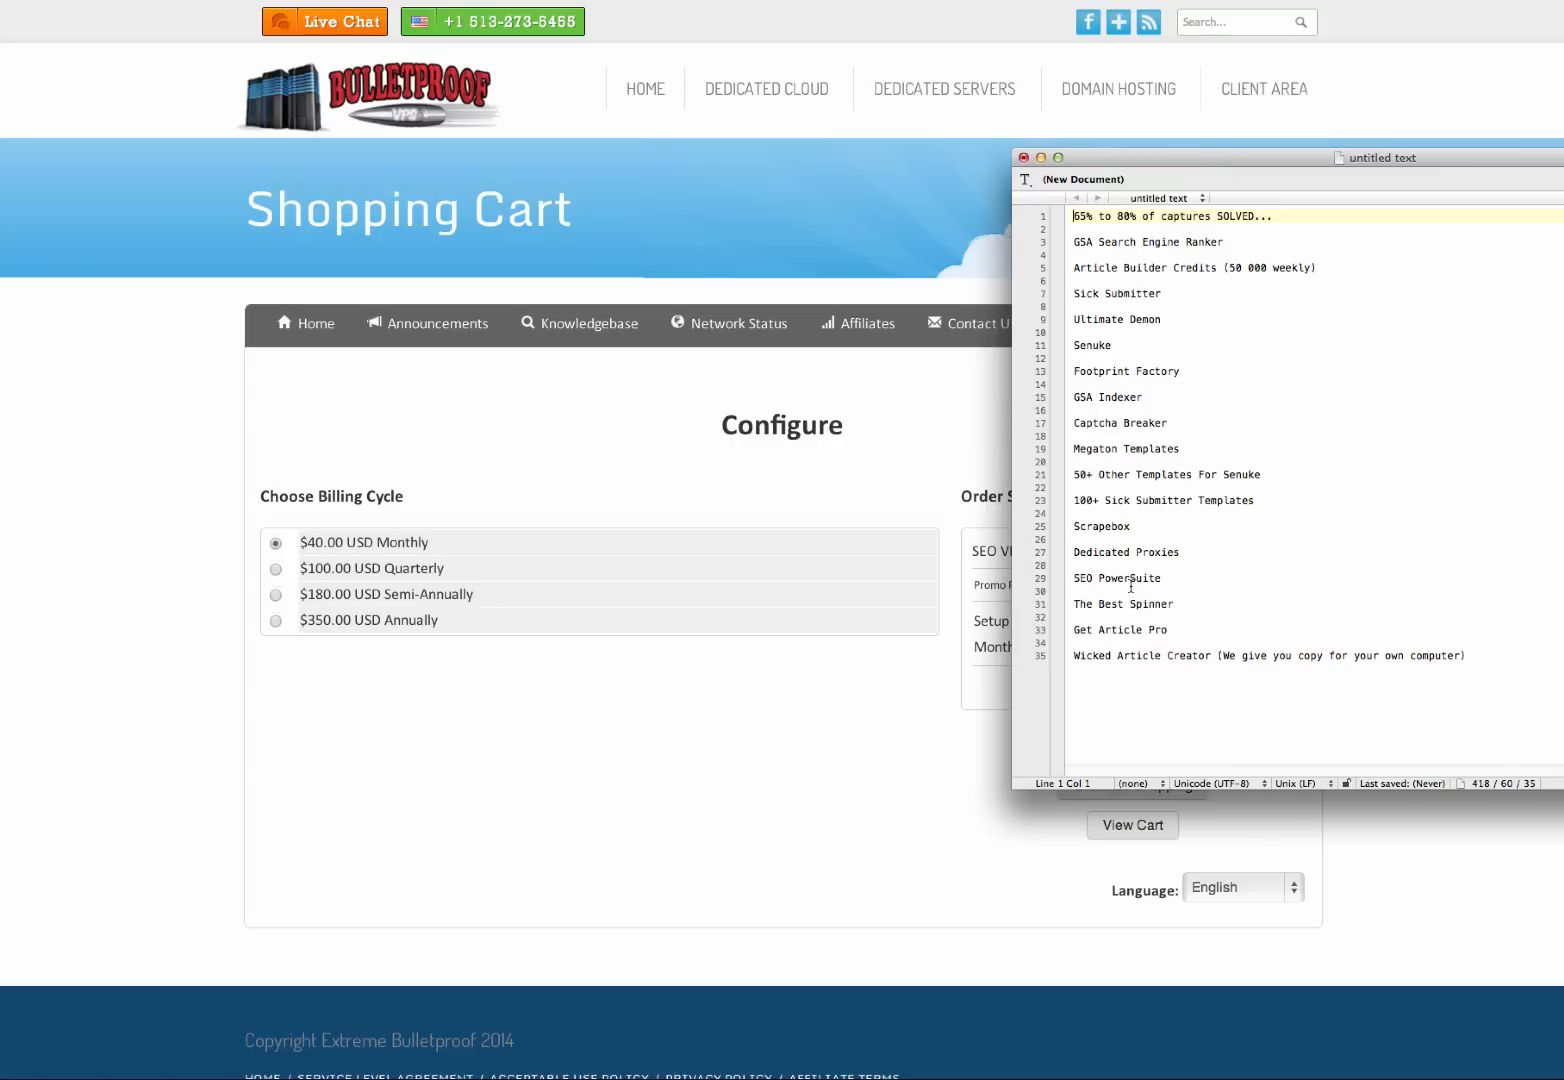
mouse_move(324, 652)
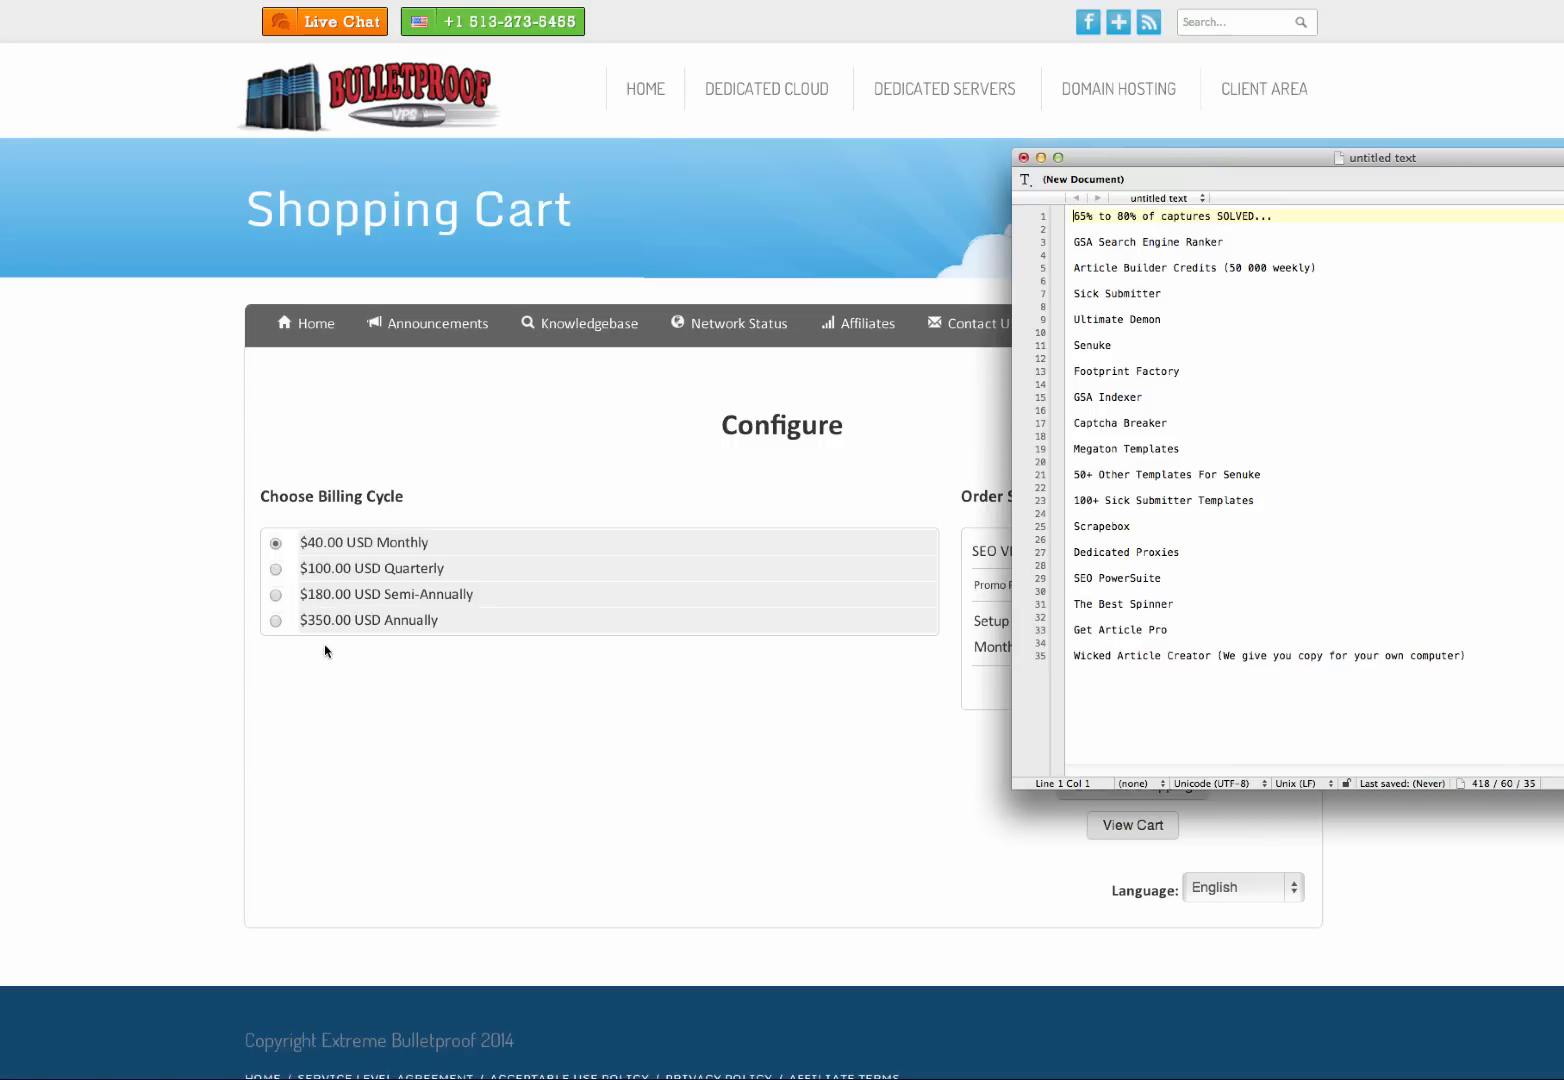
mouse_move(396, 562)
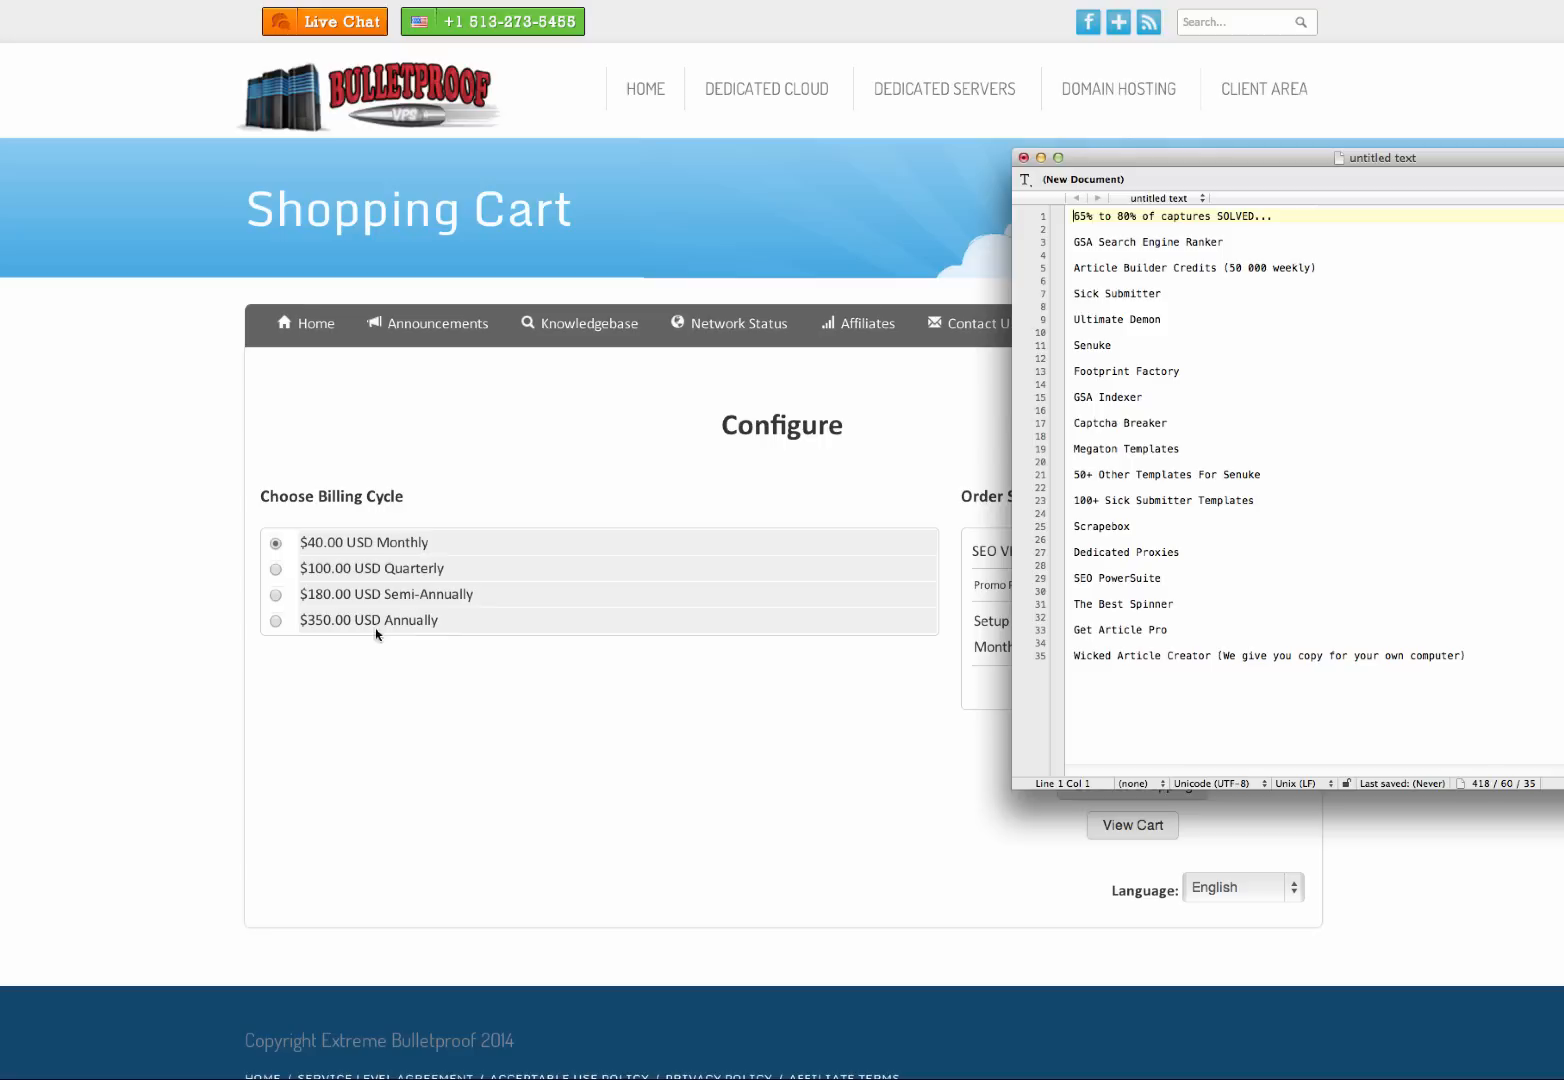
mouse_move(390, 654)
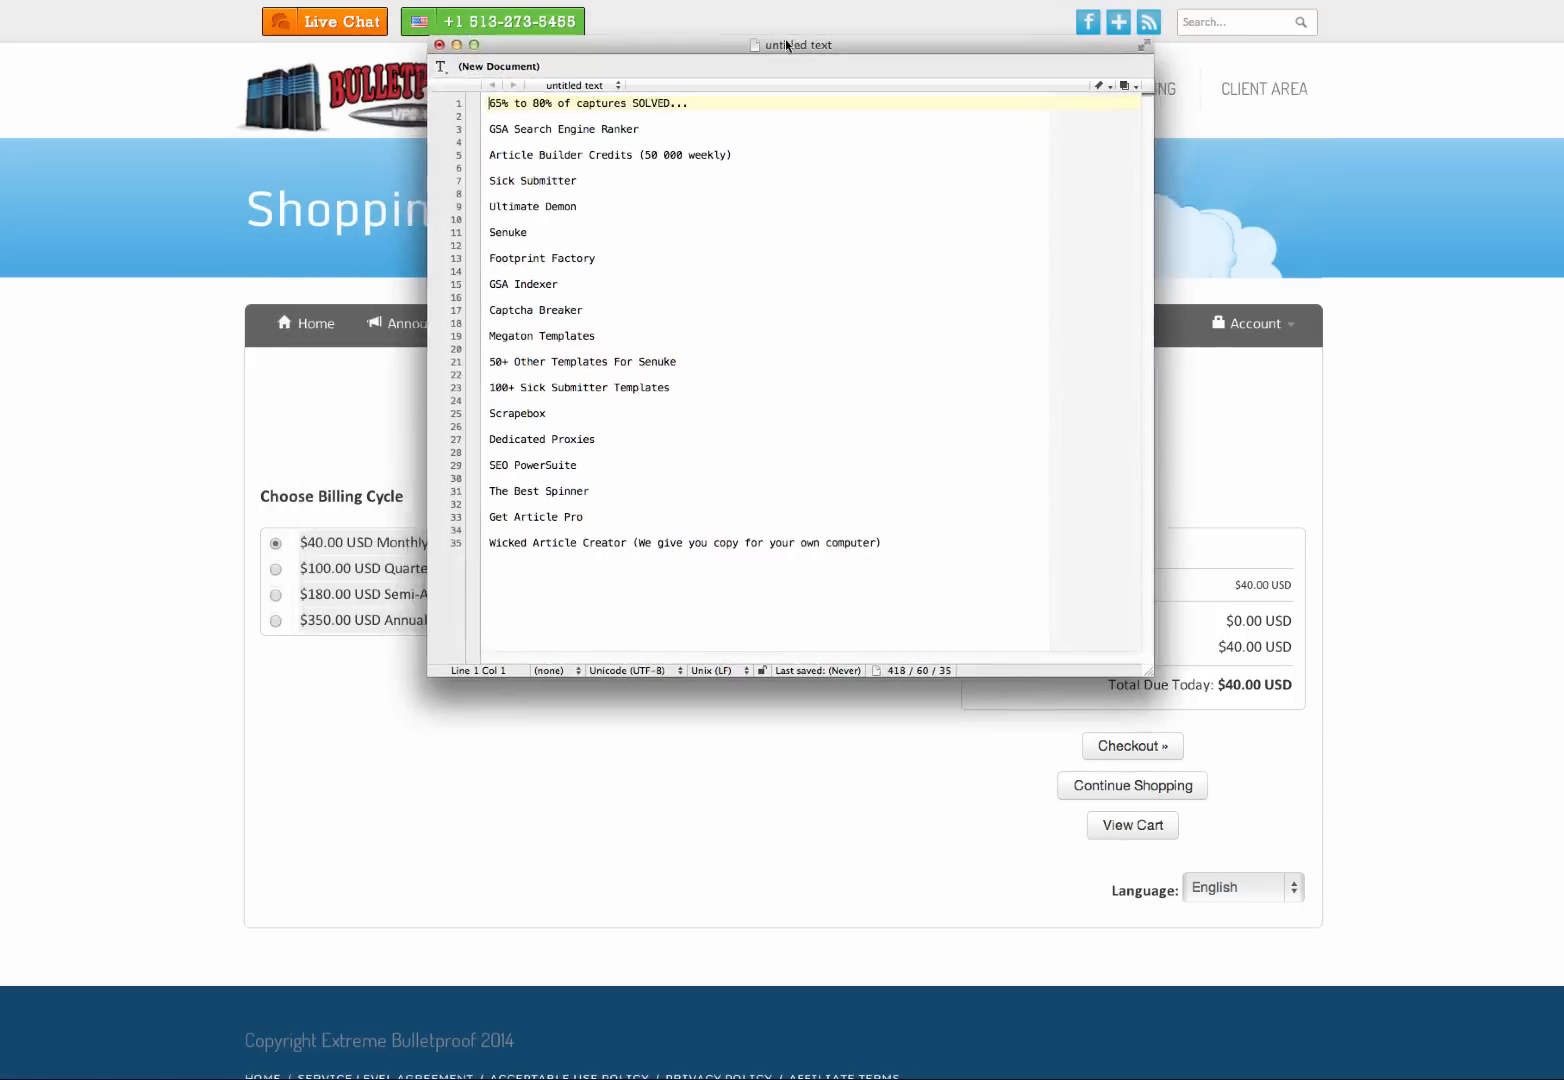
drag(788, 44, 980, 44)
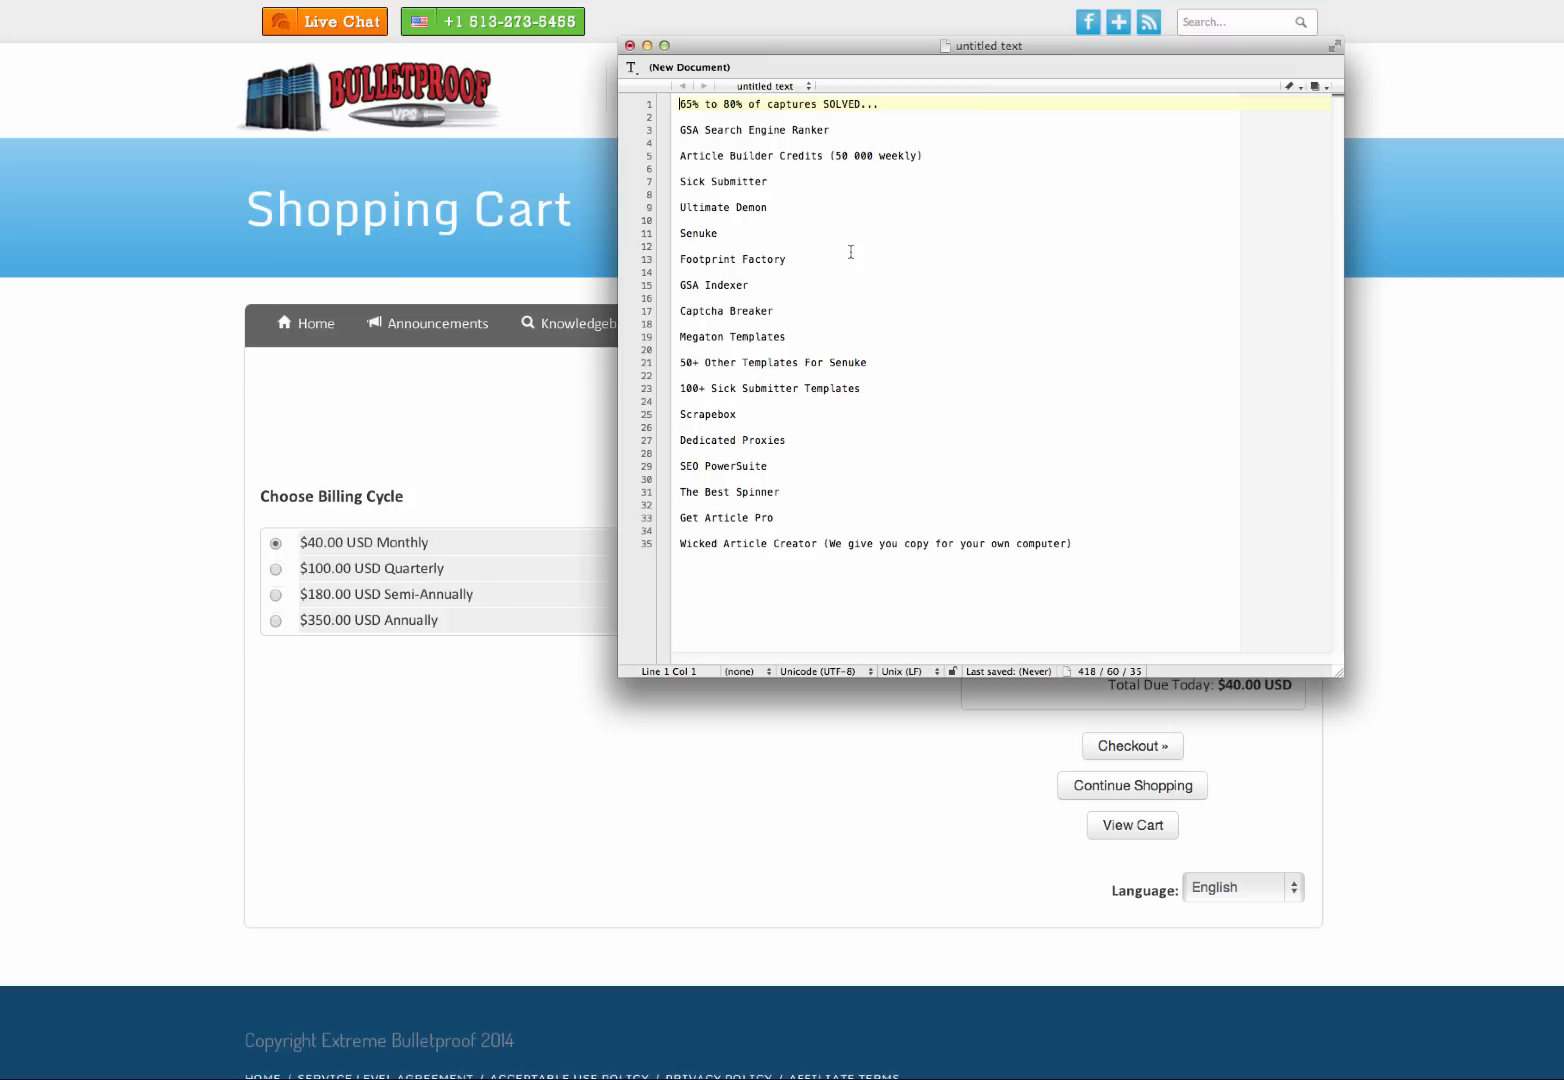
mouse_move(304, 522)
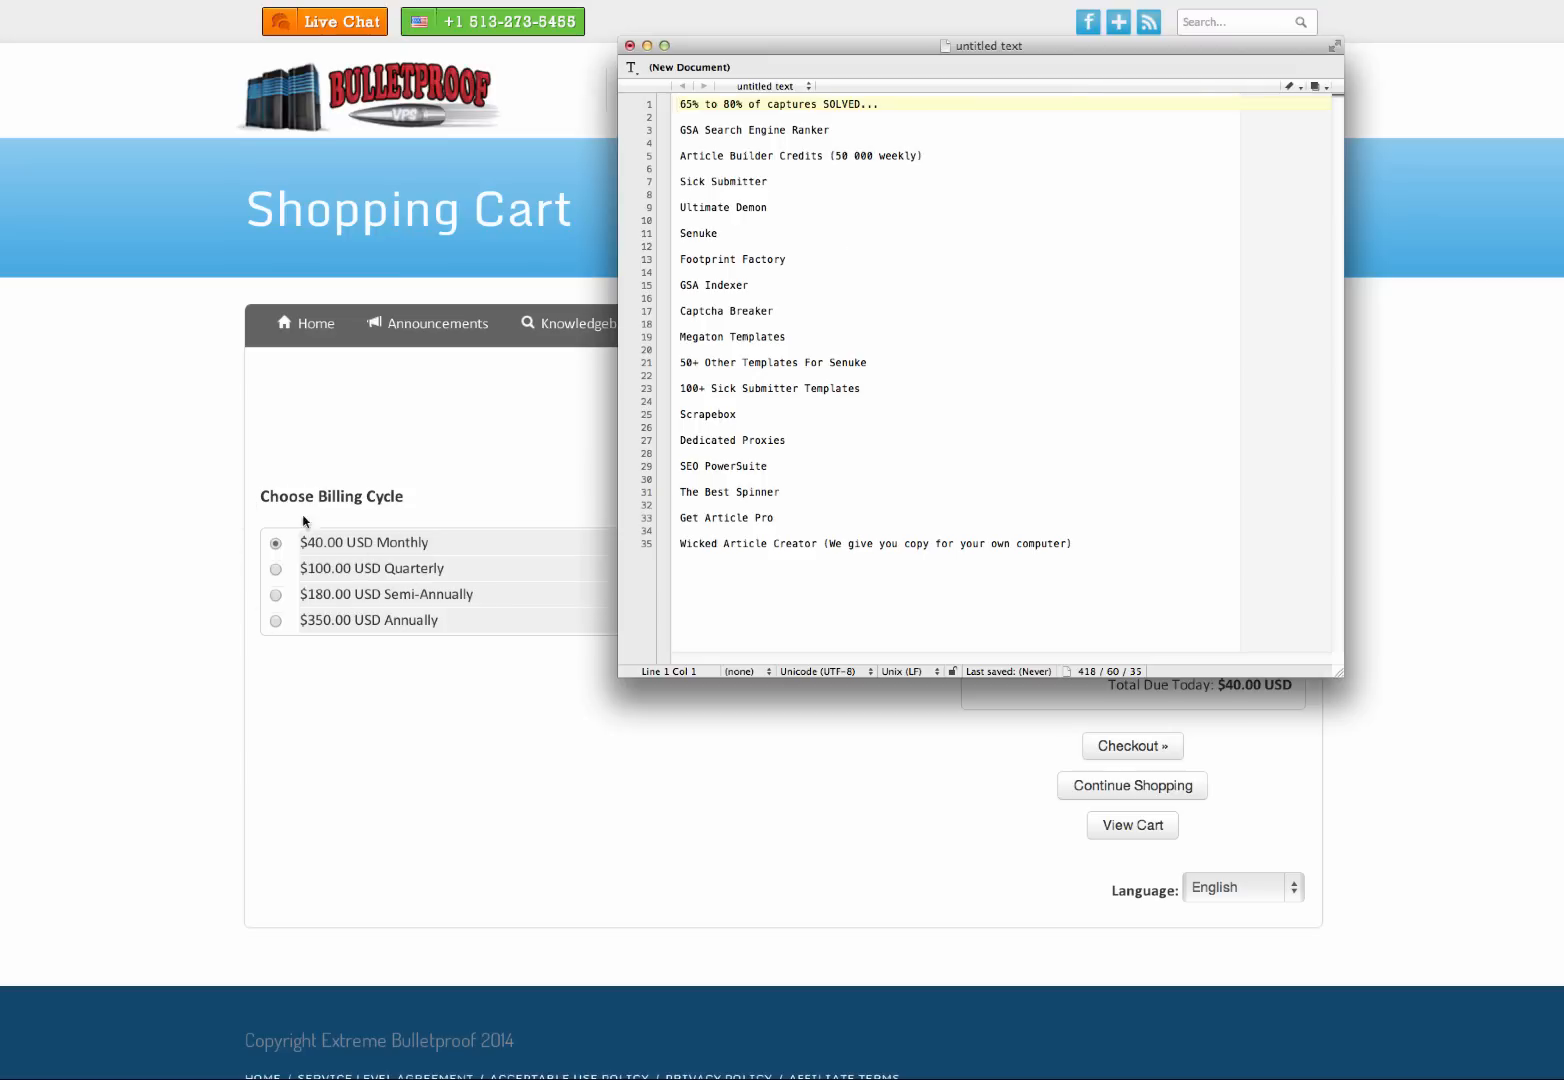
mouse_move(296, 606)
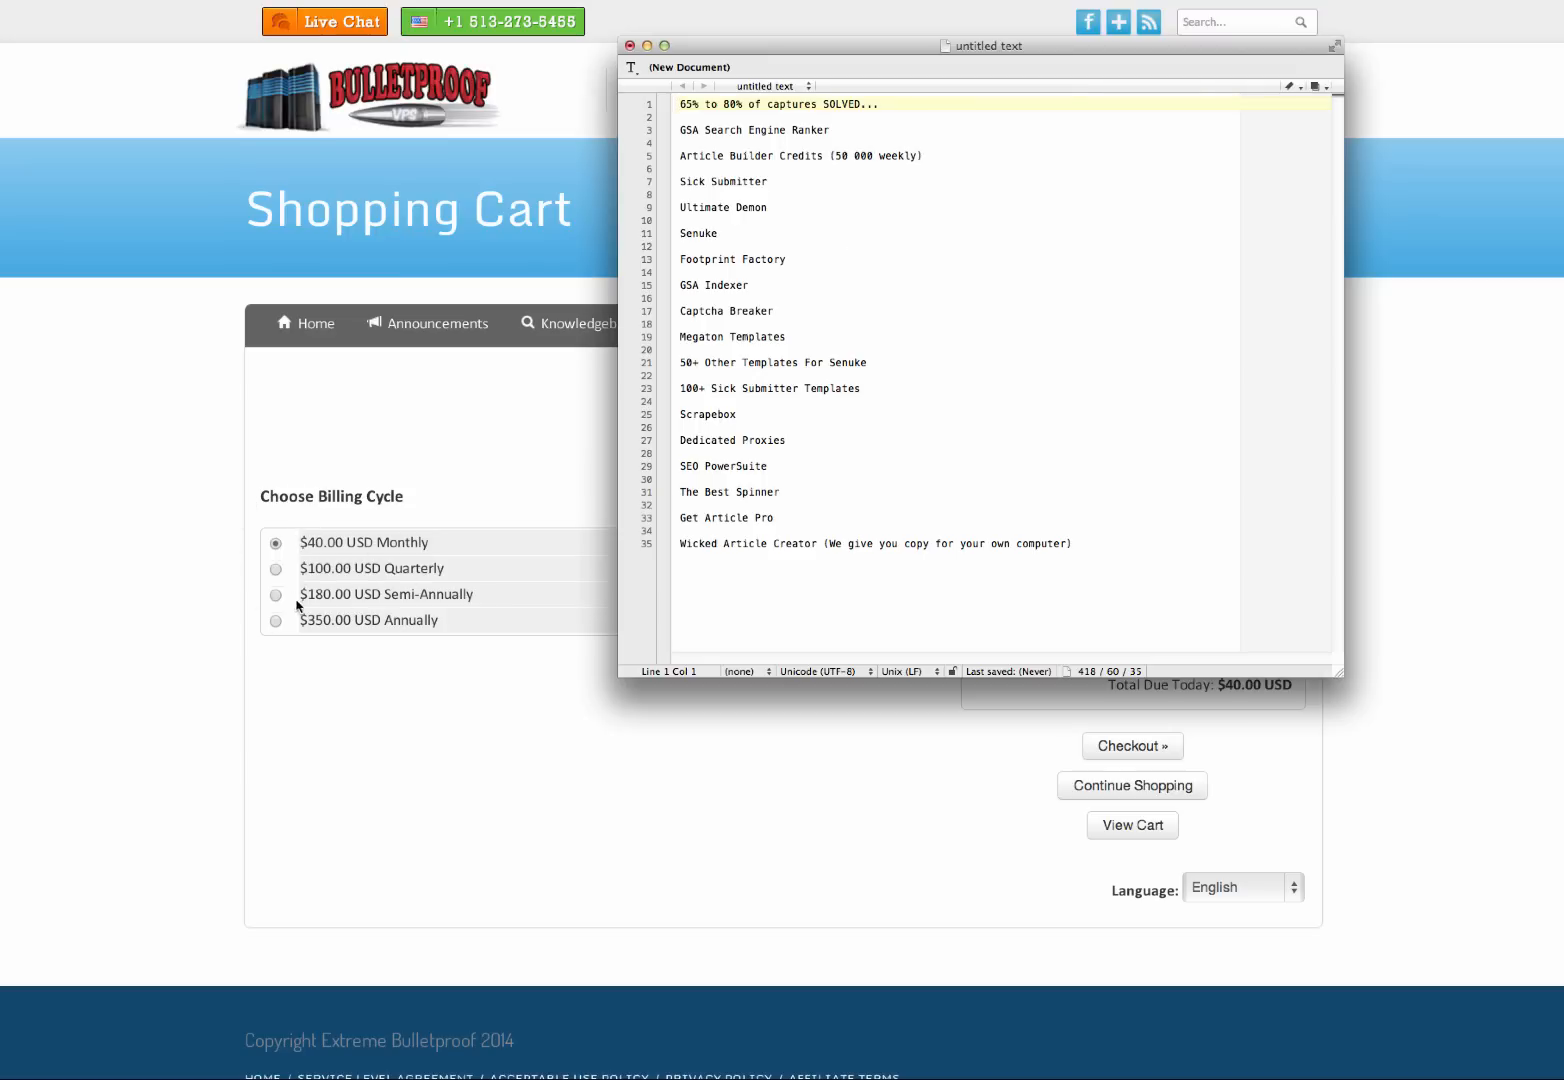
mouse_move(332, 622)
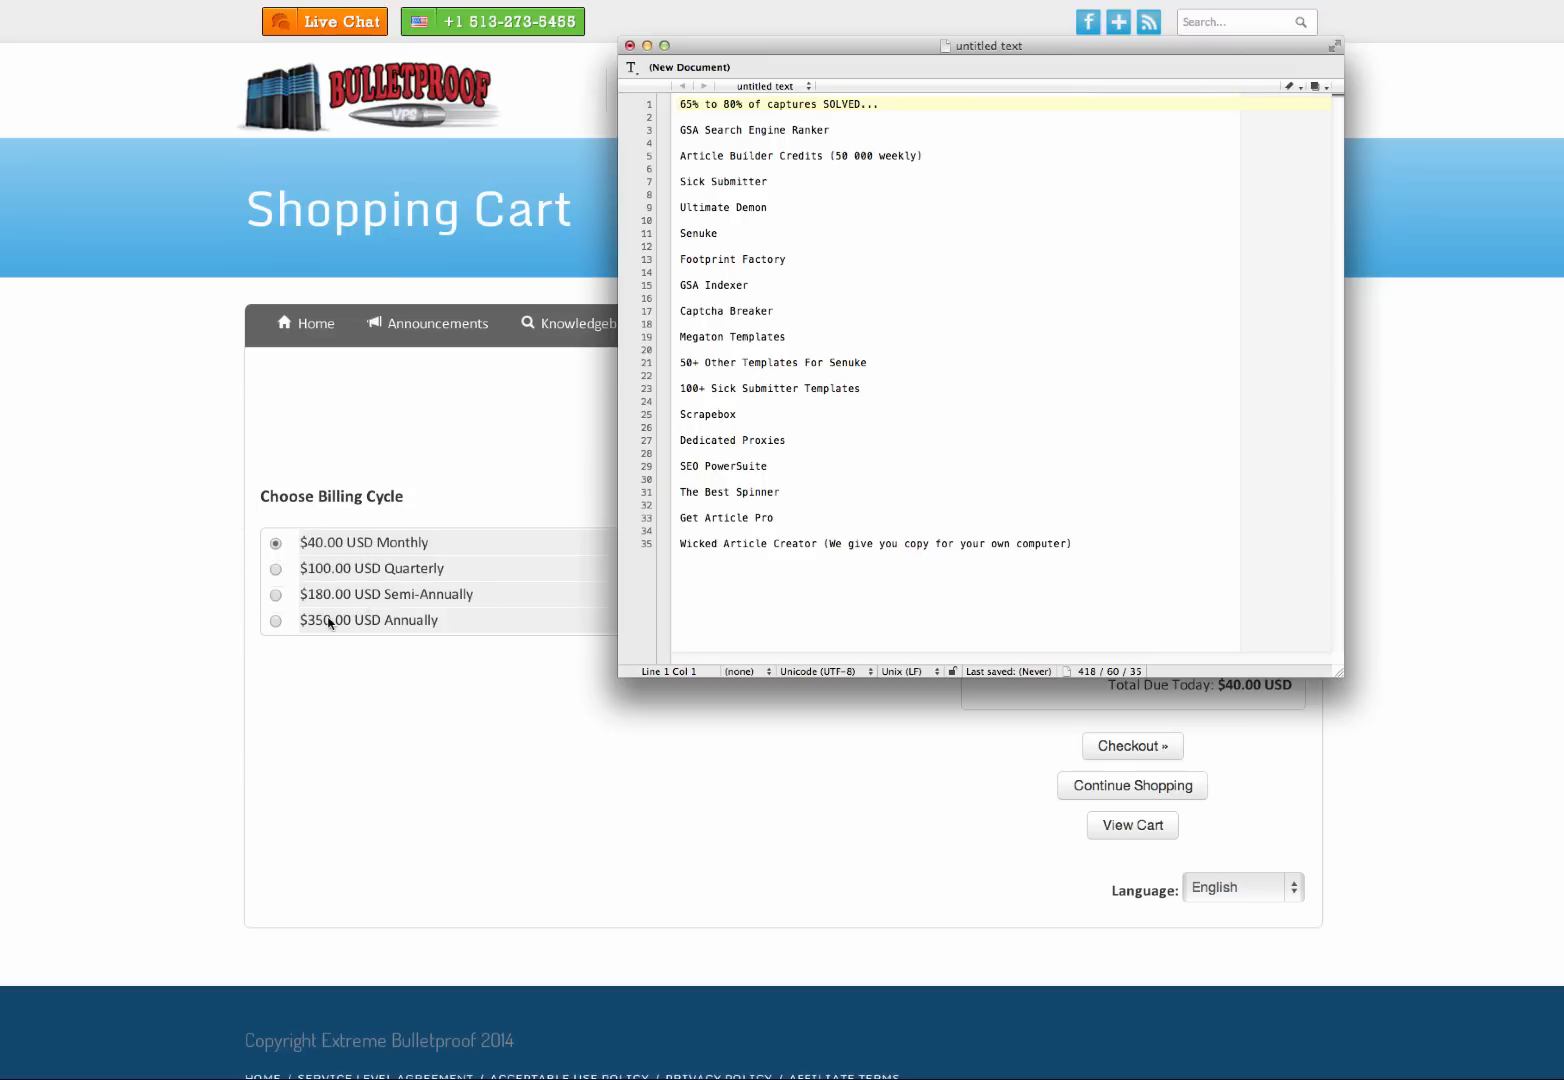
mouse_move(324, 628)
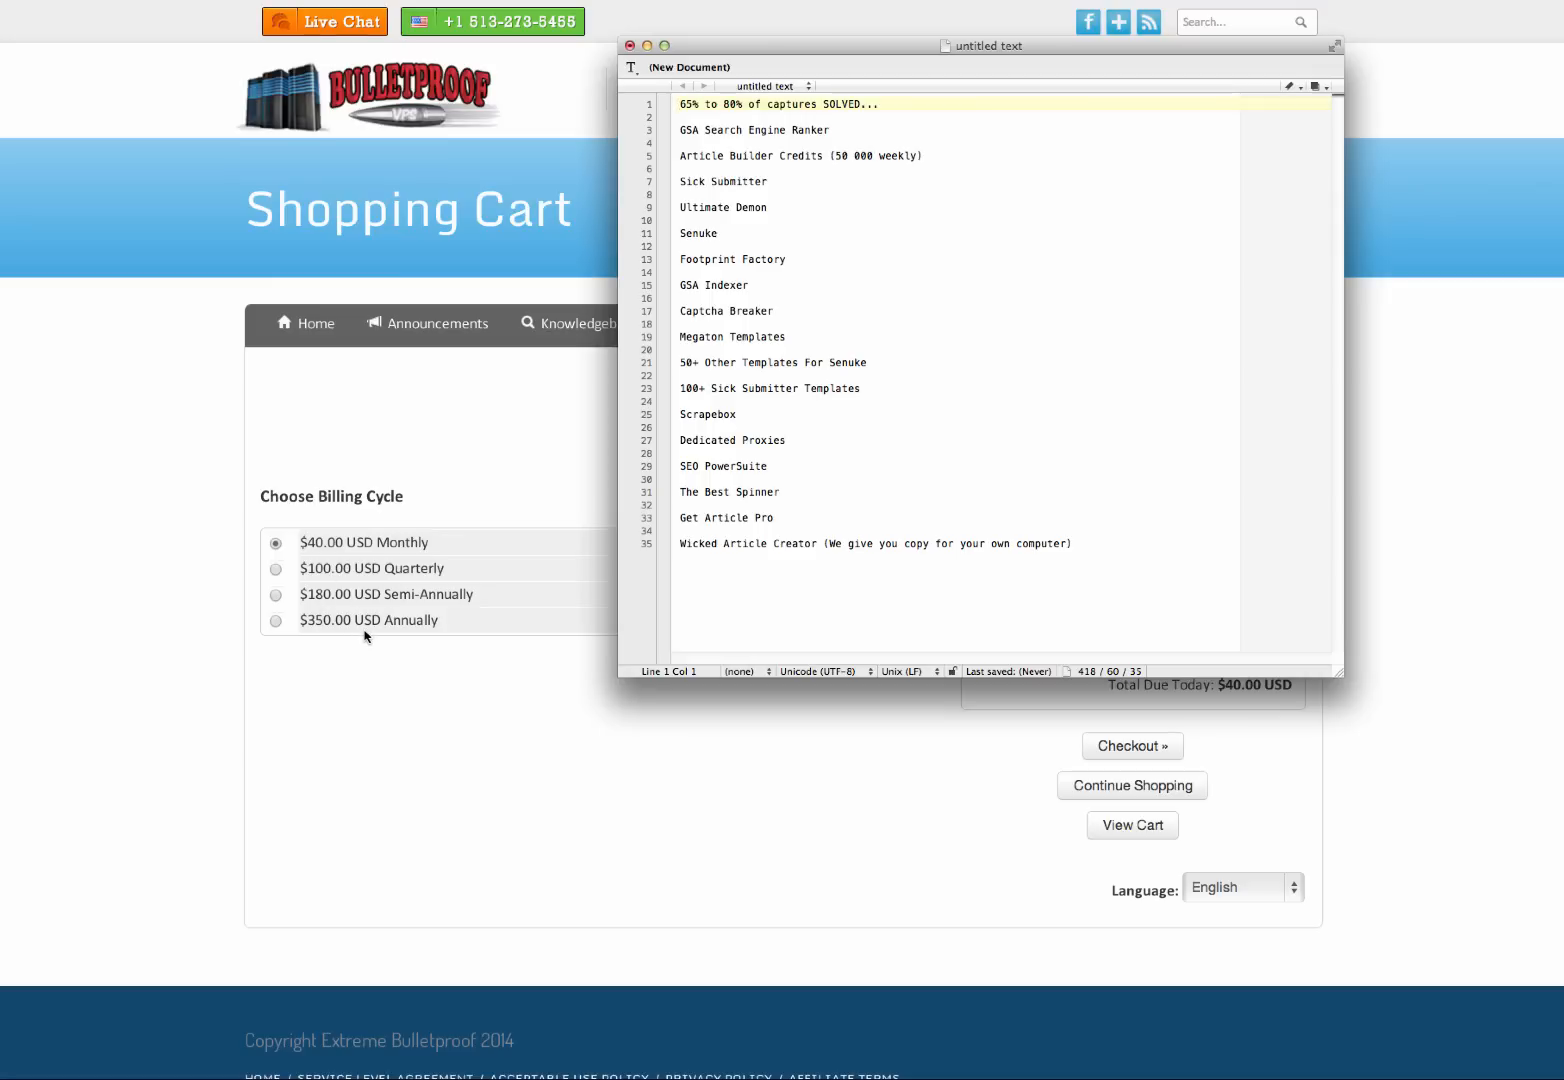
mouse_move(396, 632)
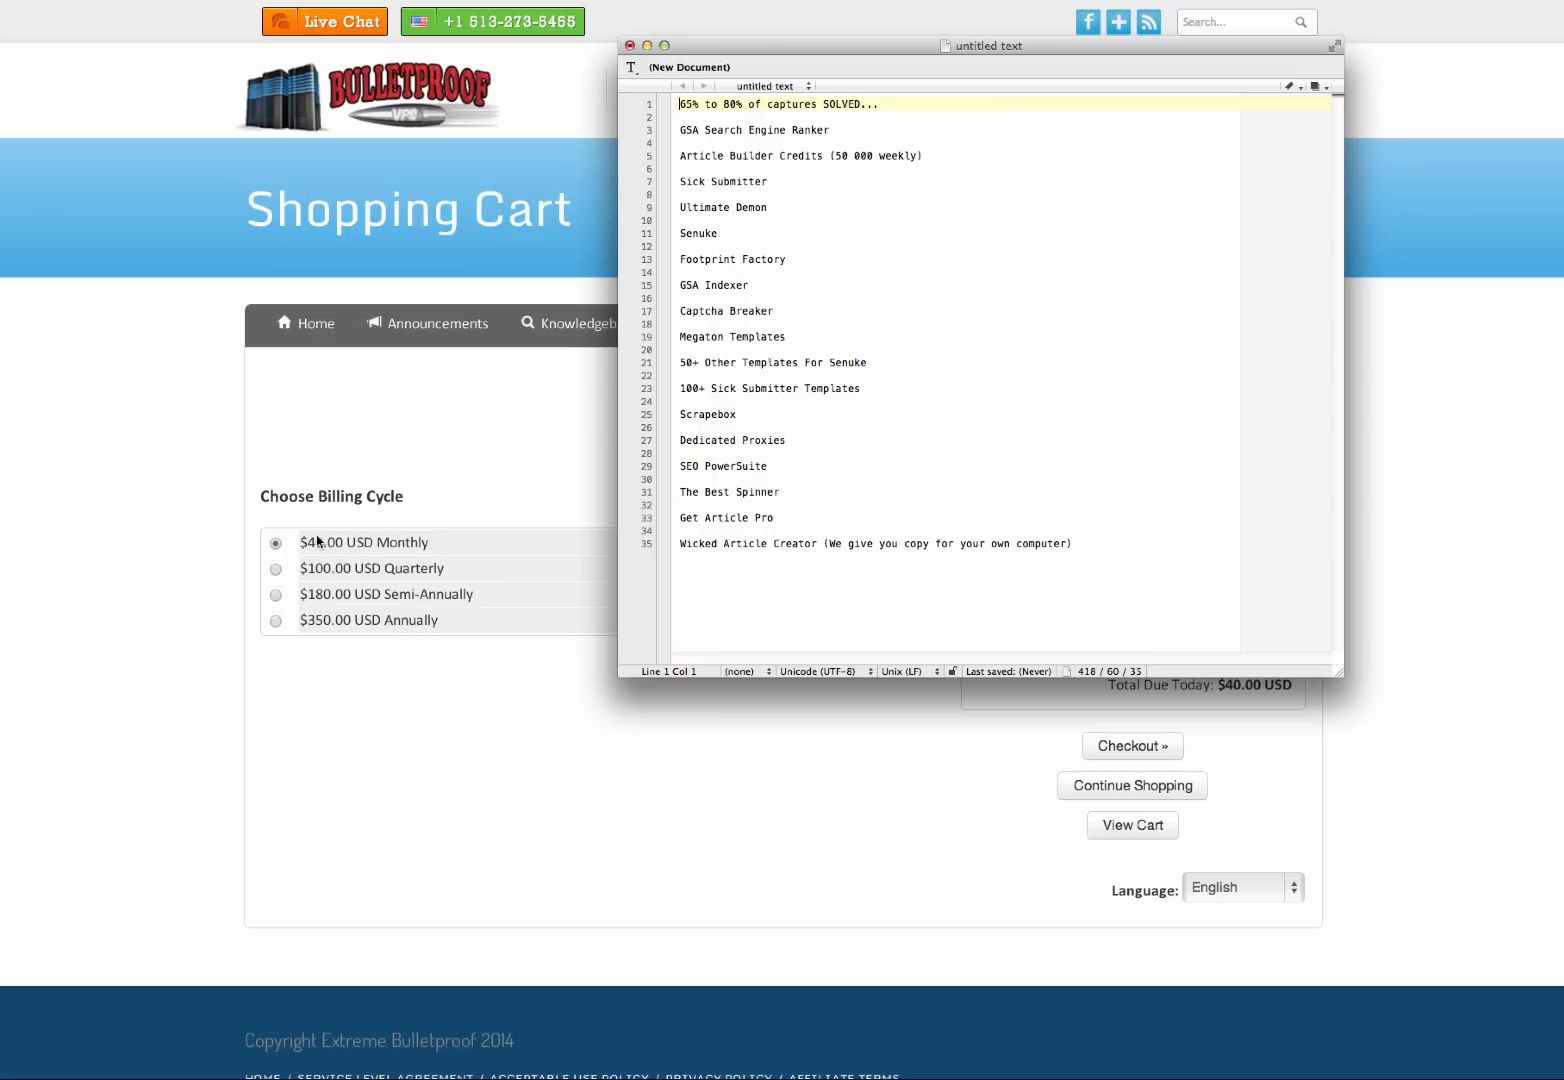
mouse_move(314, 552)
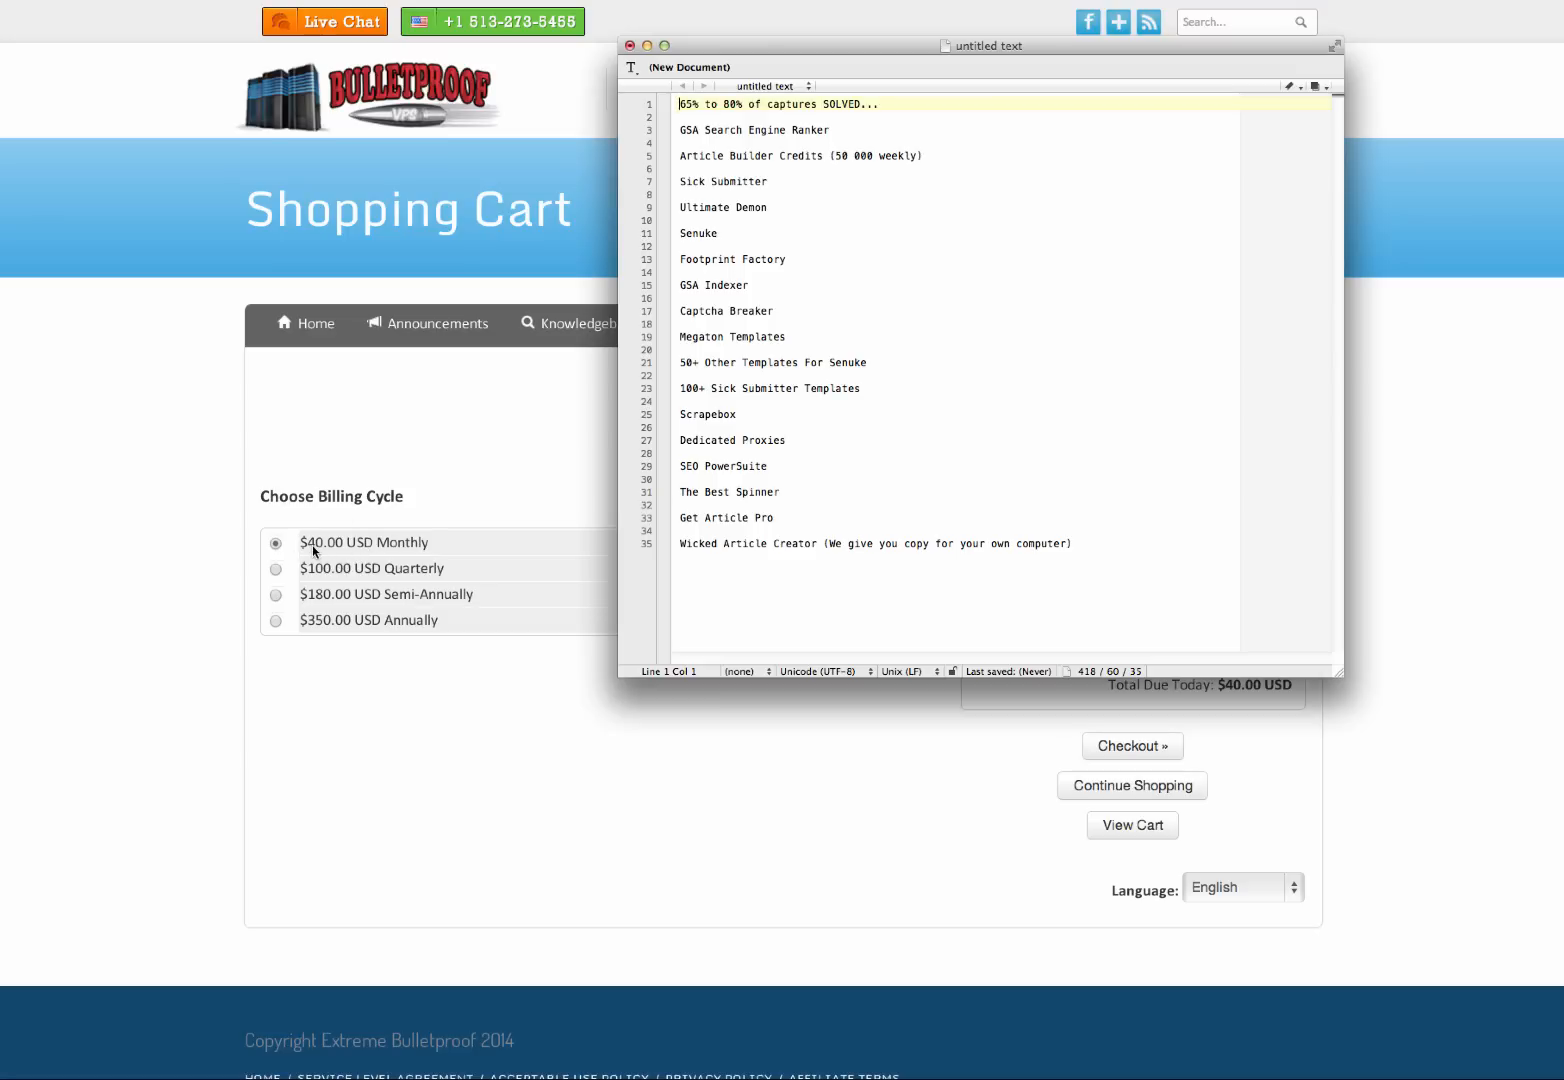
mouse_move(330, 556)
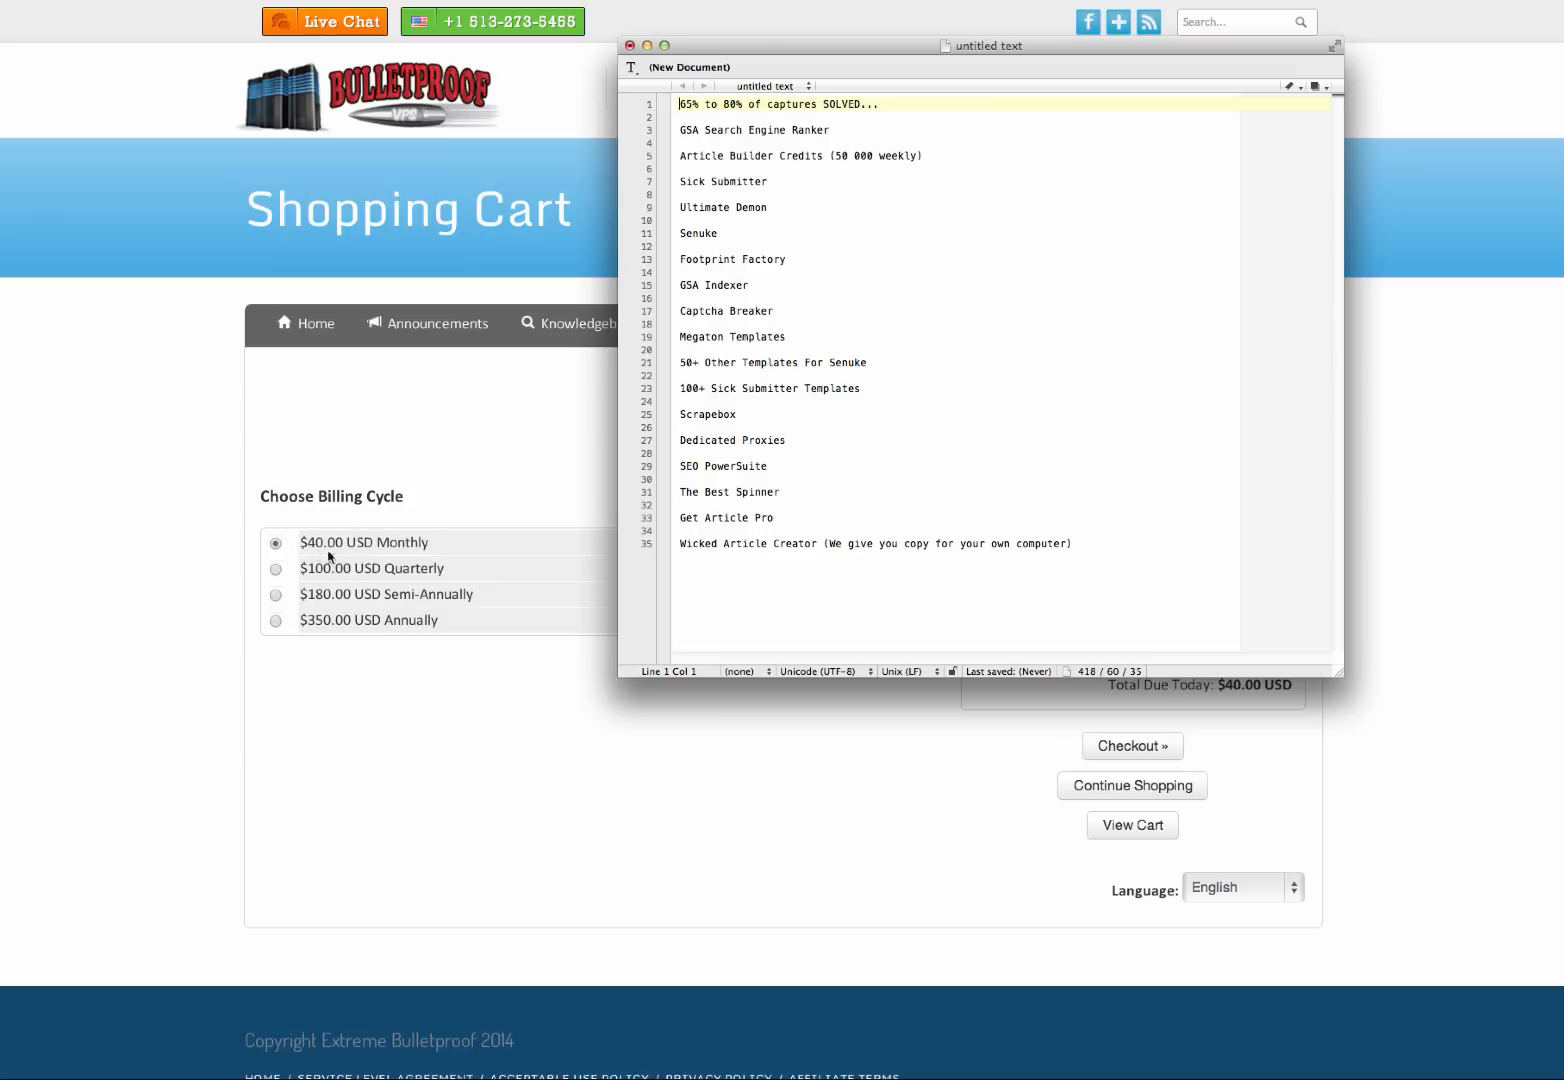
mouse_move(304, 504)
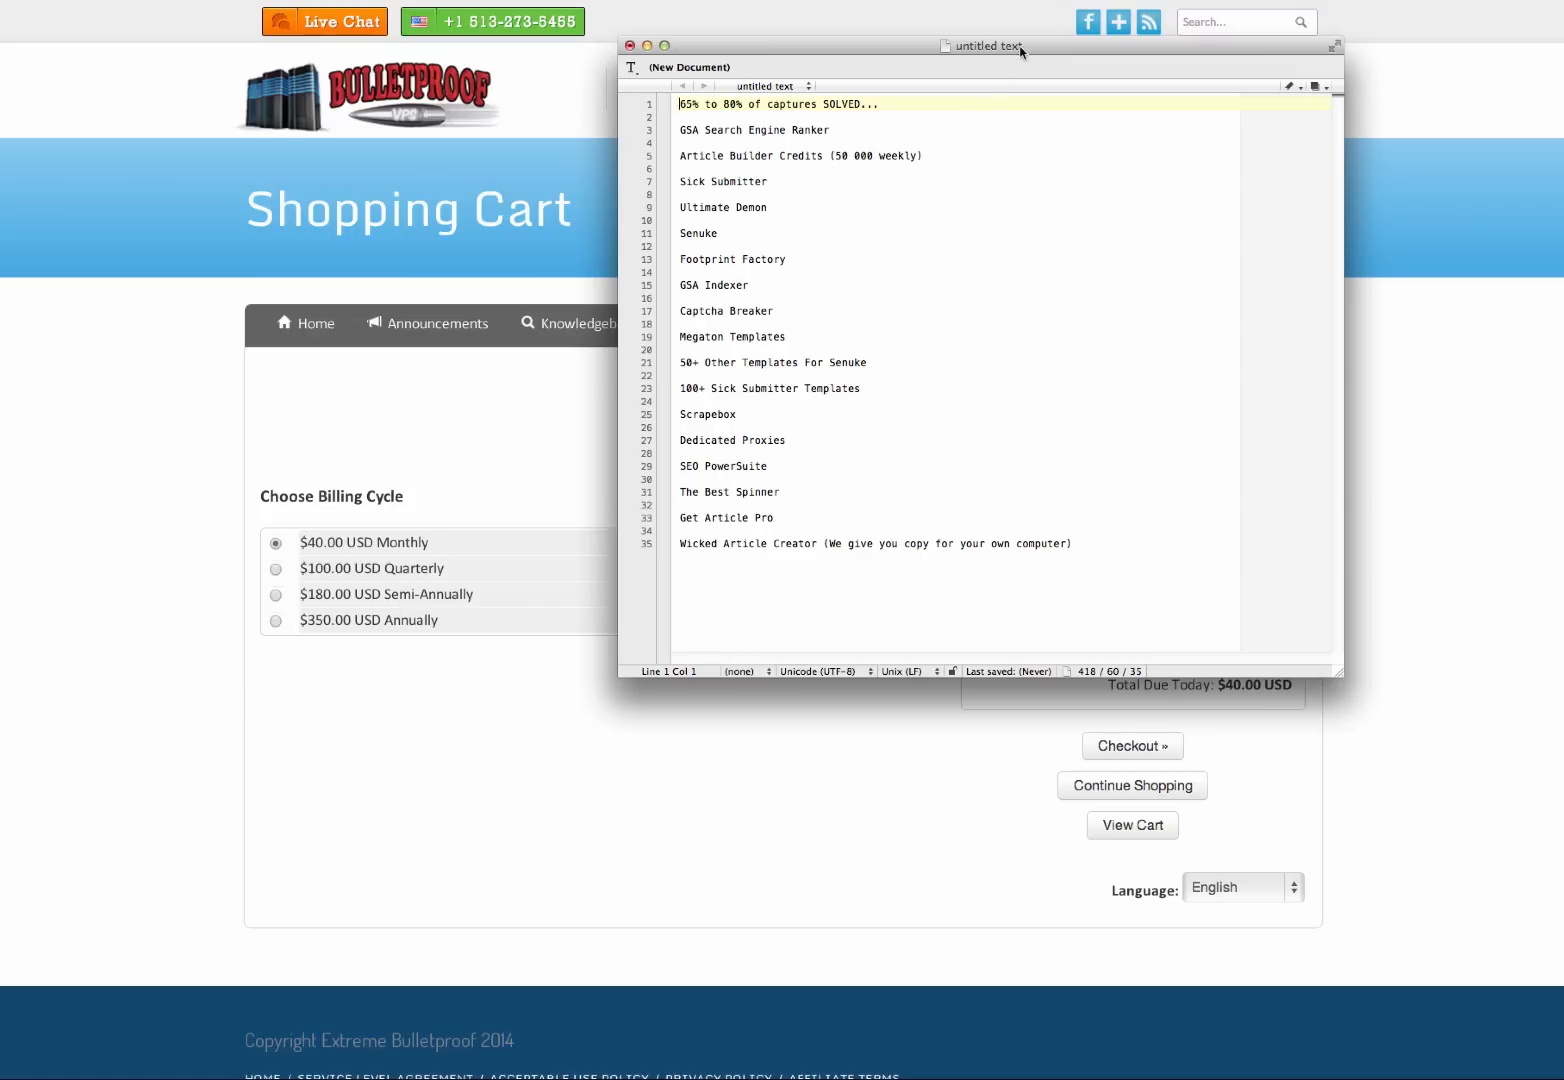
drag(982, 46, 862, 40)
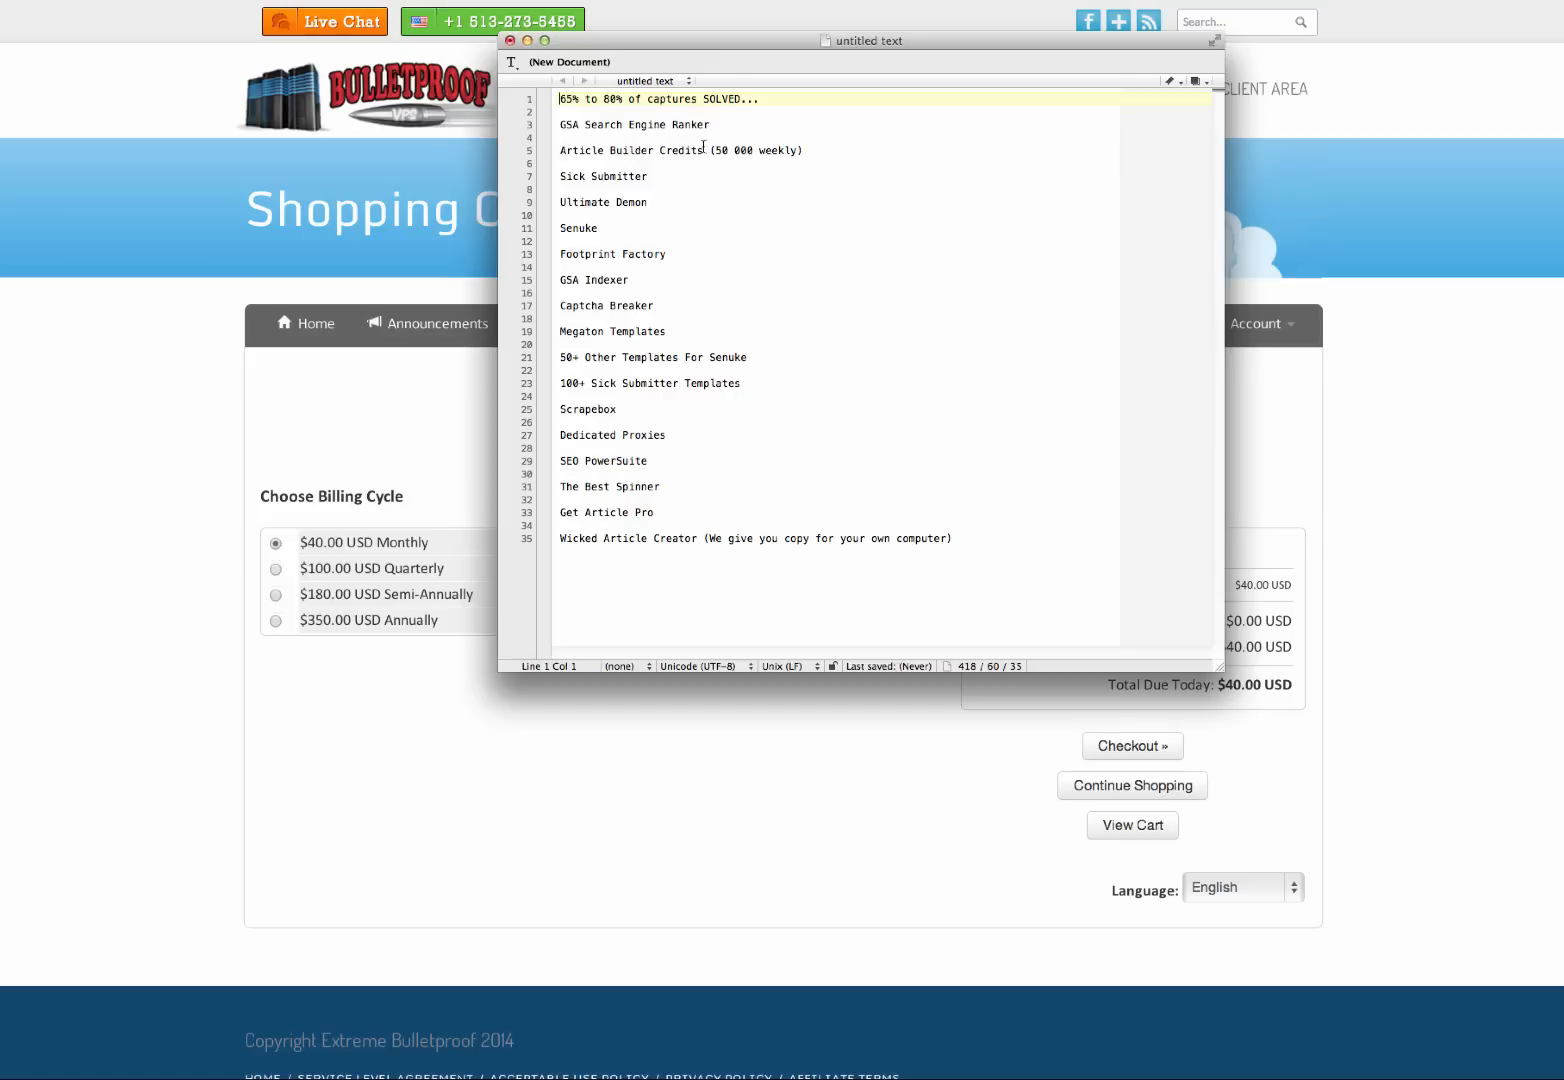
mouse_move(560, 176)
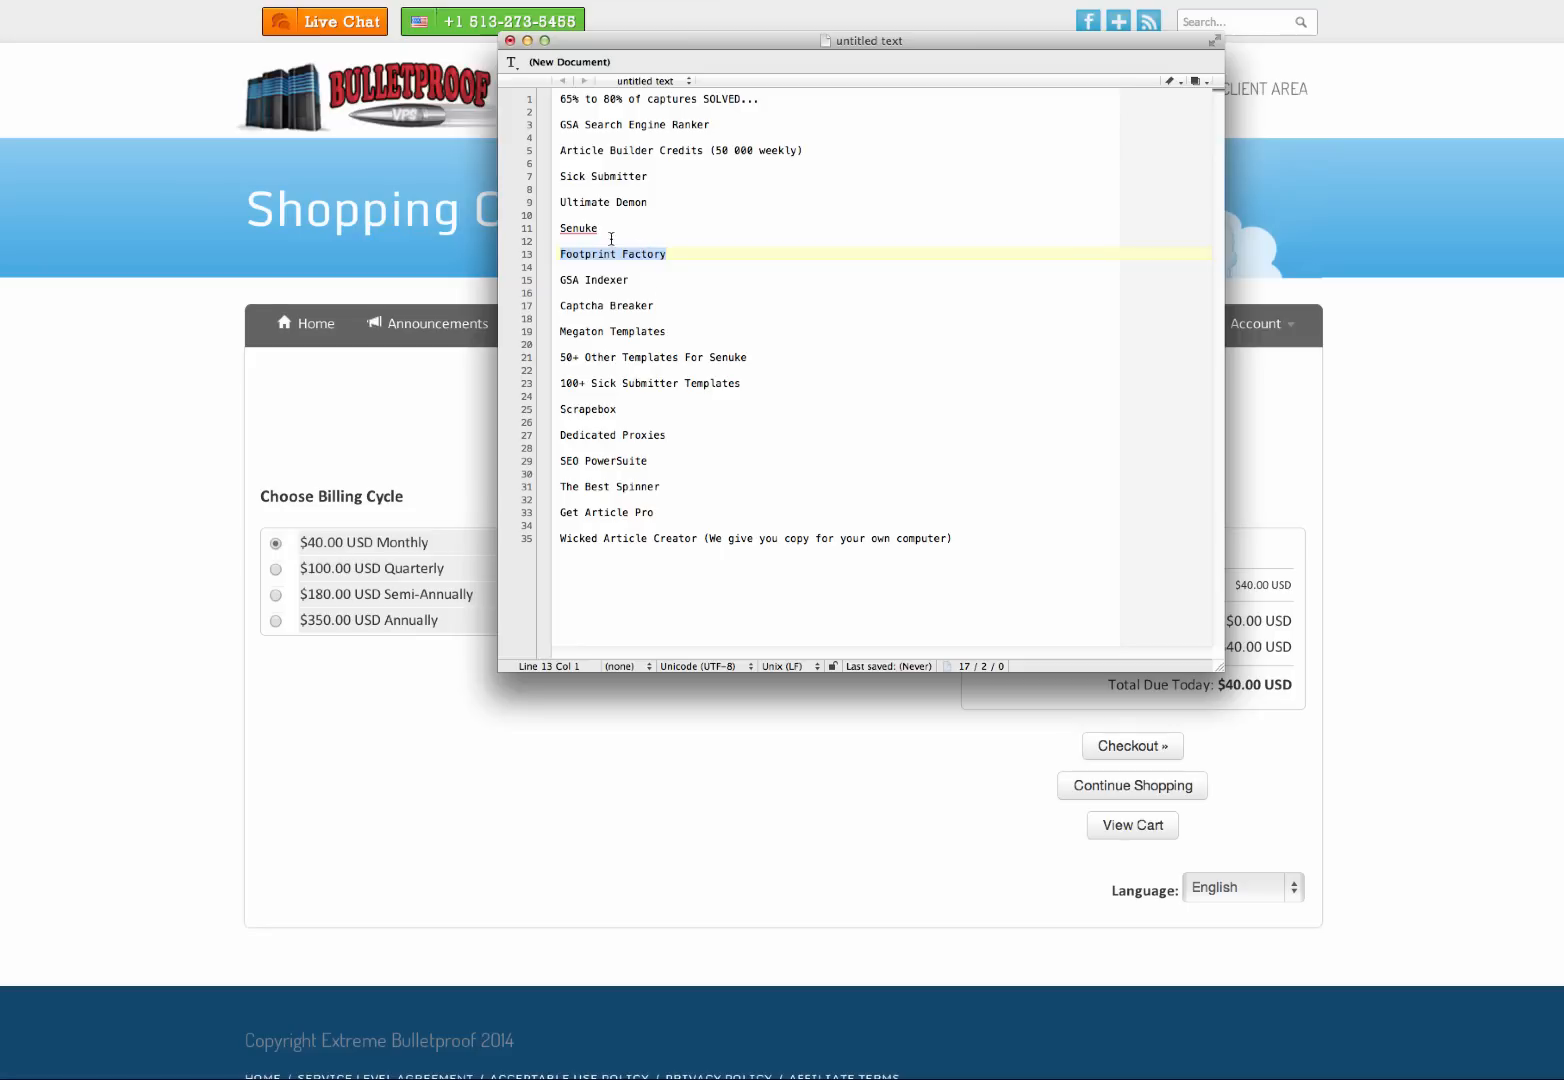
mouse_move(568, 280)
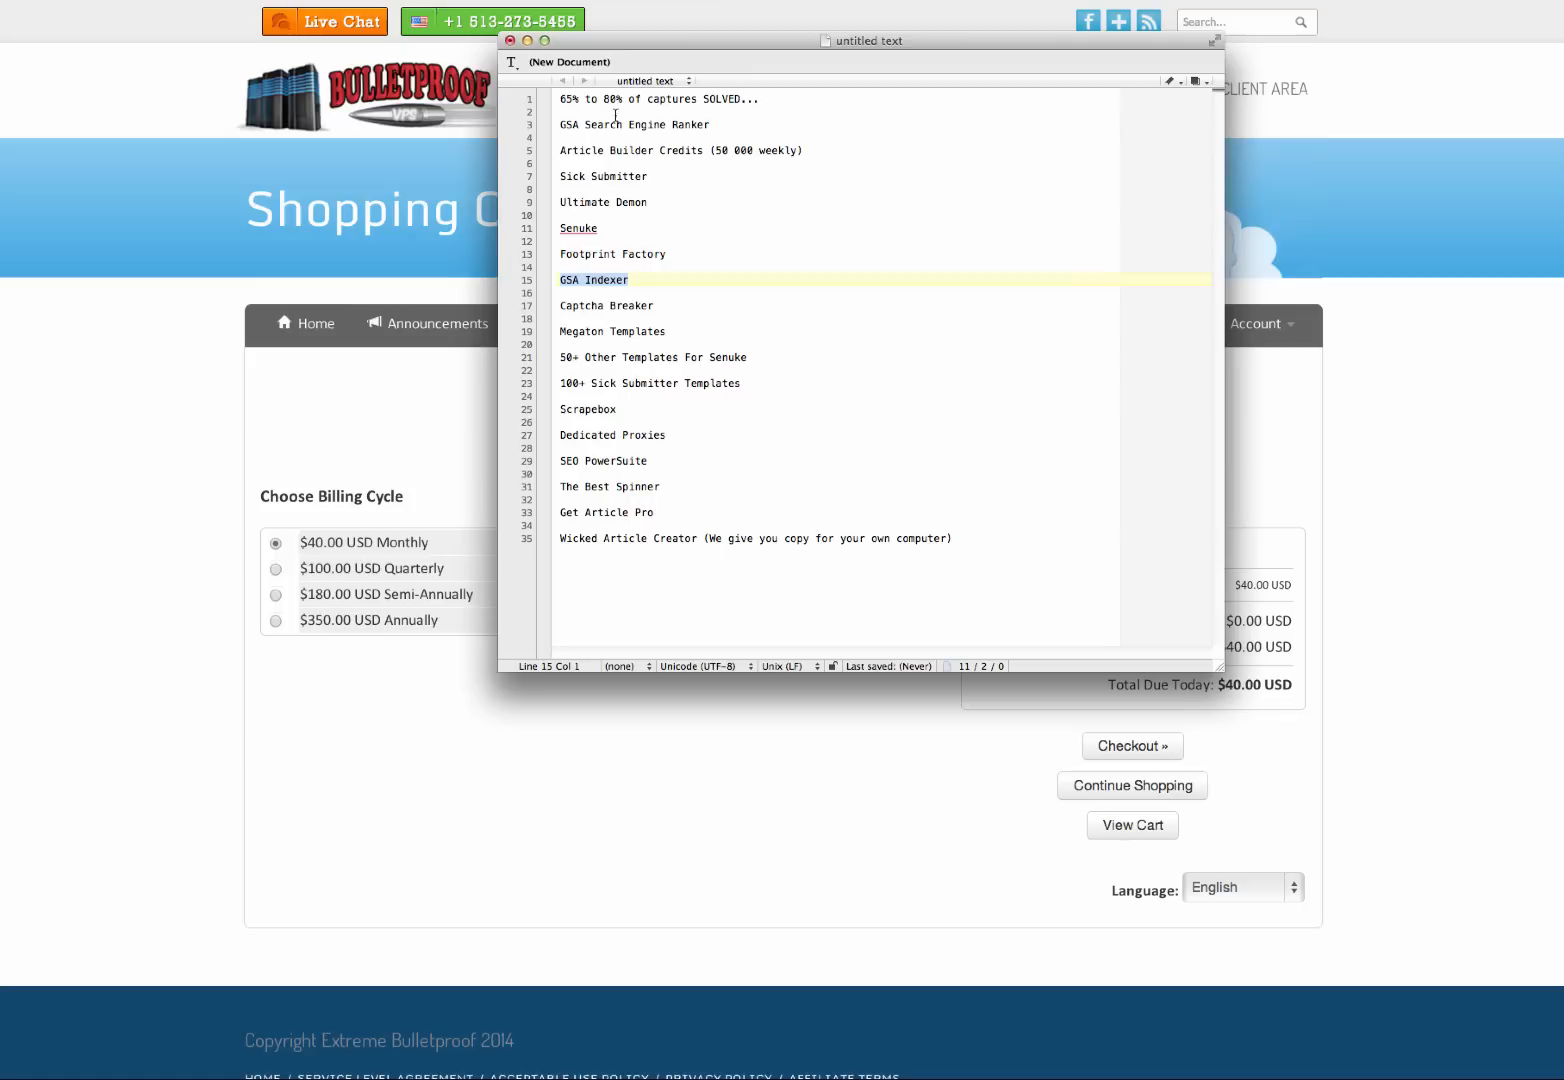
Step: Pick out tool entries like Scrapebox and Senuke, then hide the notes window
click(622, 304)
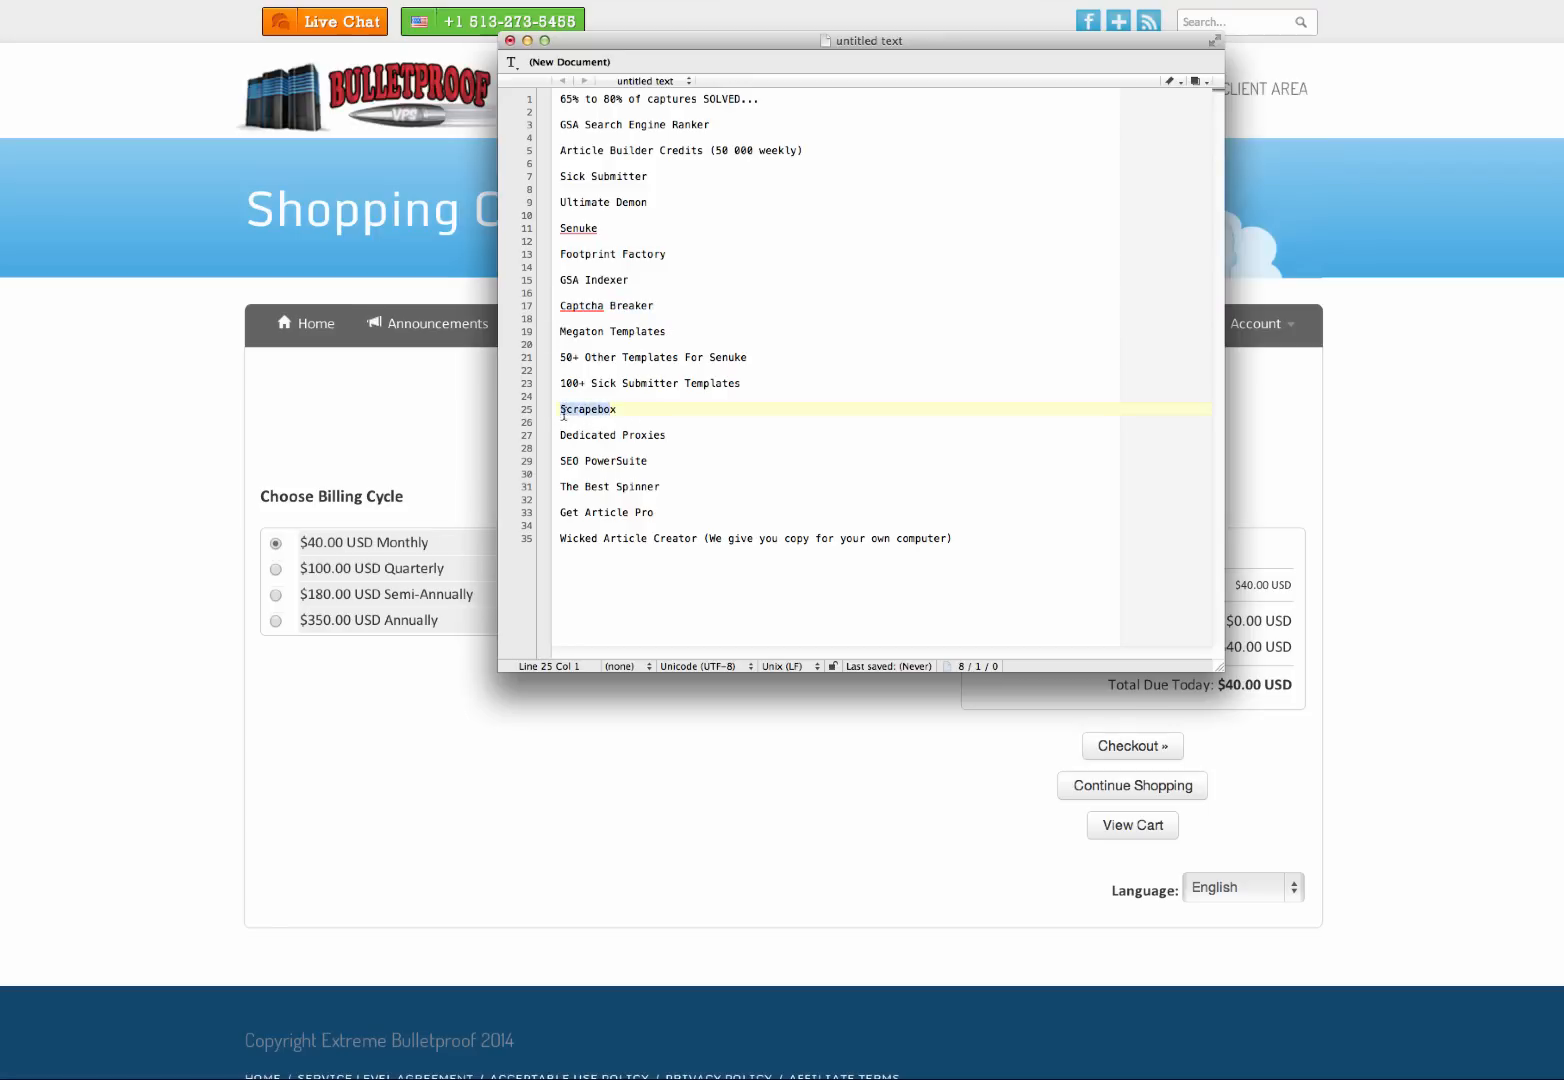
double_click(588, 408)
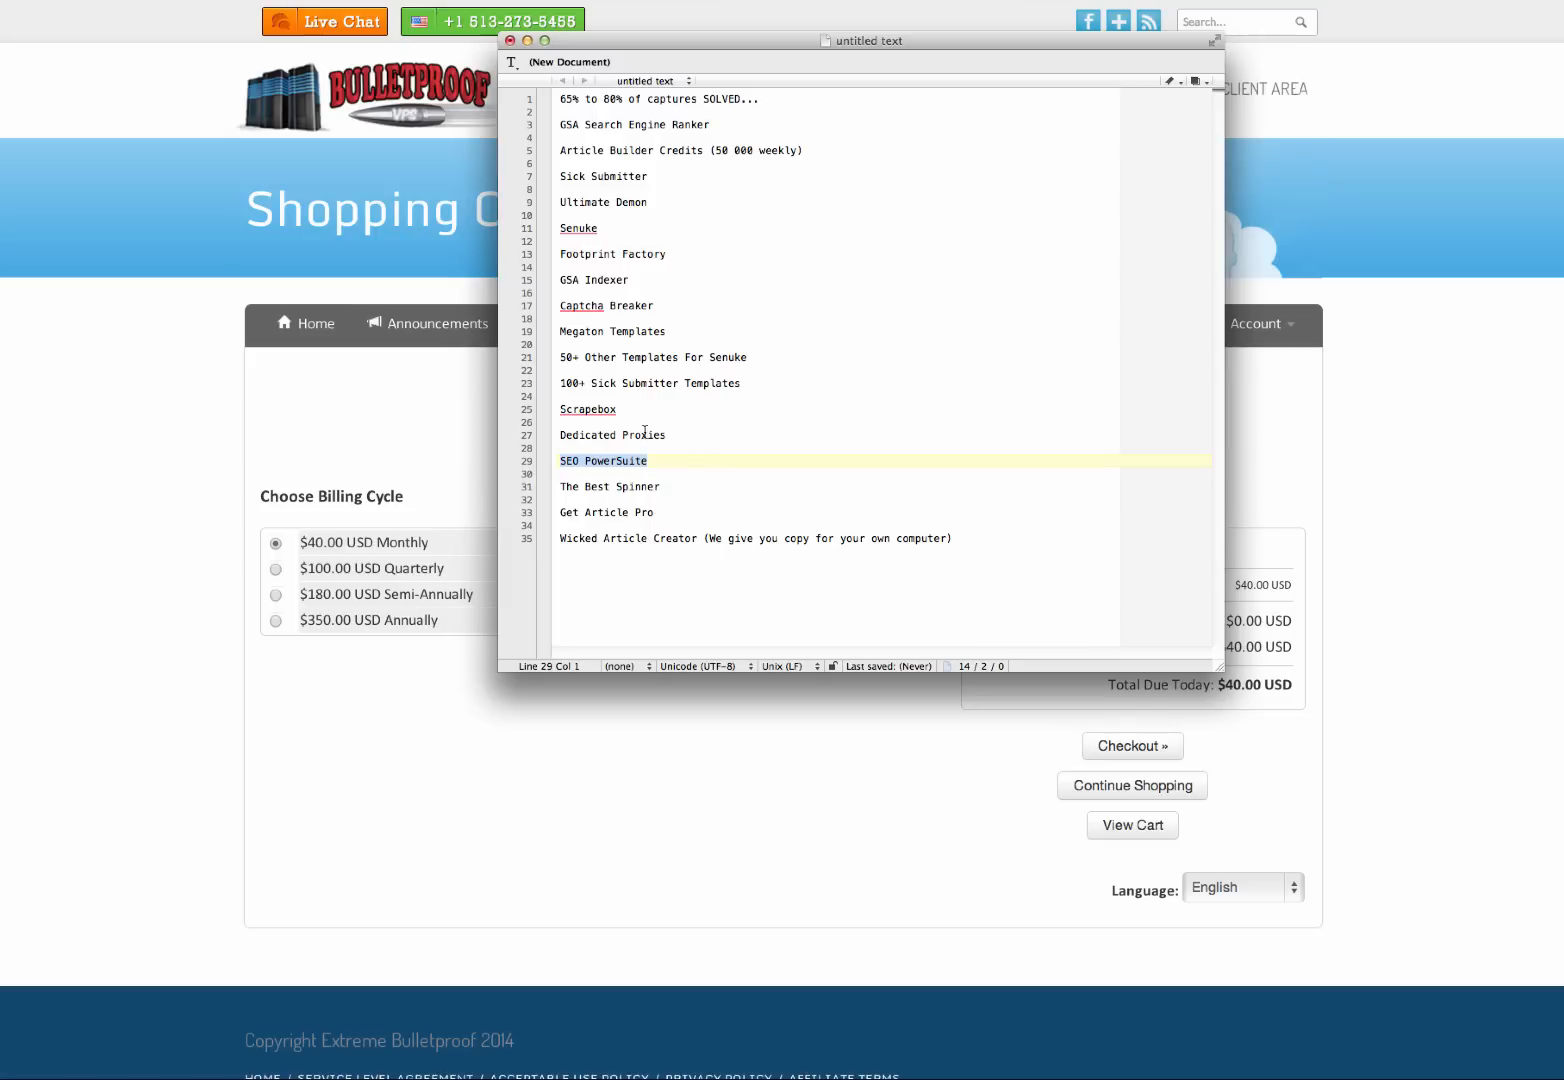
mouse_move(352, 606)
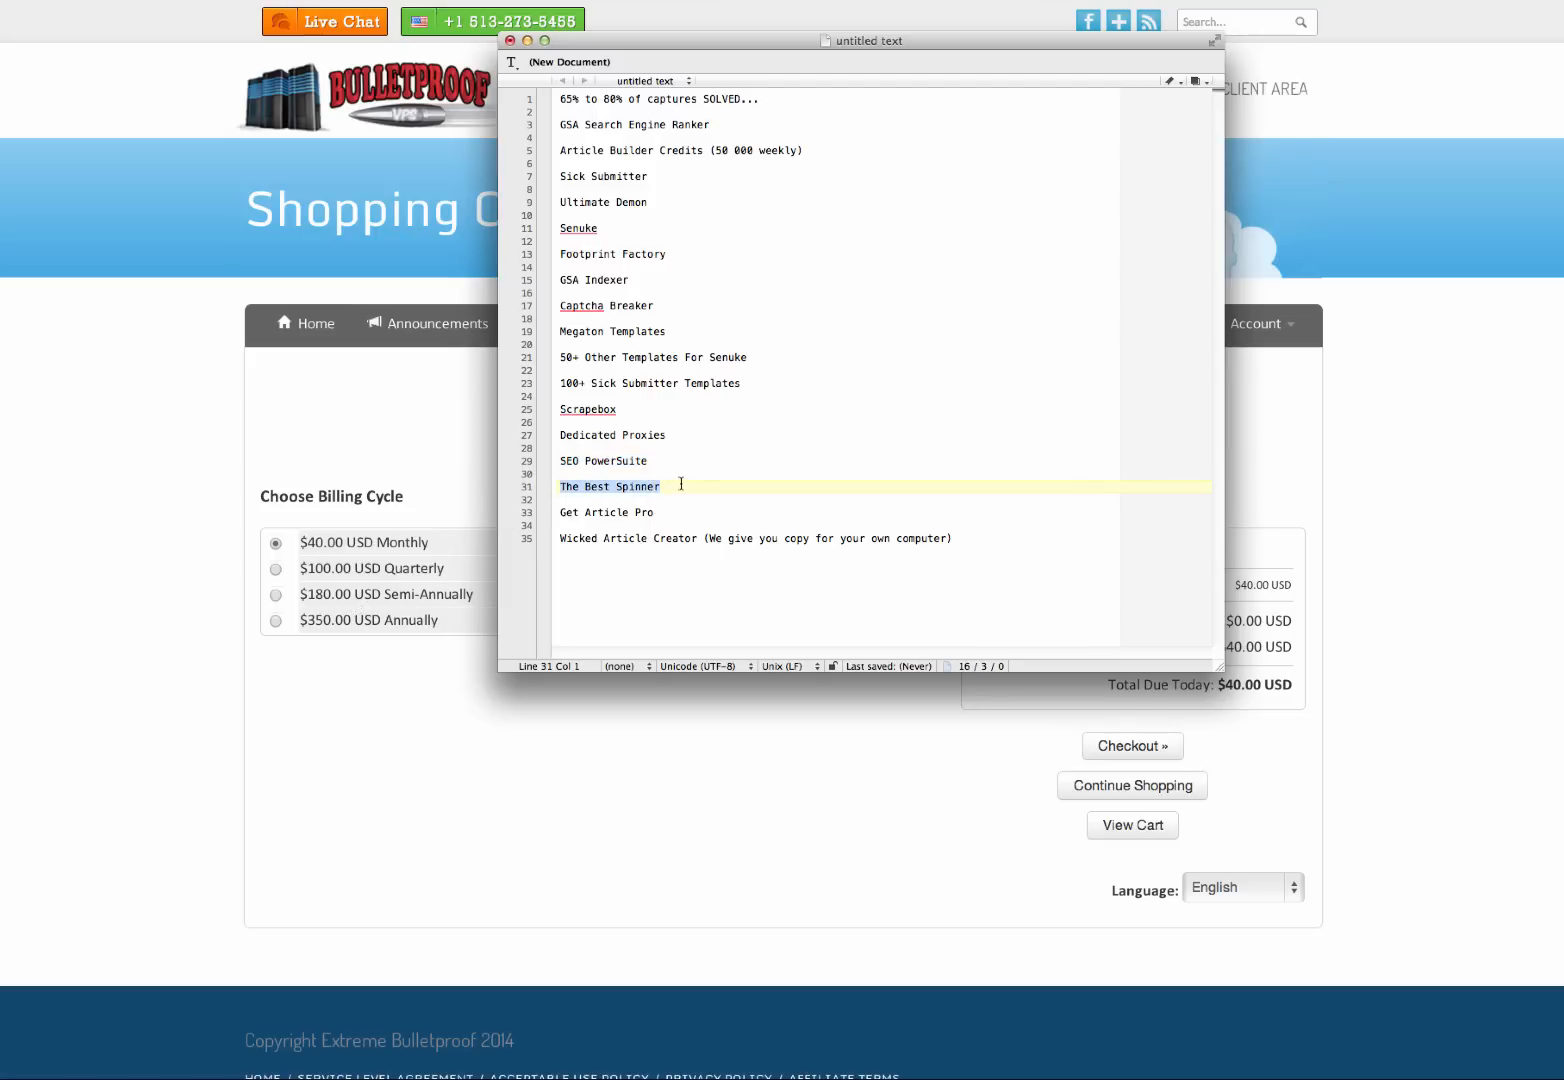
click(606, 512)
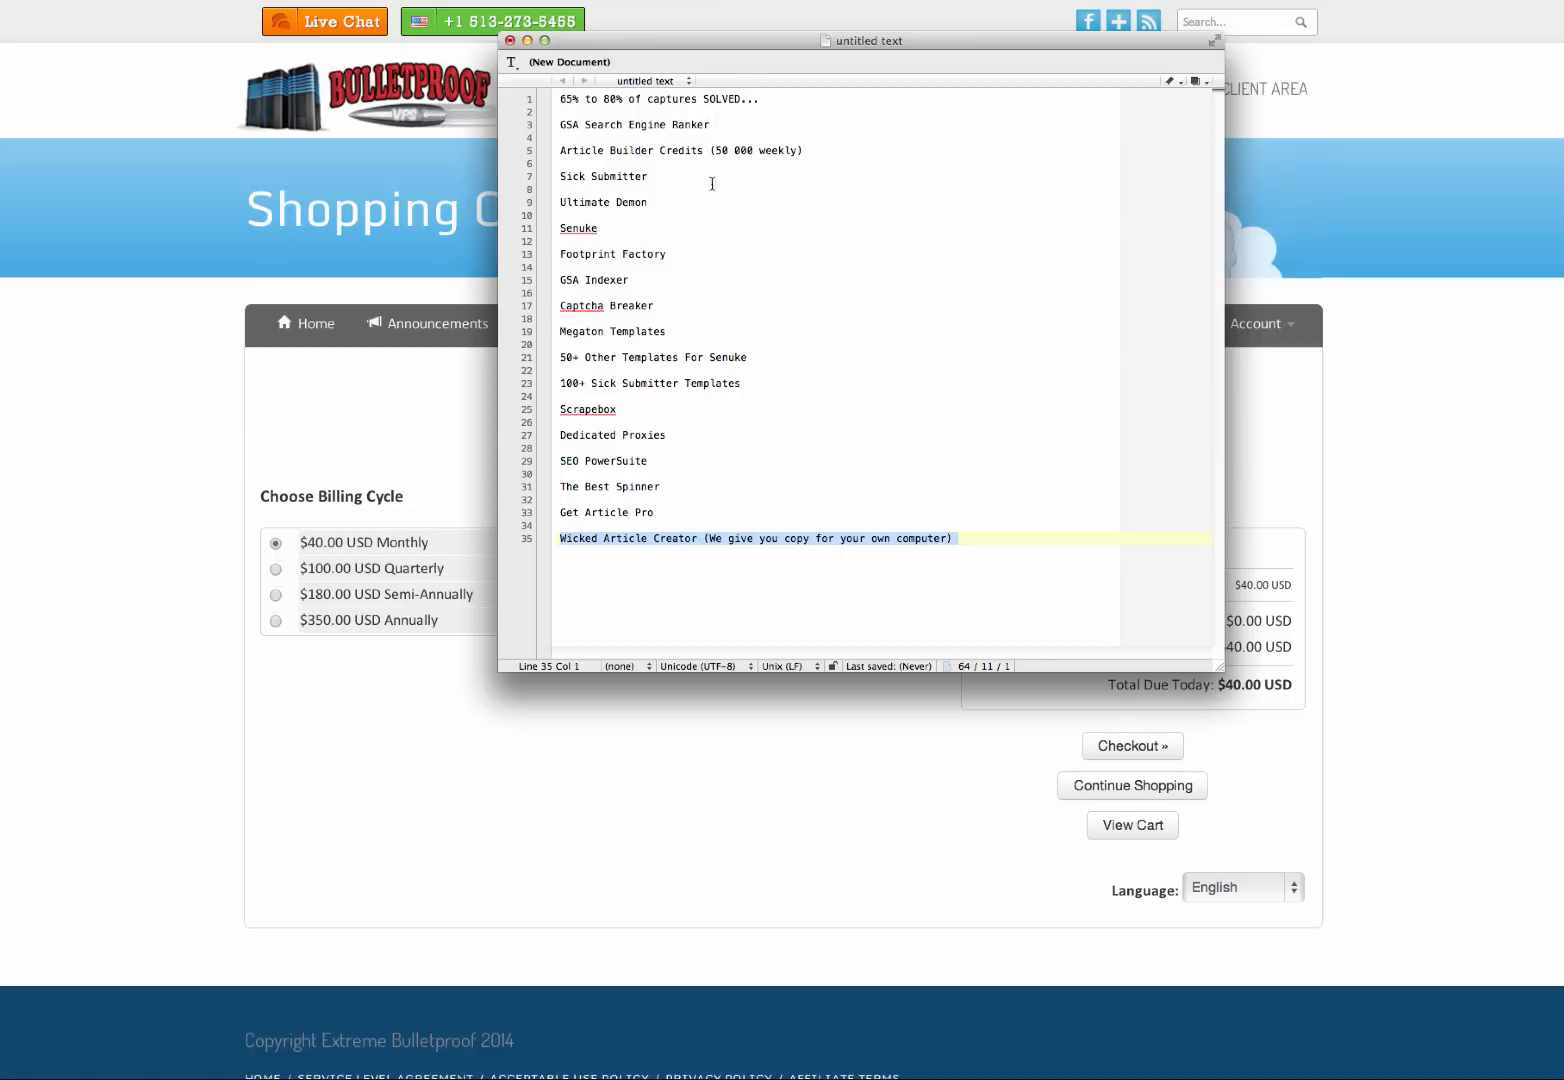
mouse_move(740, 402)
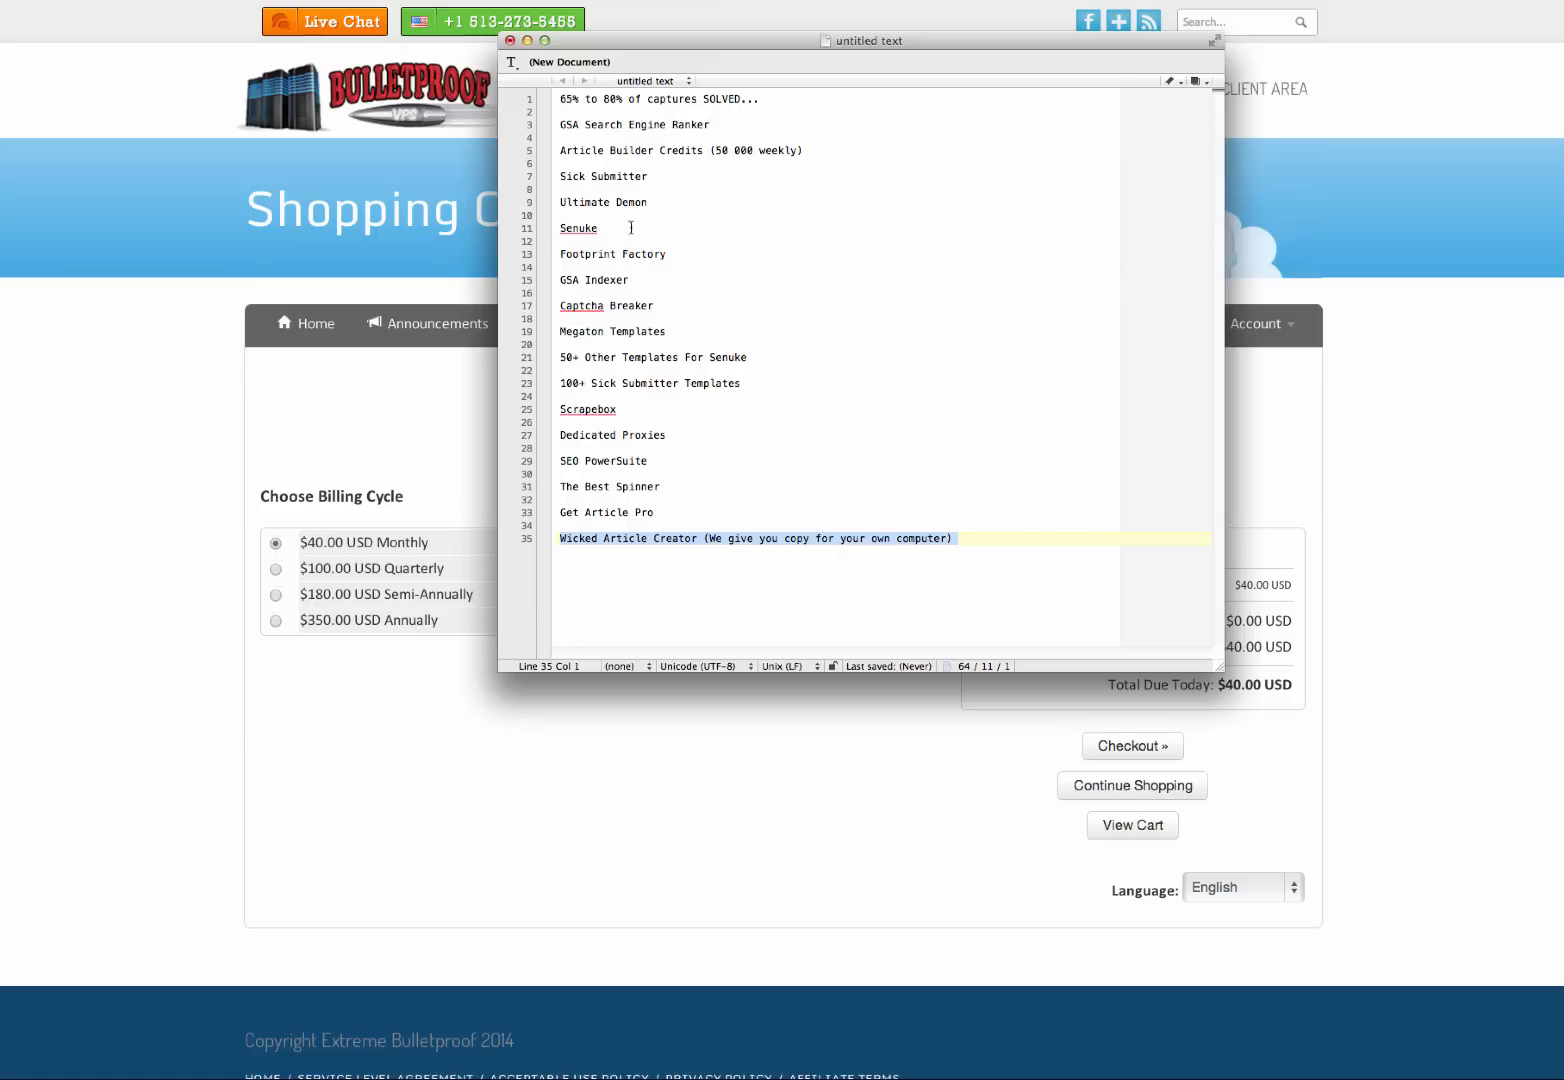
mouse_move(612, 228)
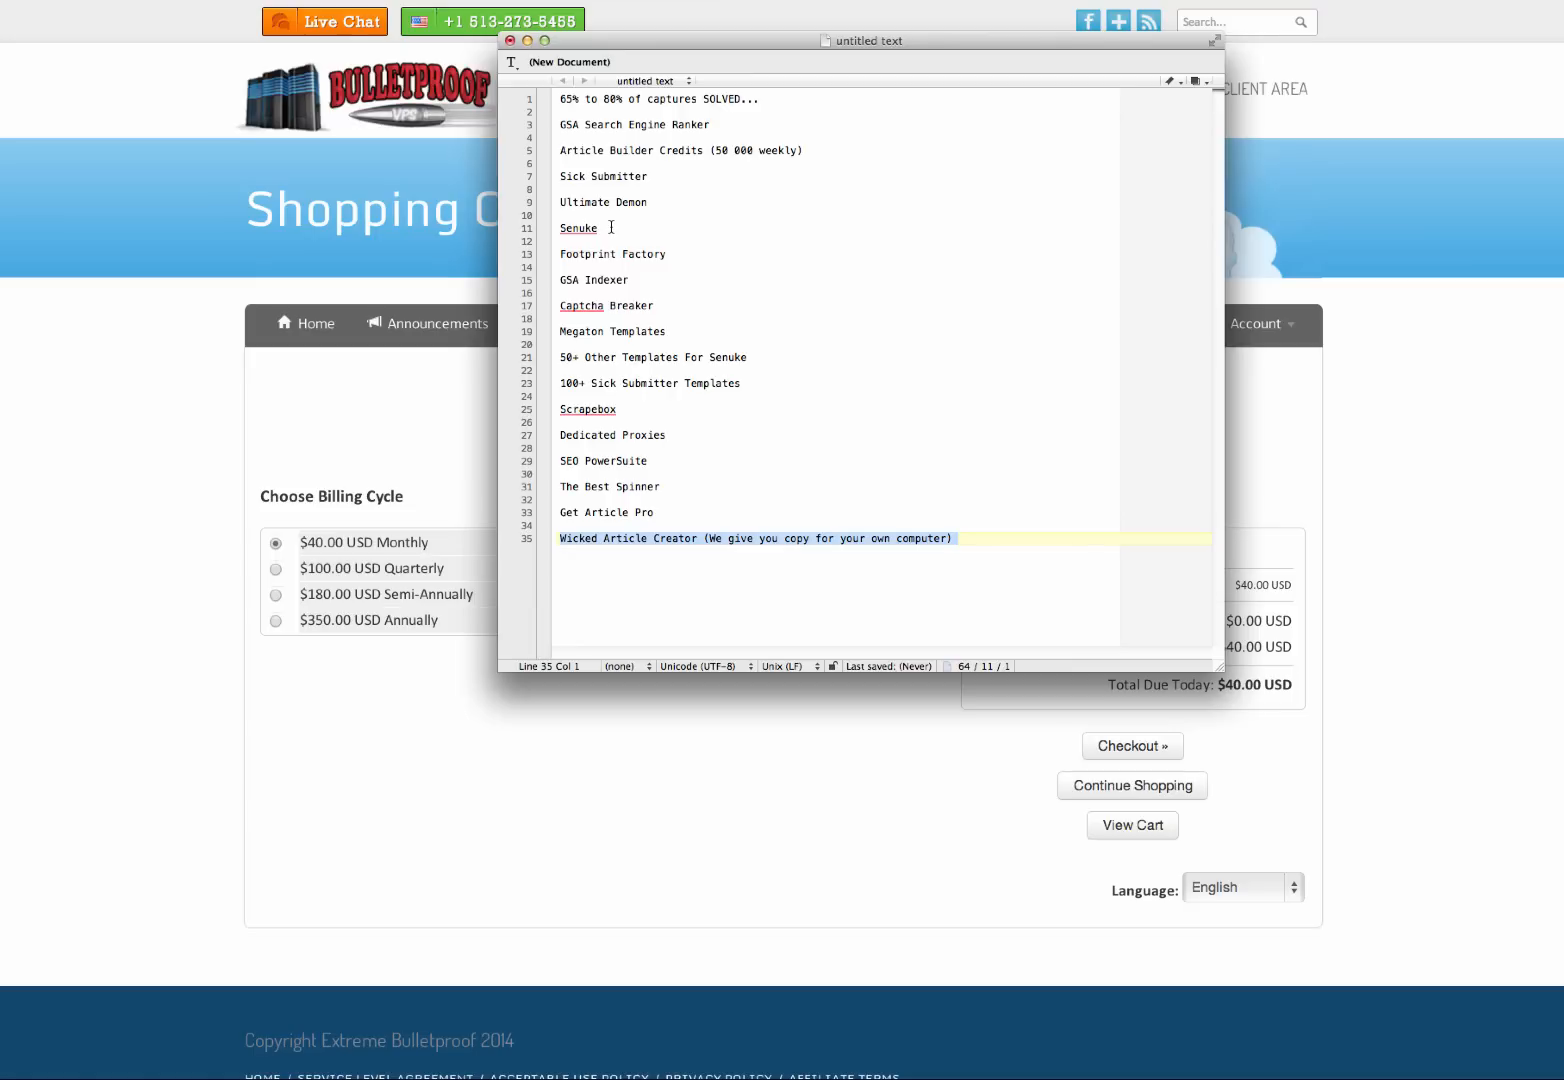
click(608, 228)
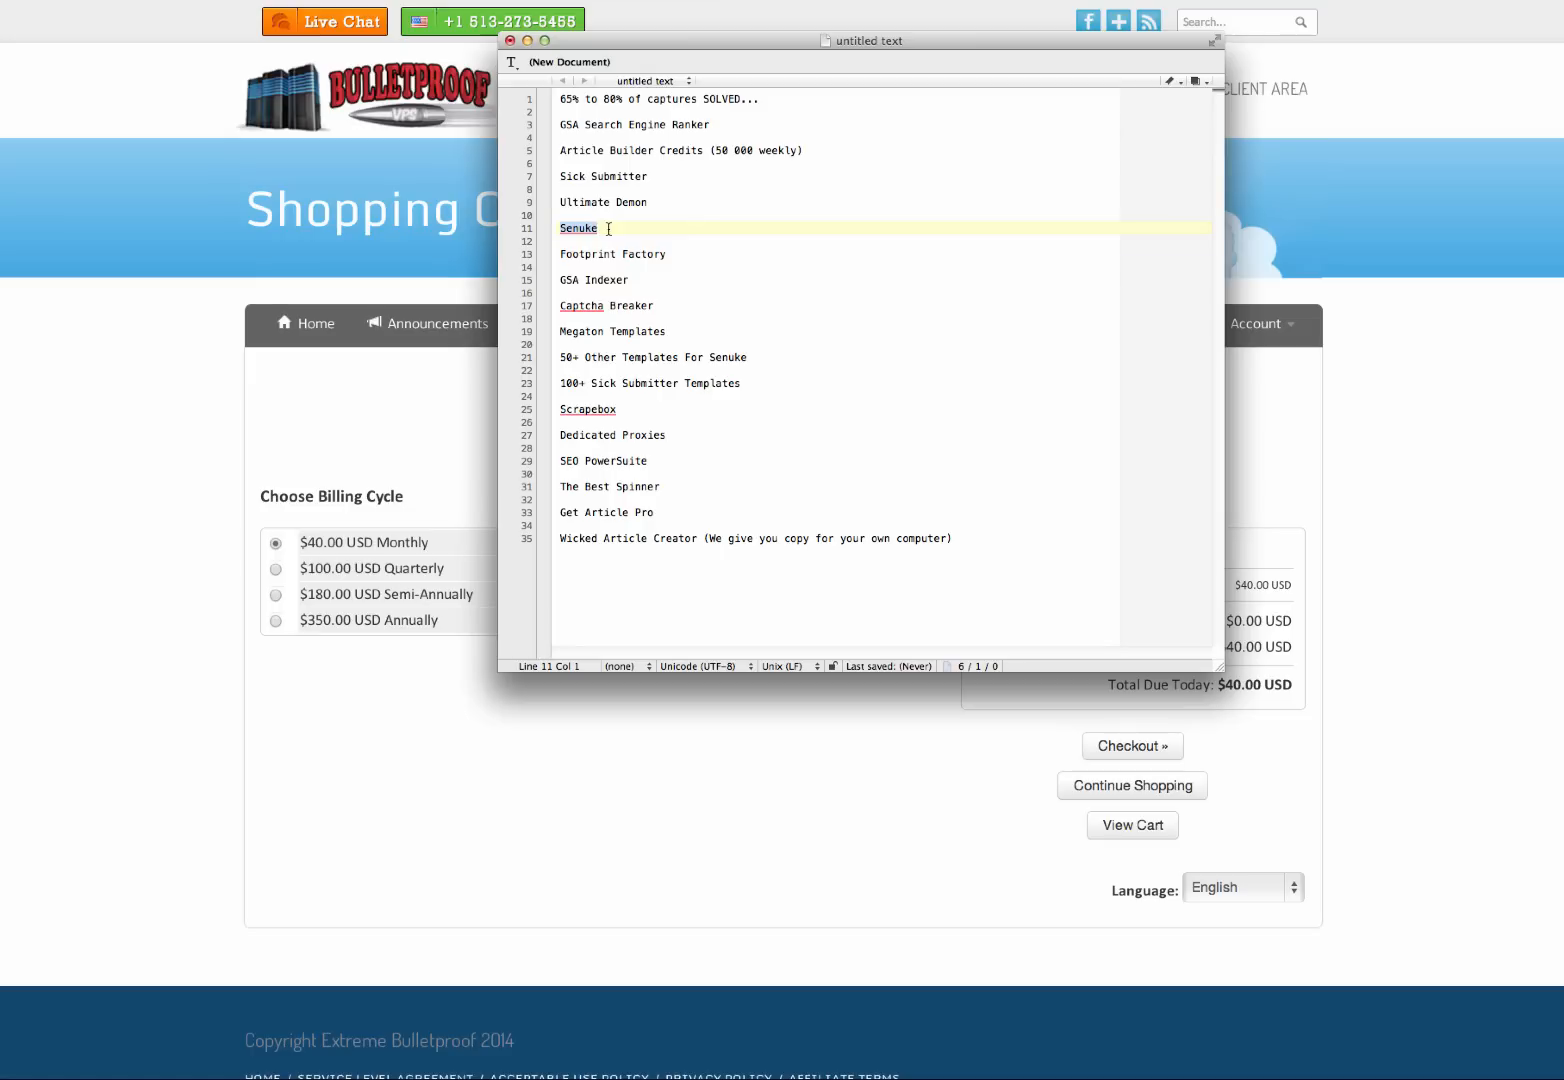
mouse_move(802, 212)
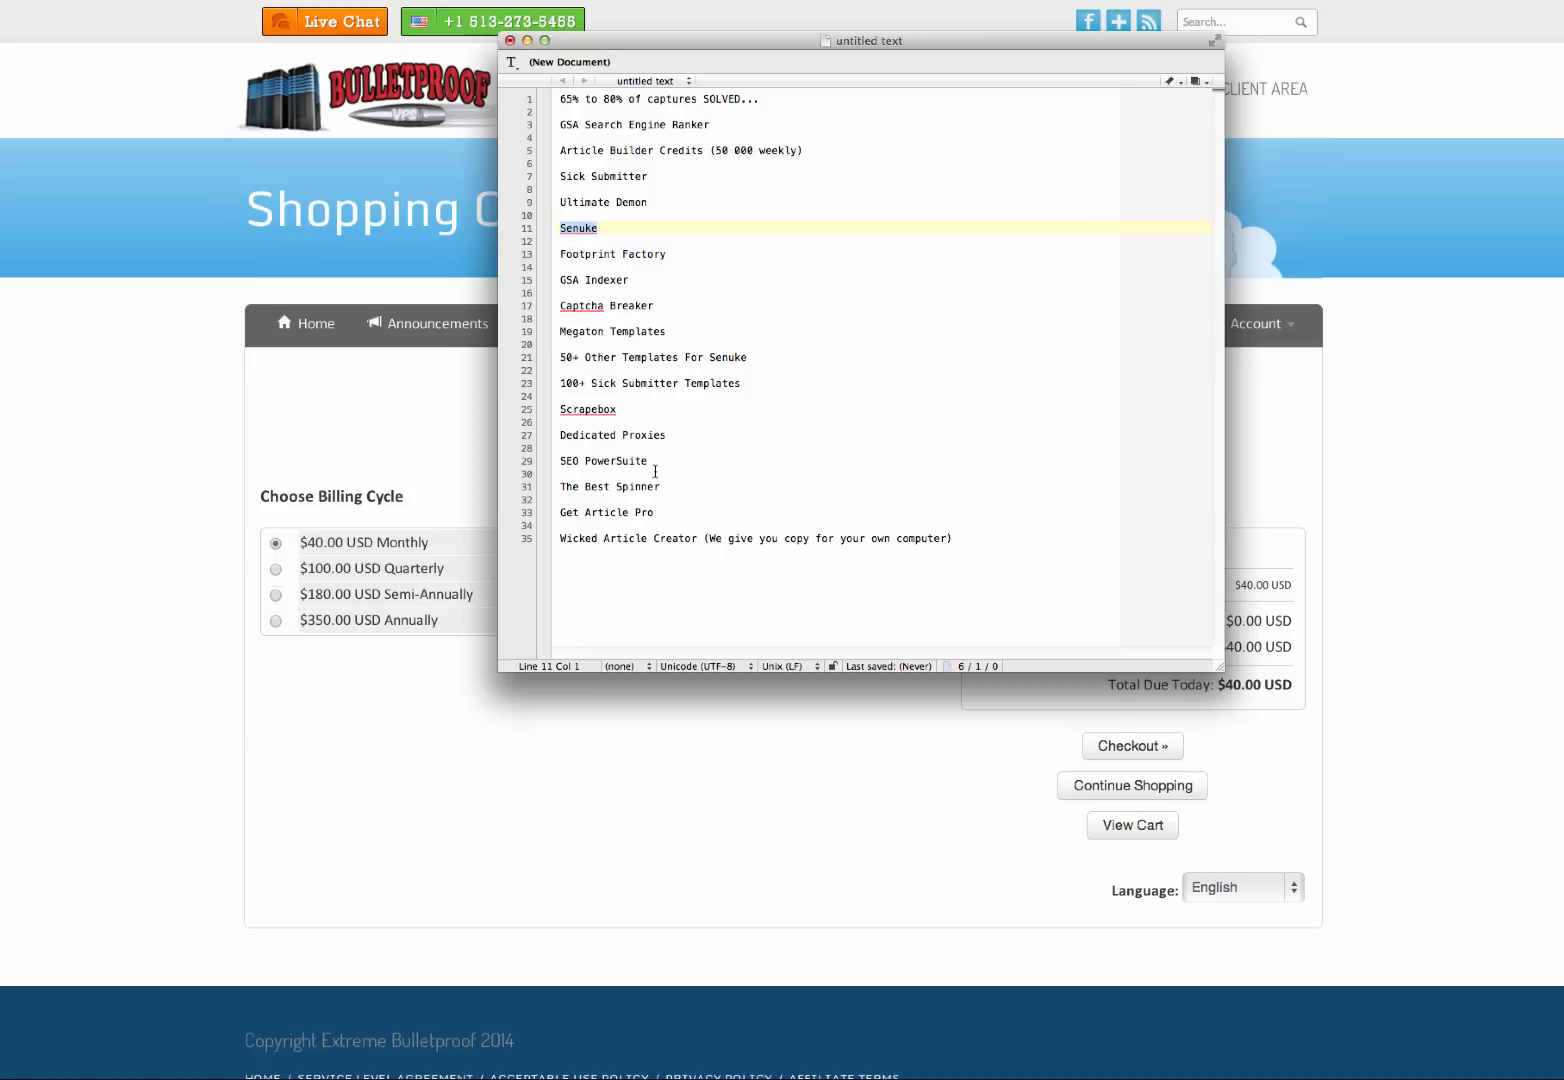
mouse_move(770, 316)
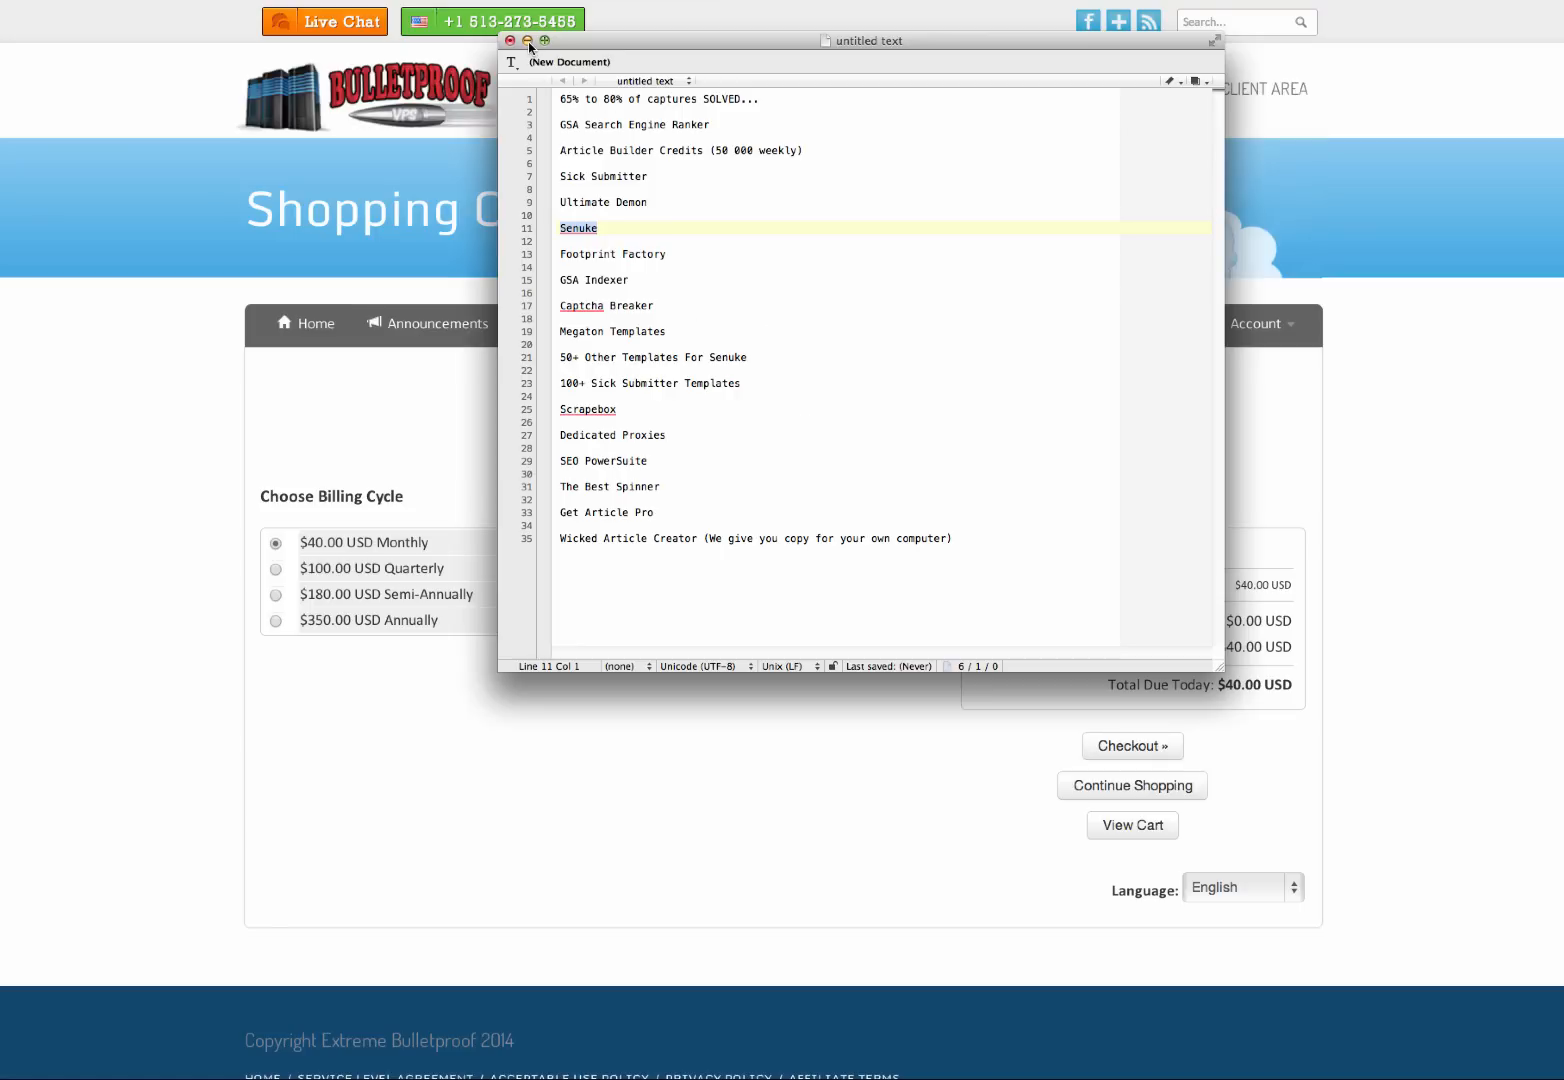
click(528, 48)
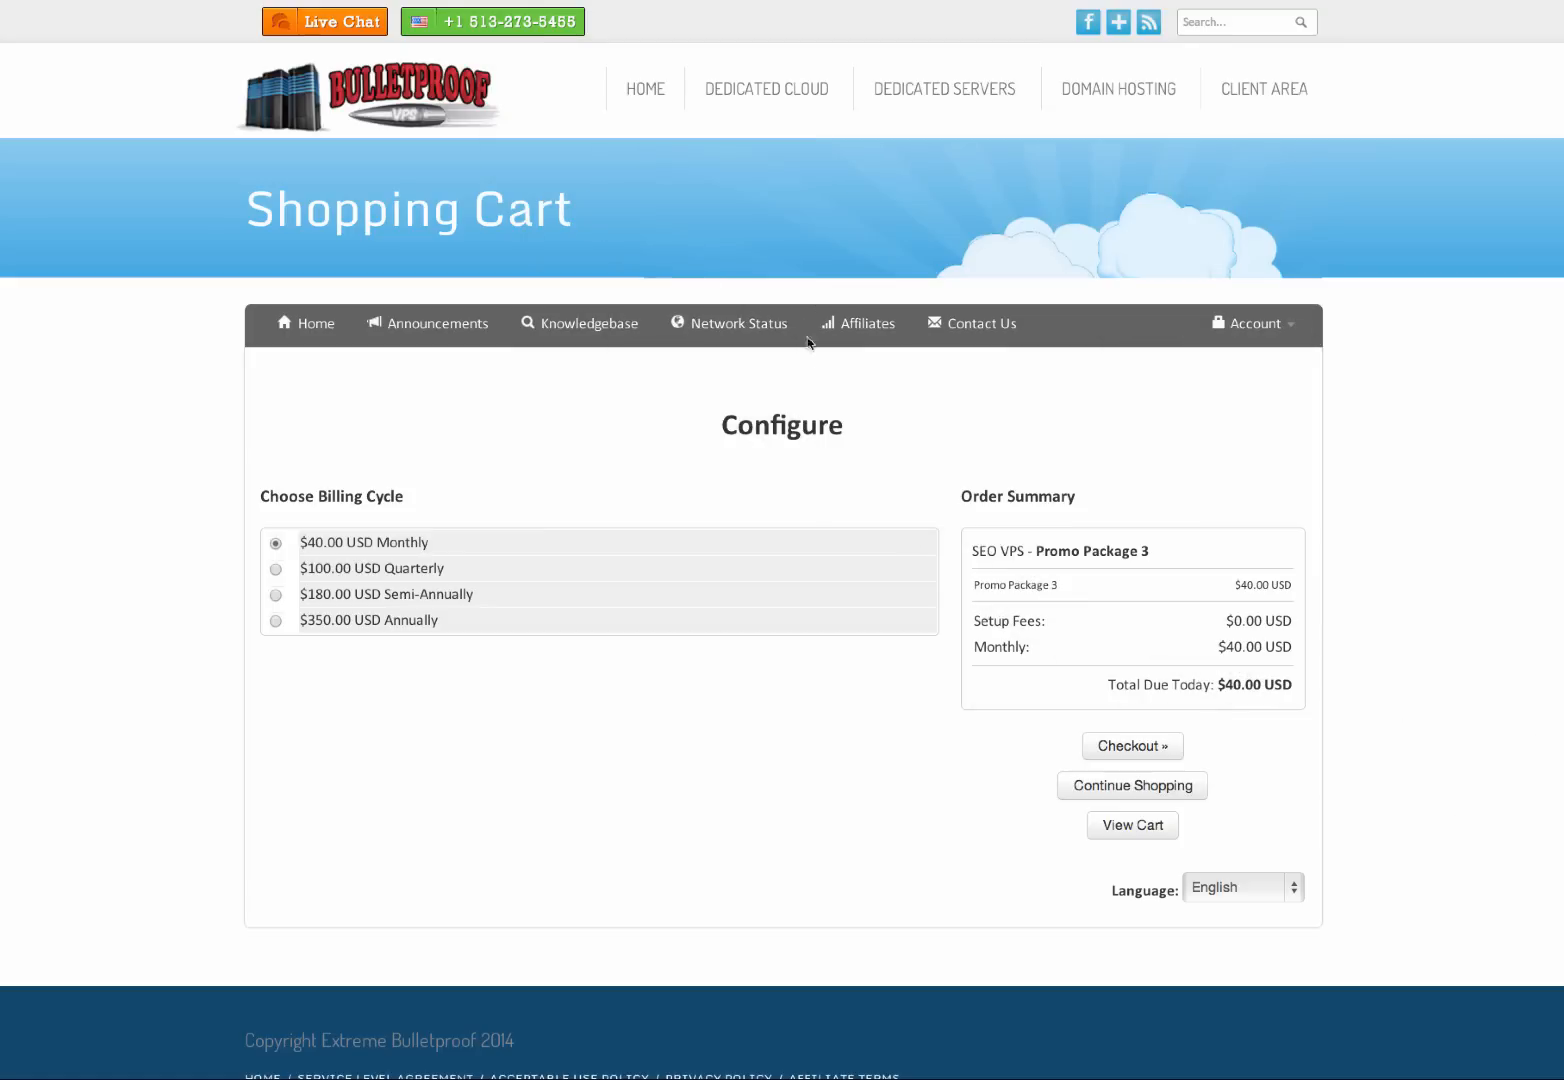
mouse_move(660, 96)
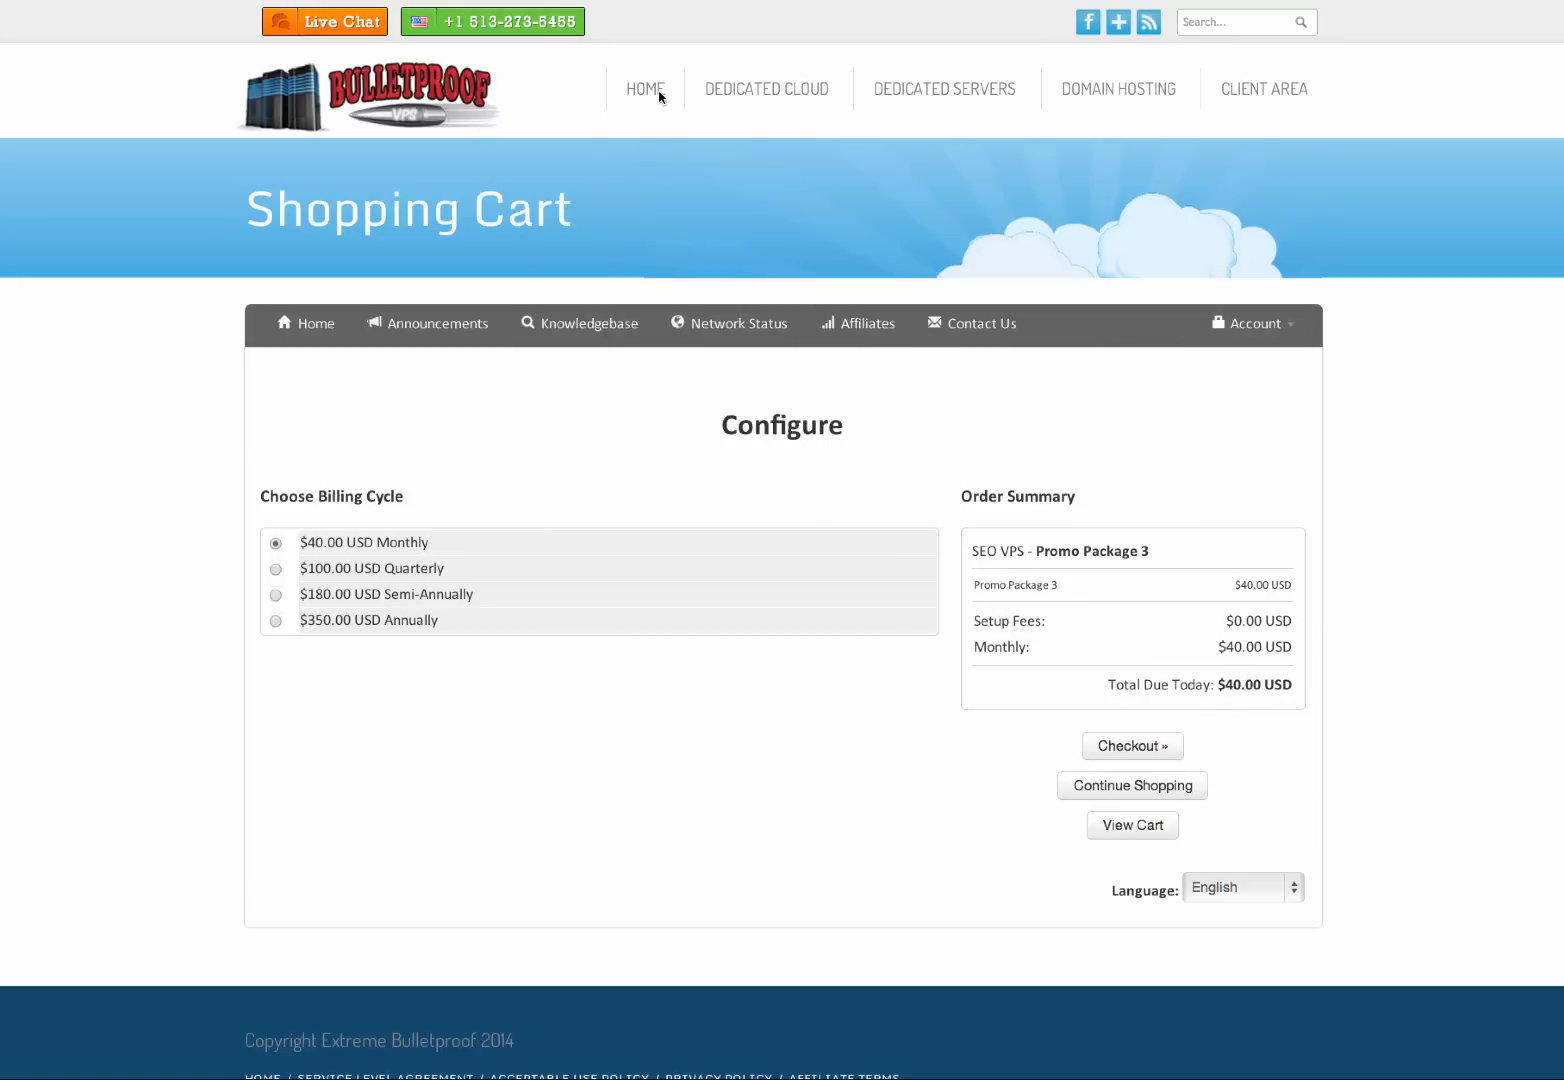
mouse_move(652, 92)
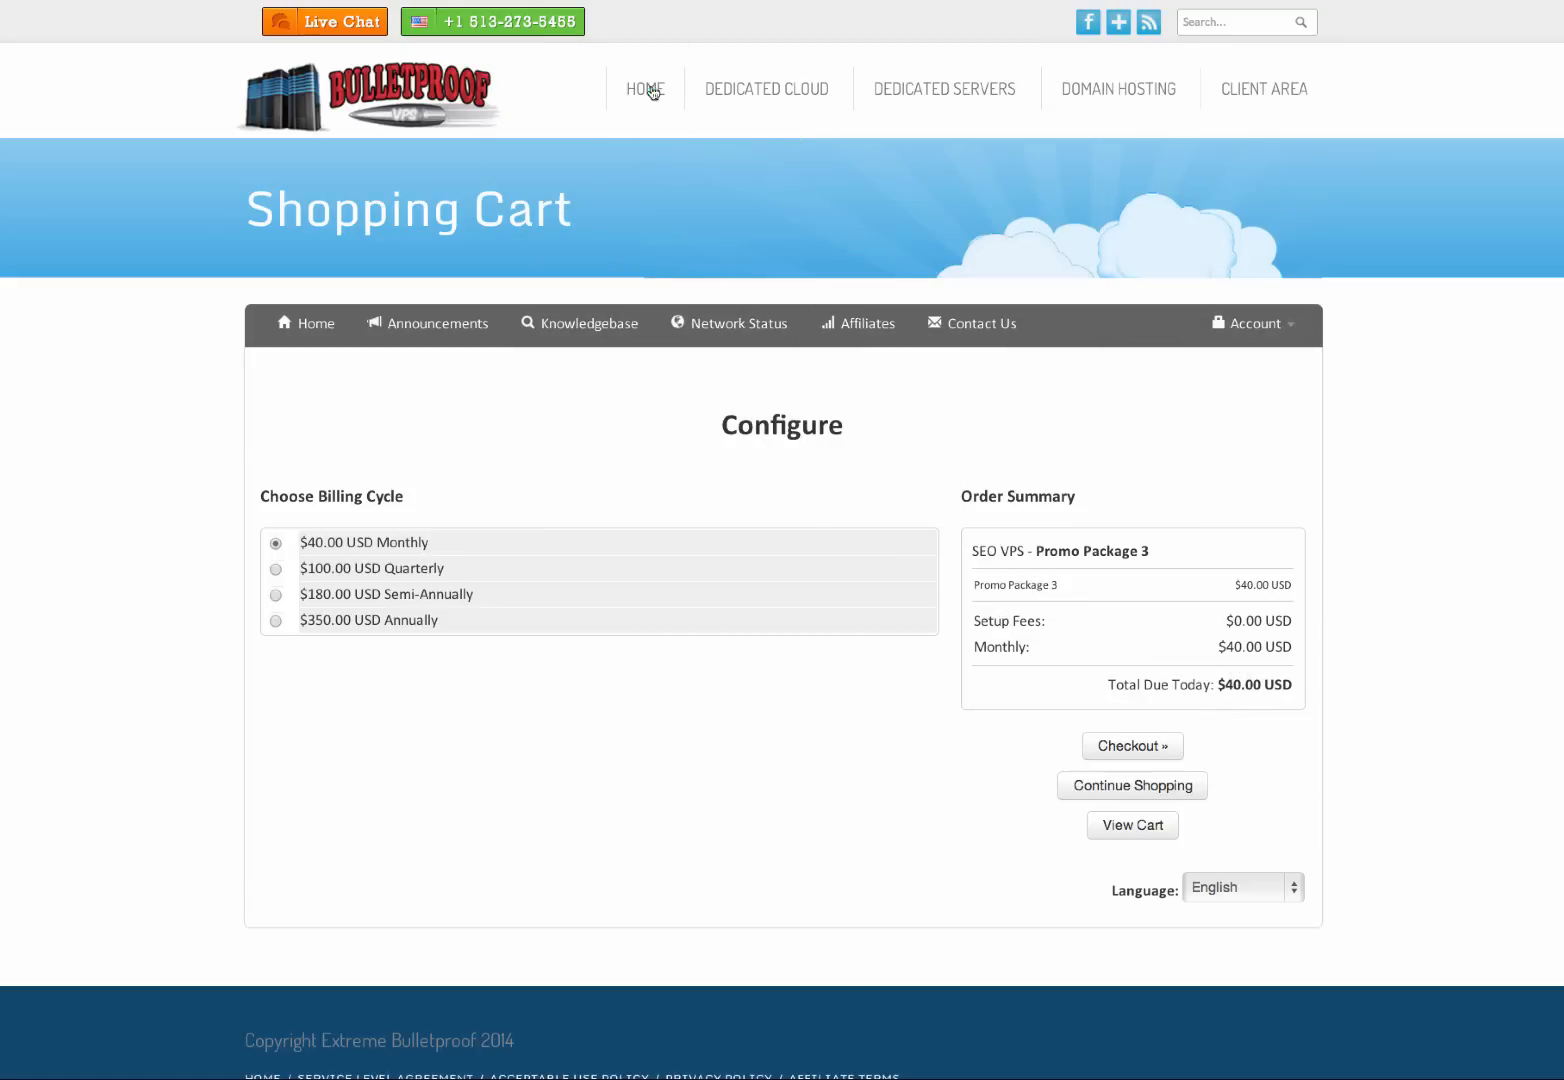
Step: Go to the Bulletproof VPS home page and reach the SEO Tools Plans listing
click(650, 88)
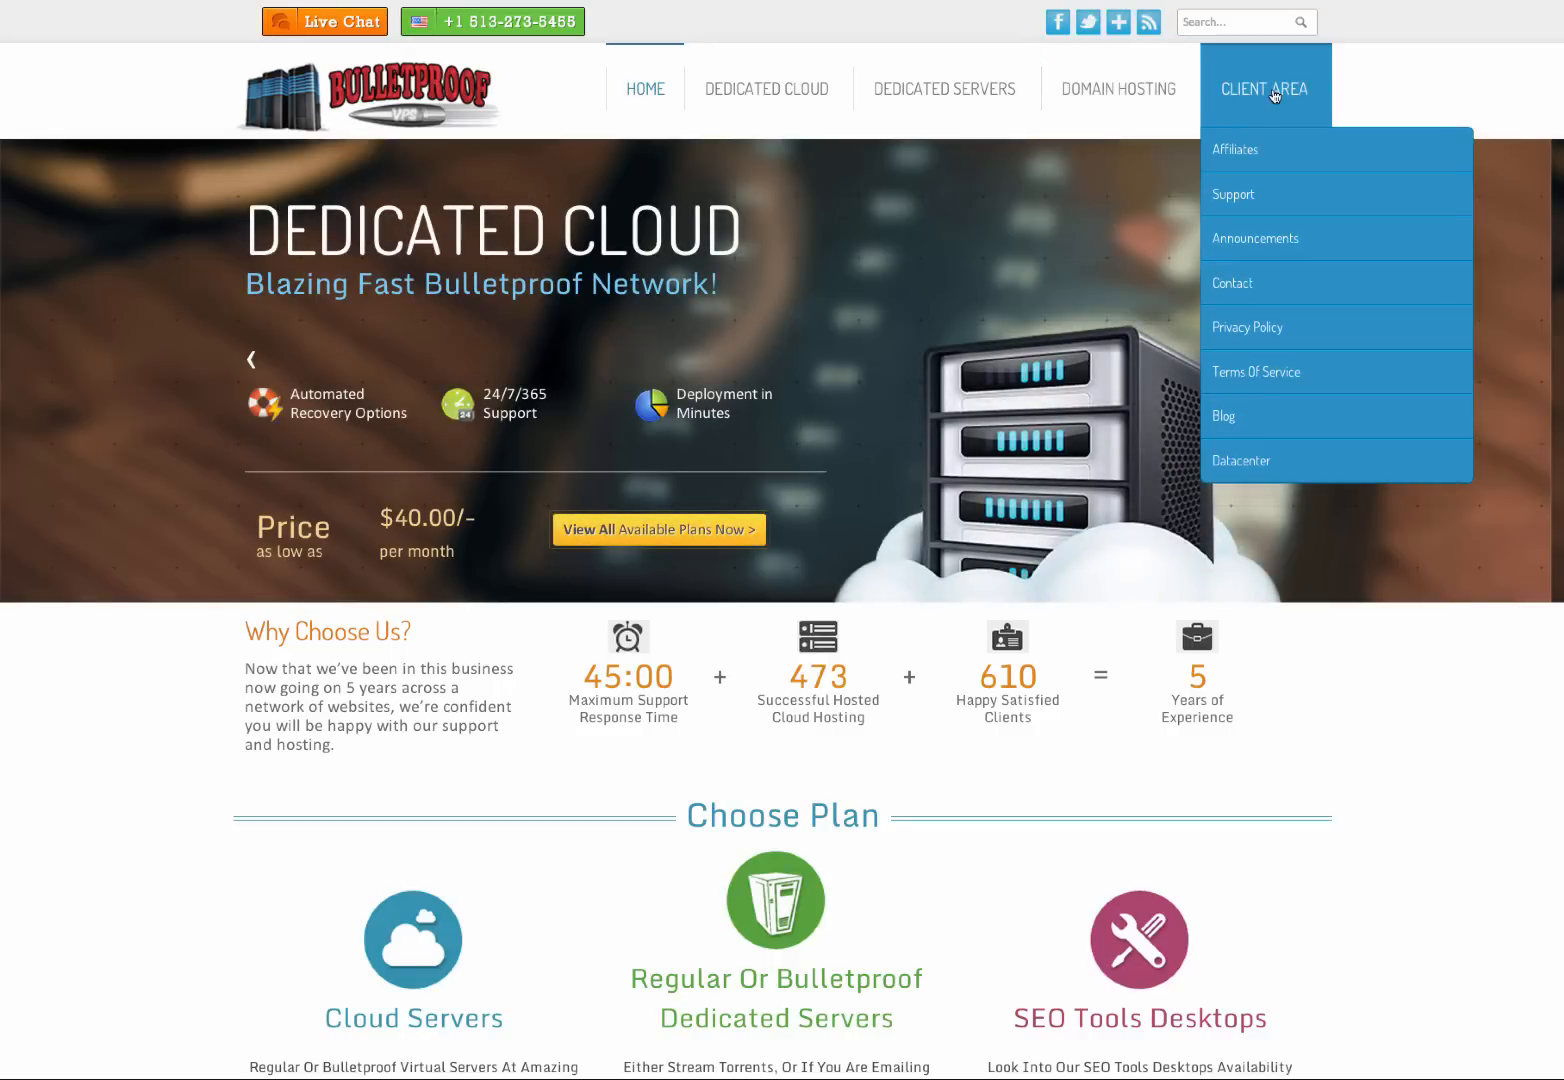
mouse_move(946, 88)
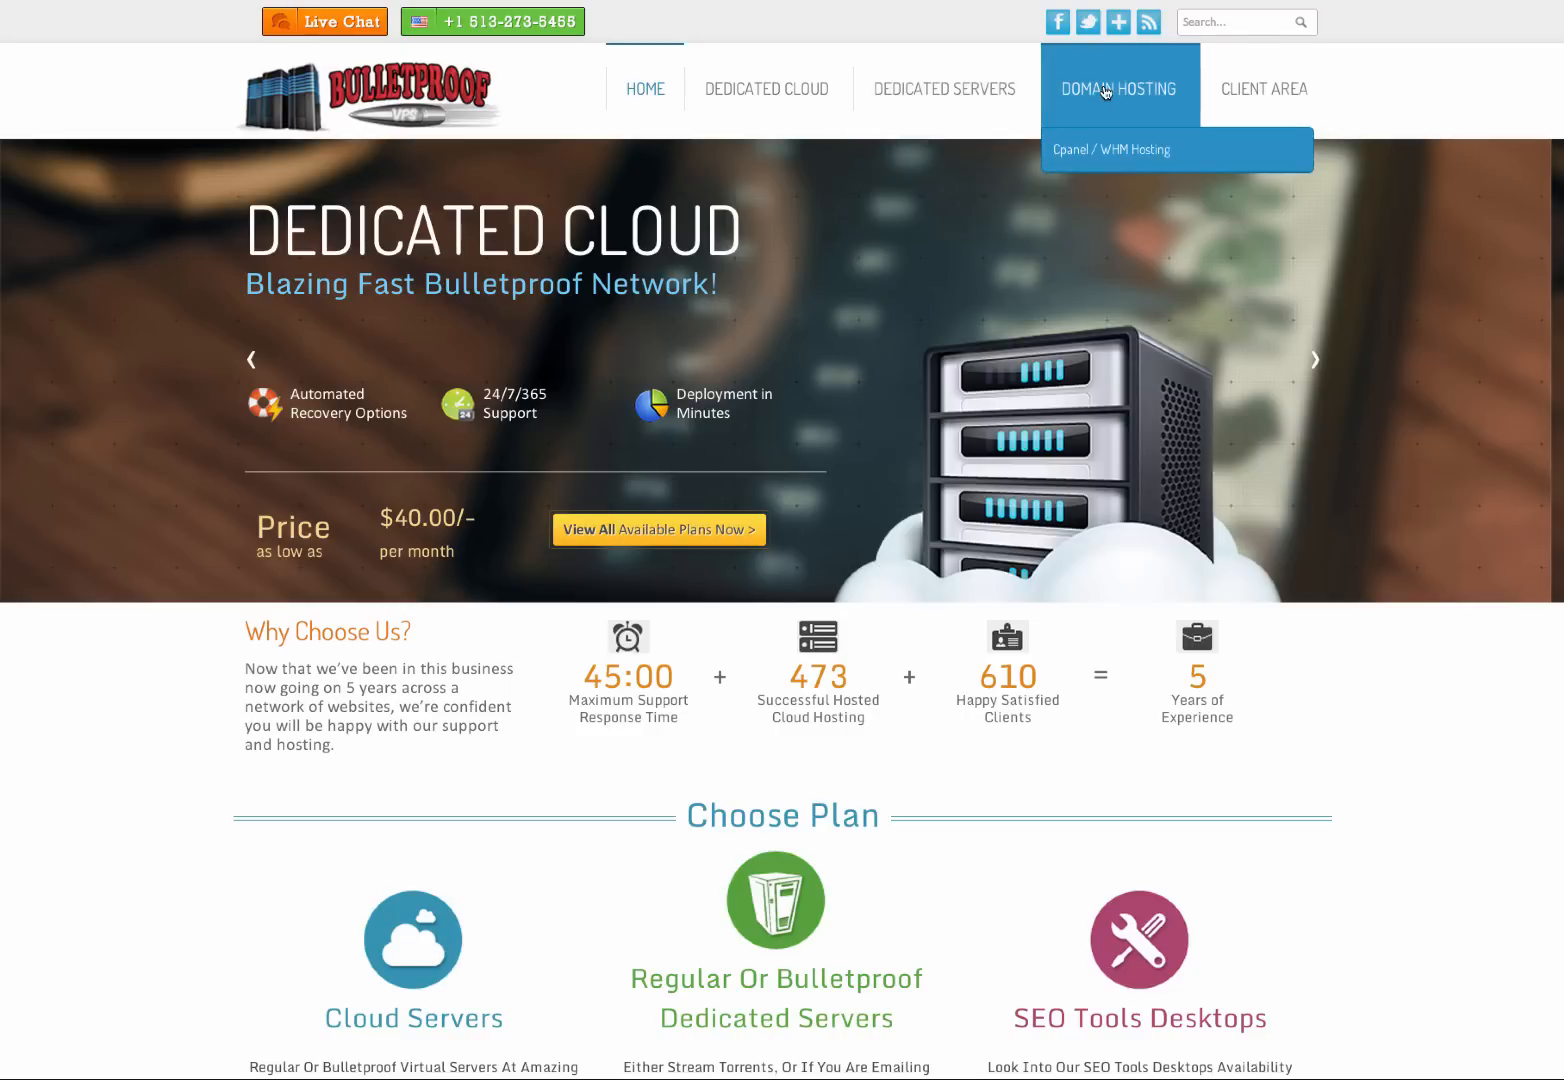
mouse_move(766, 88)
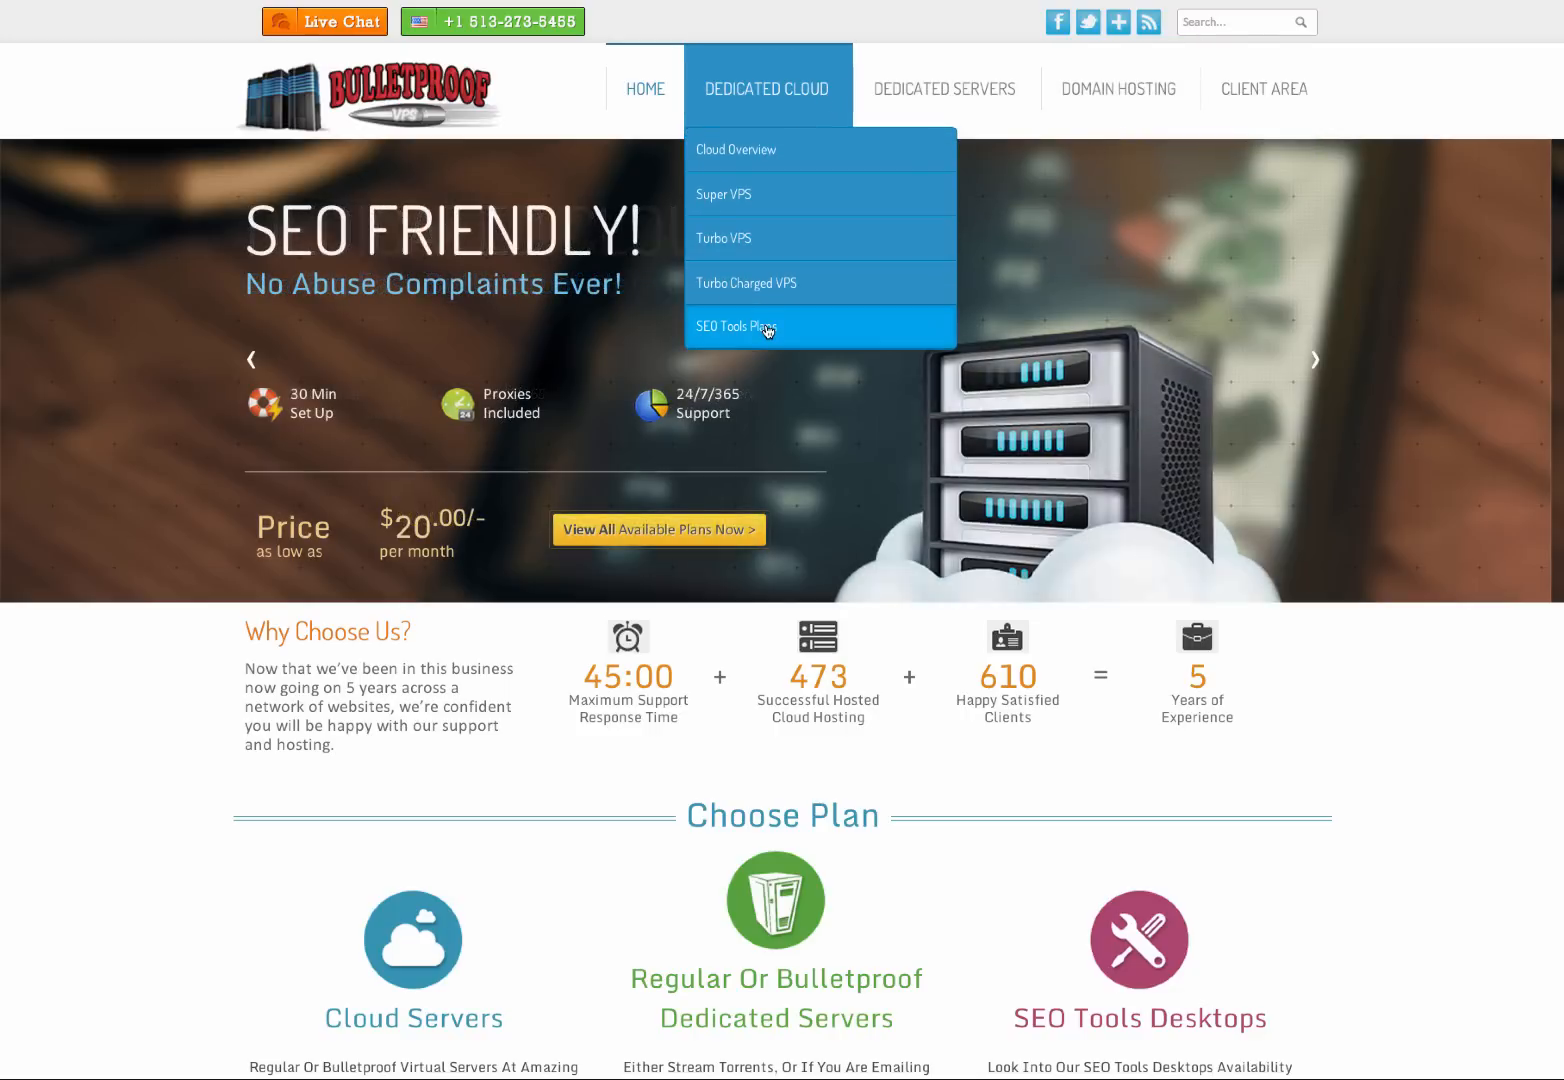
click(732, 326)
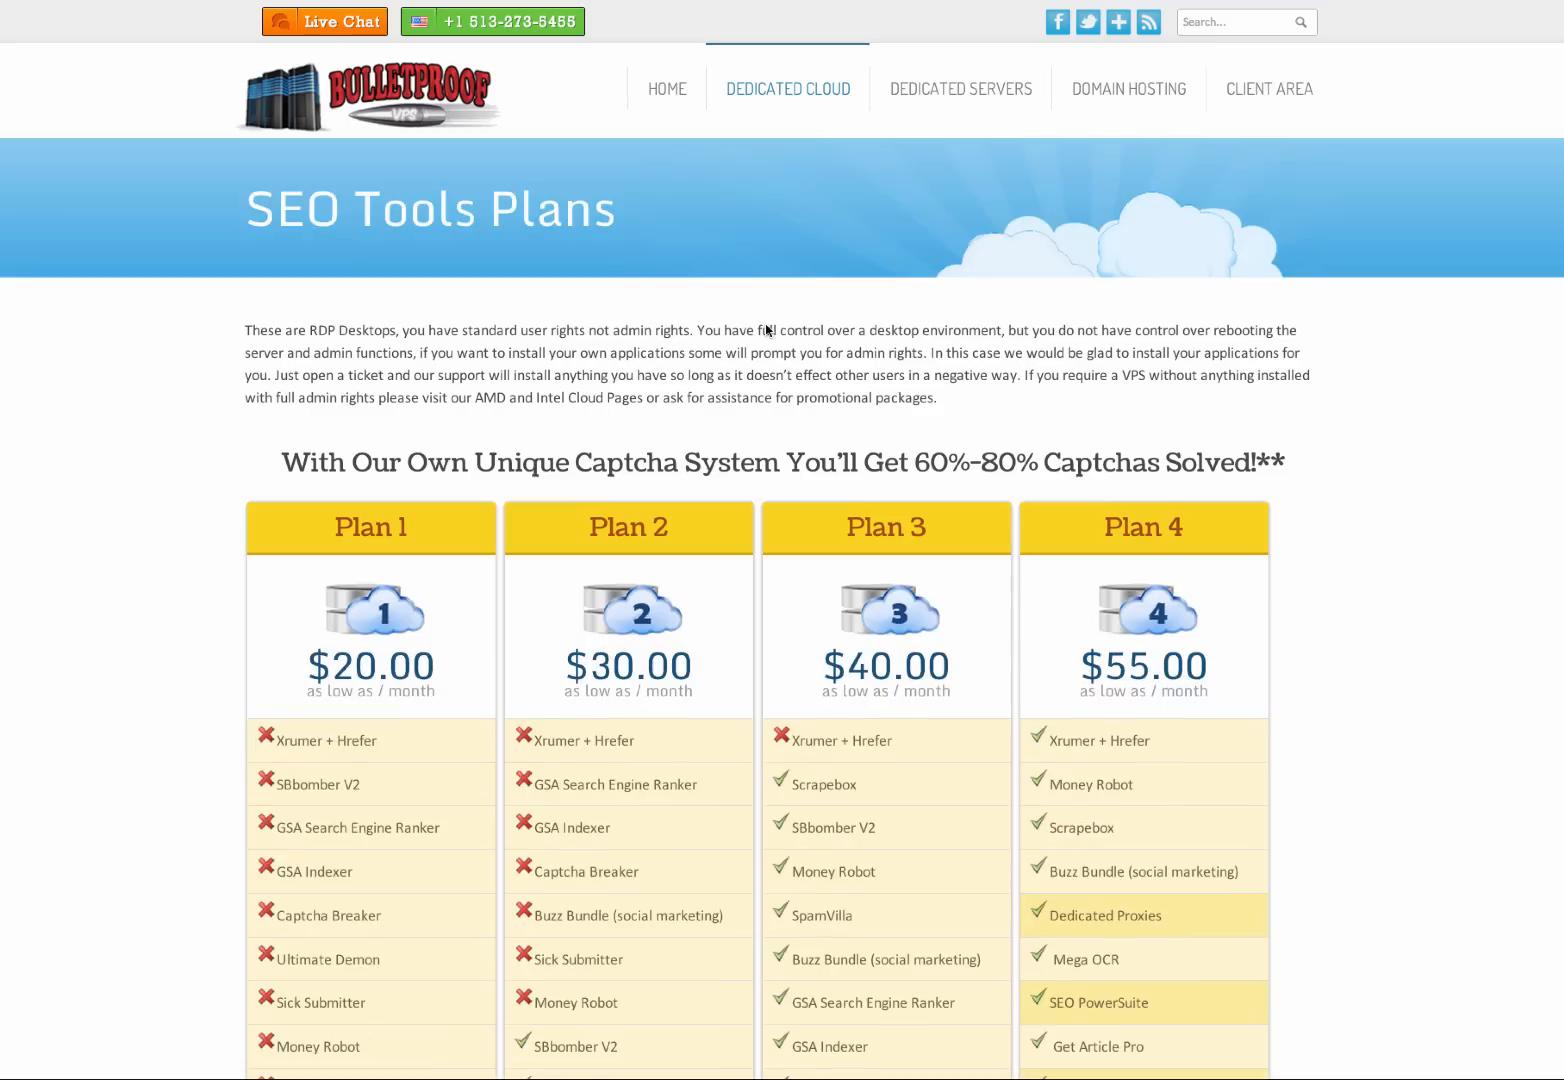
scroll(down, 3)
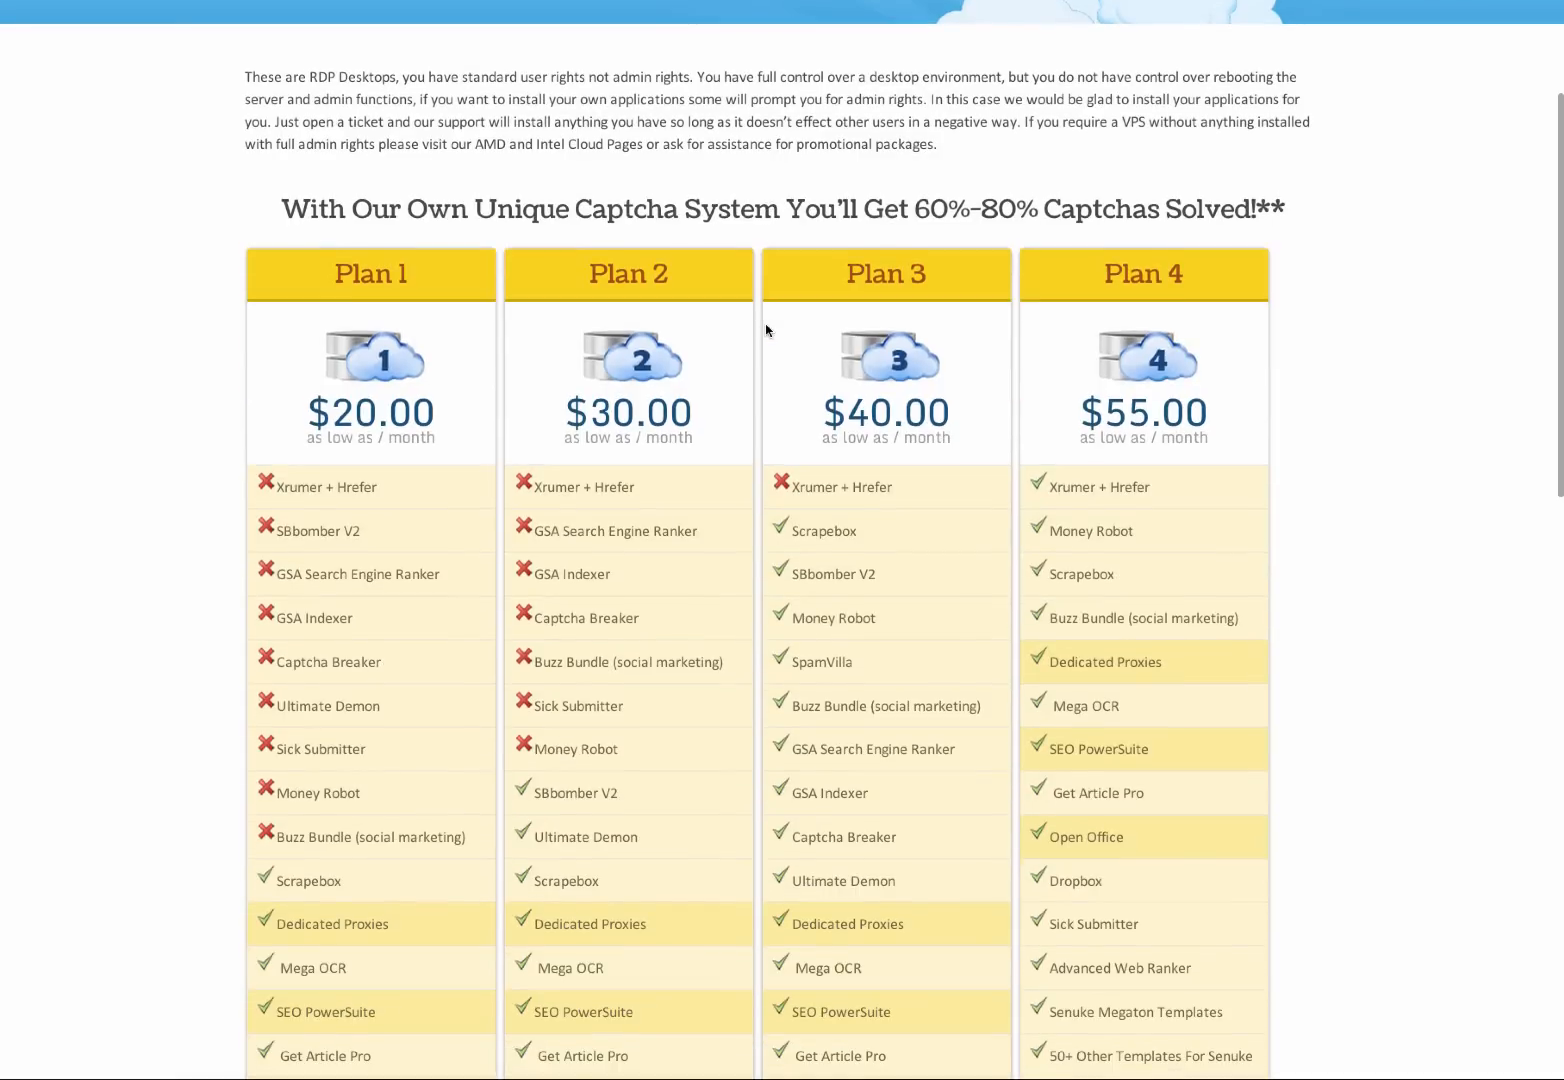
scroll(down, 3)
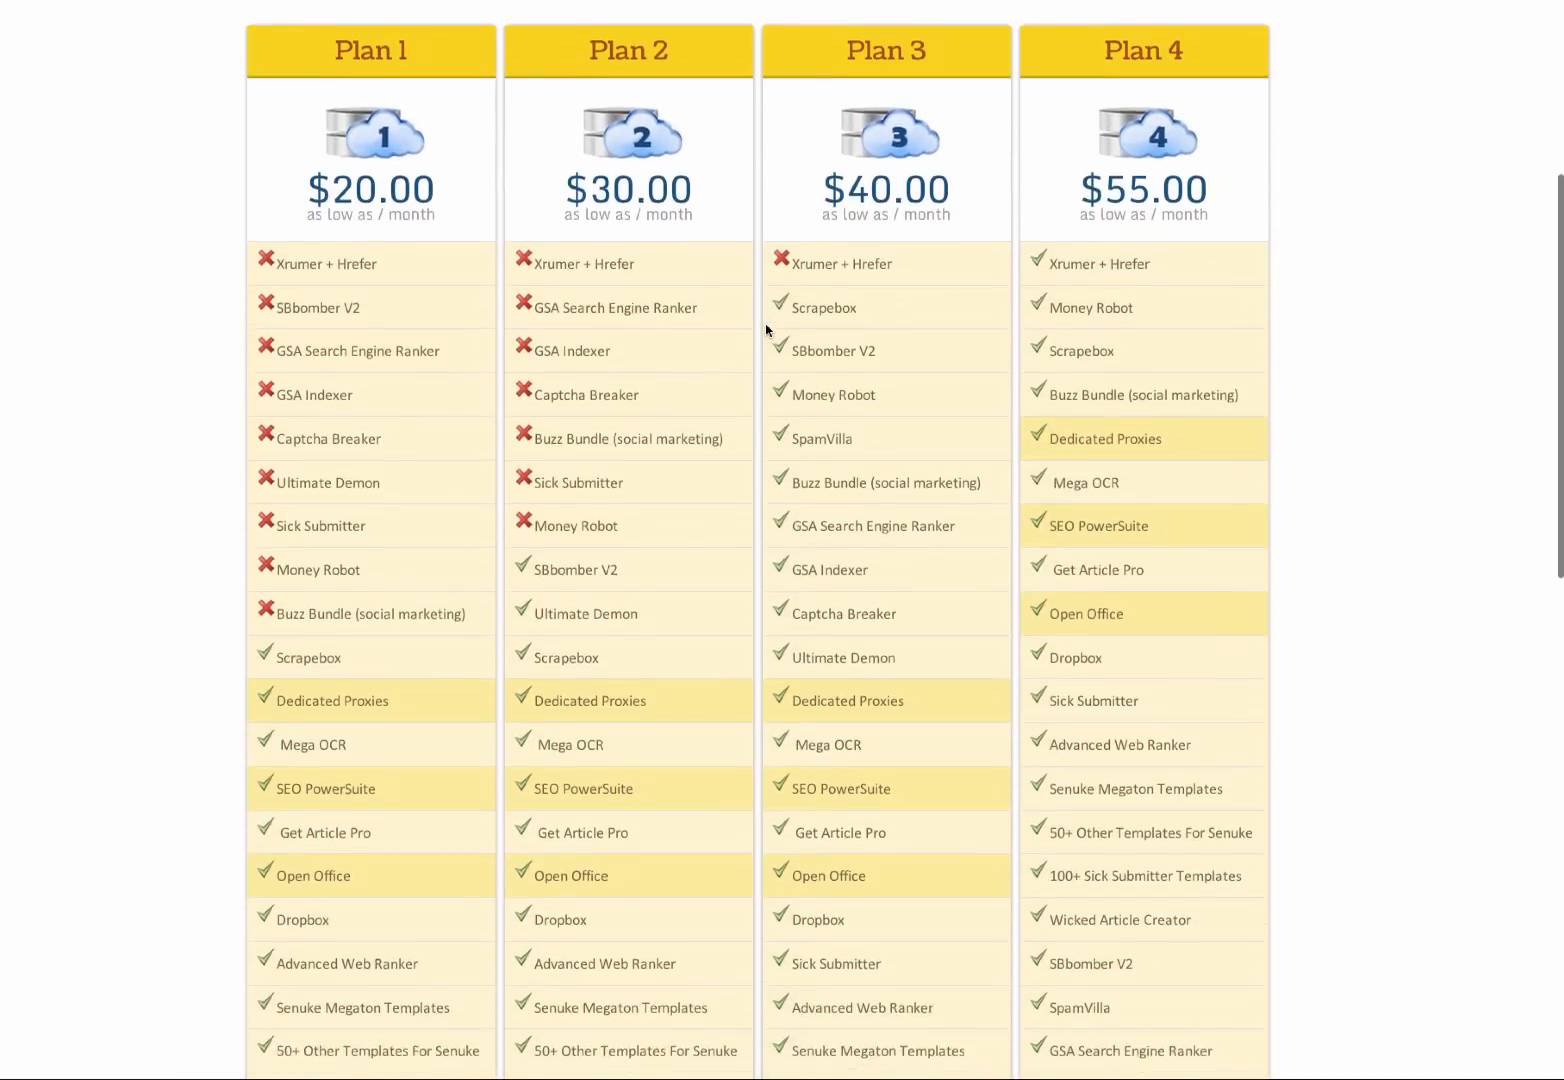
scroll(down, 3)
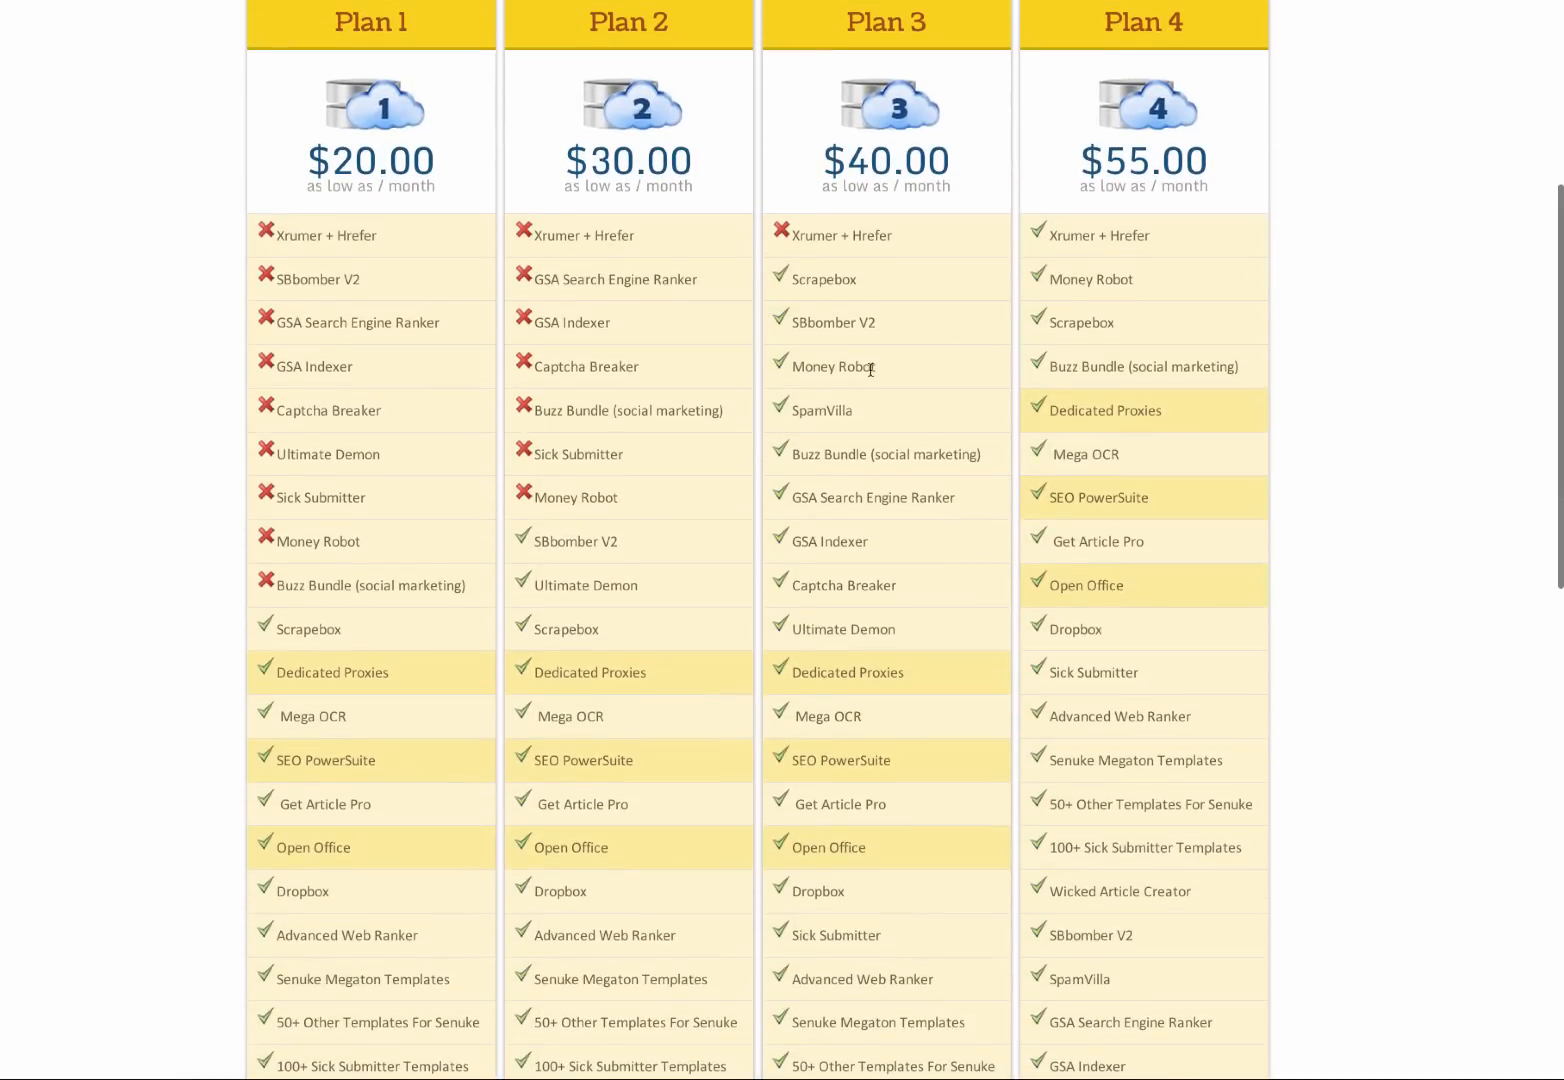
scroll(down, 3)
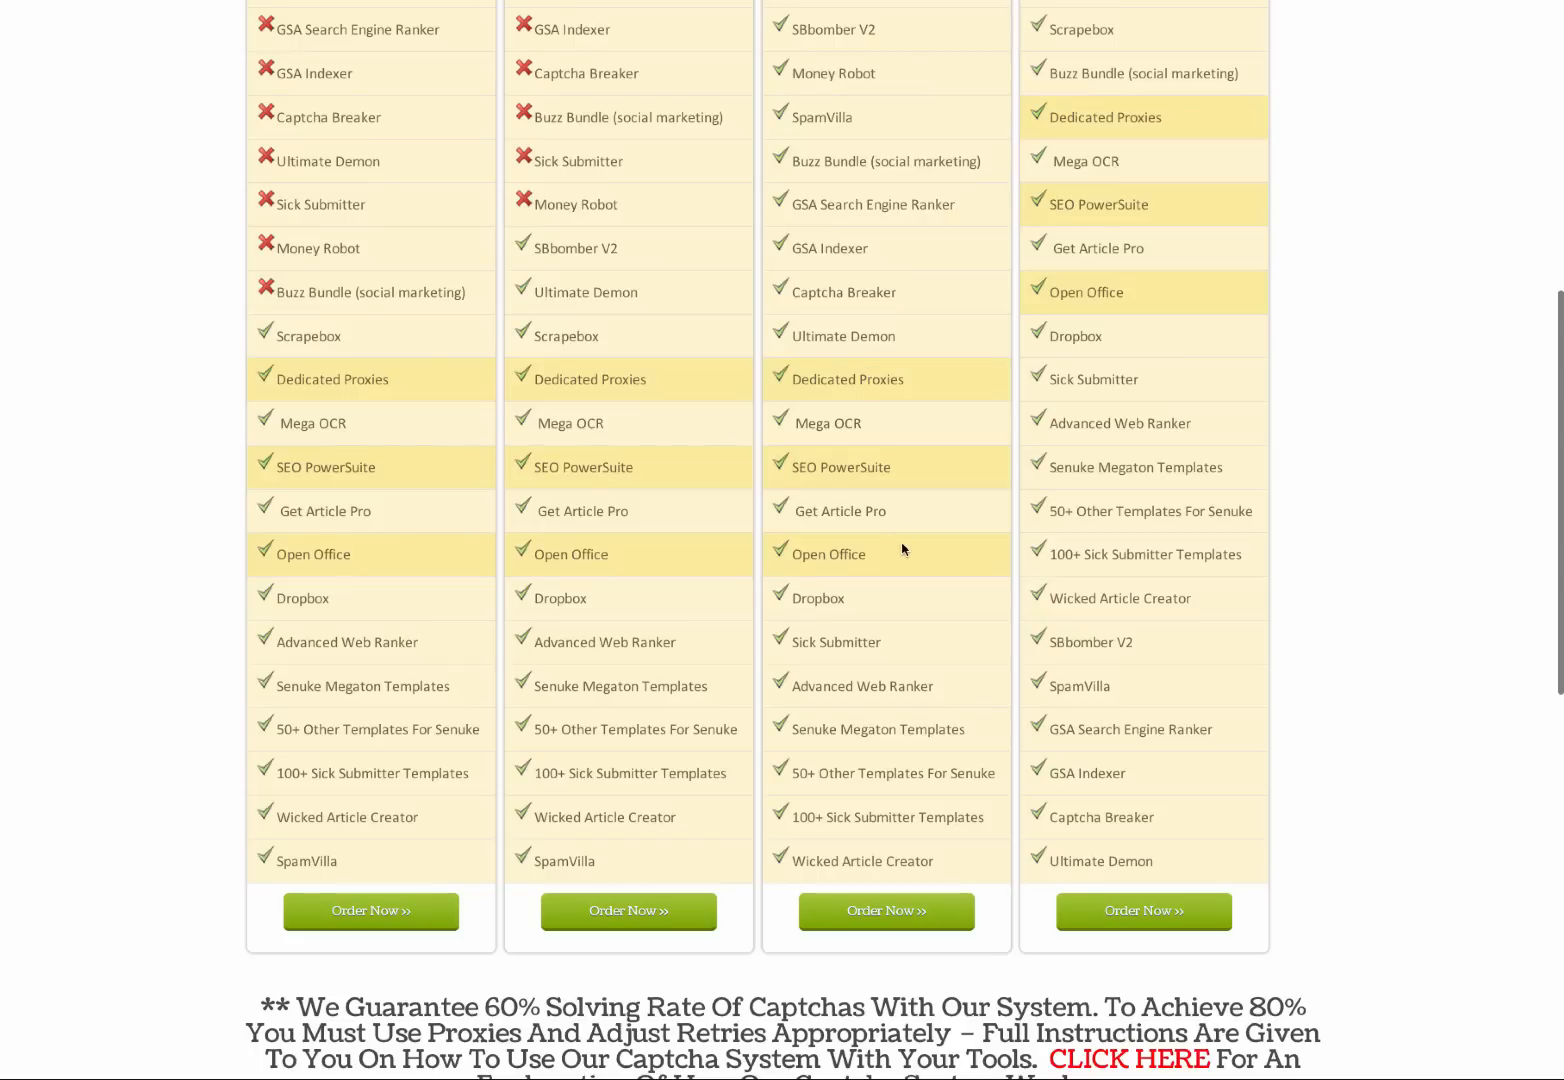
scroll(up, 3)
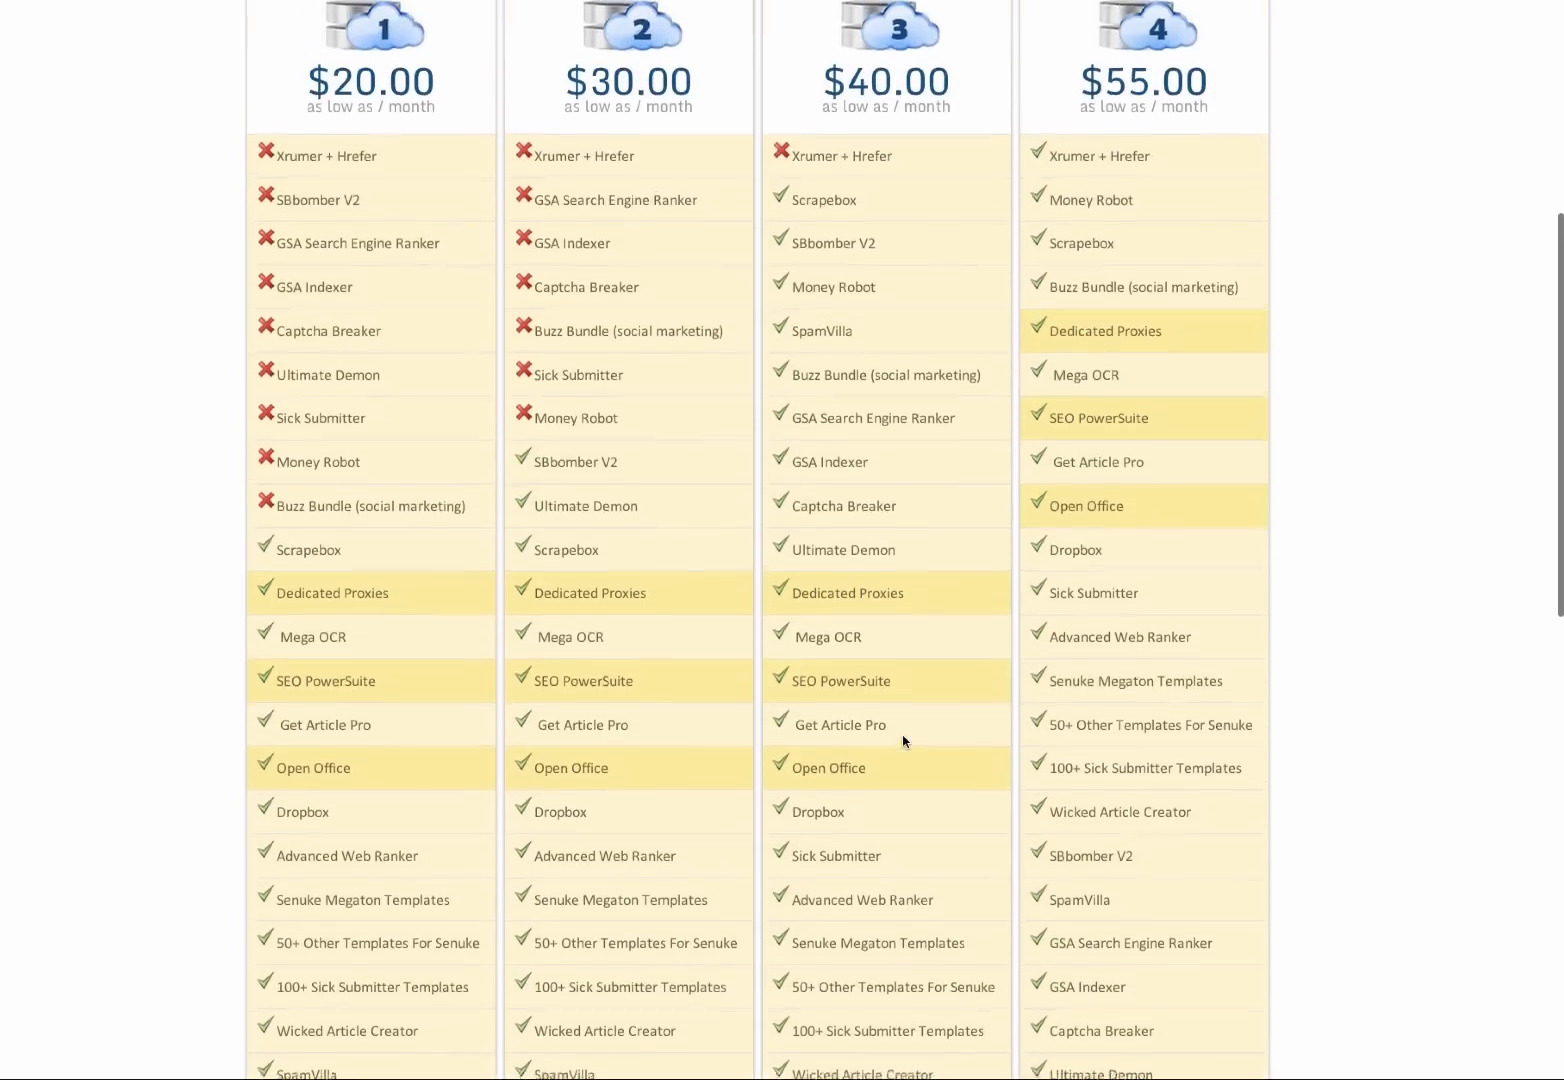
scroll(up, 3)
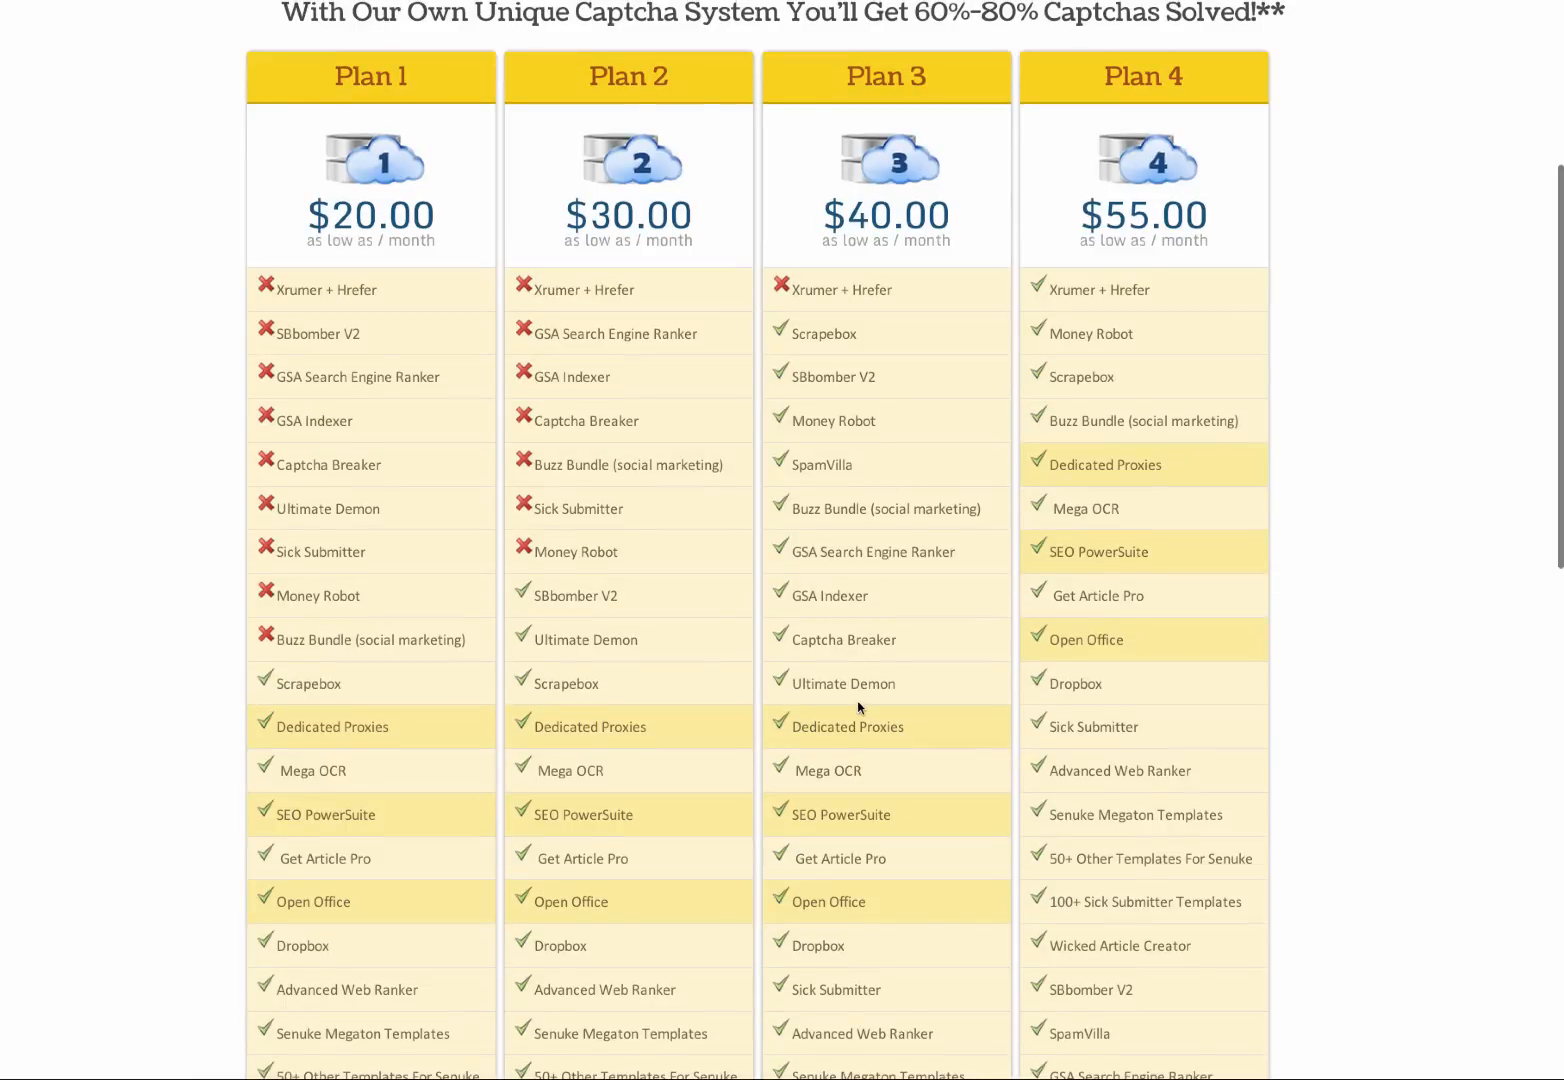
scroll(down, 3)
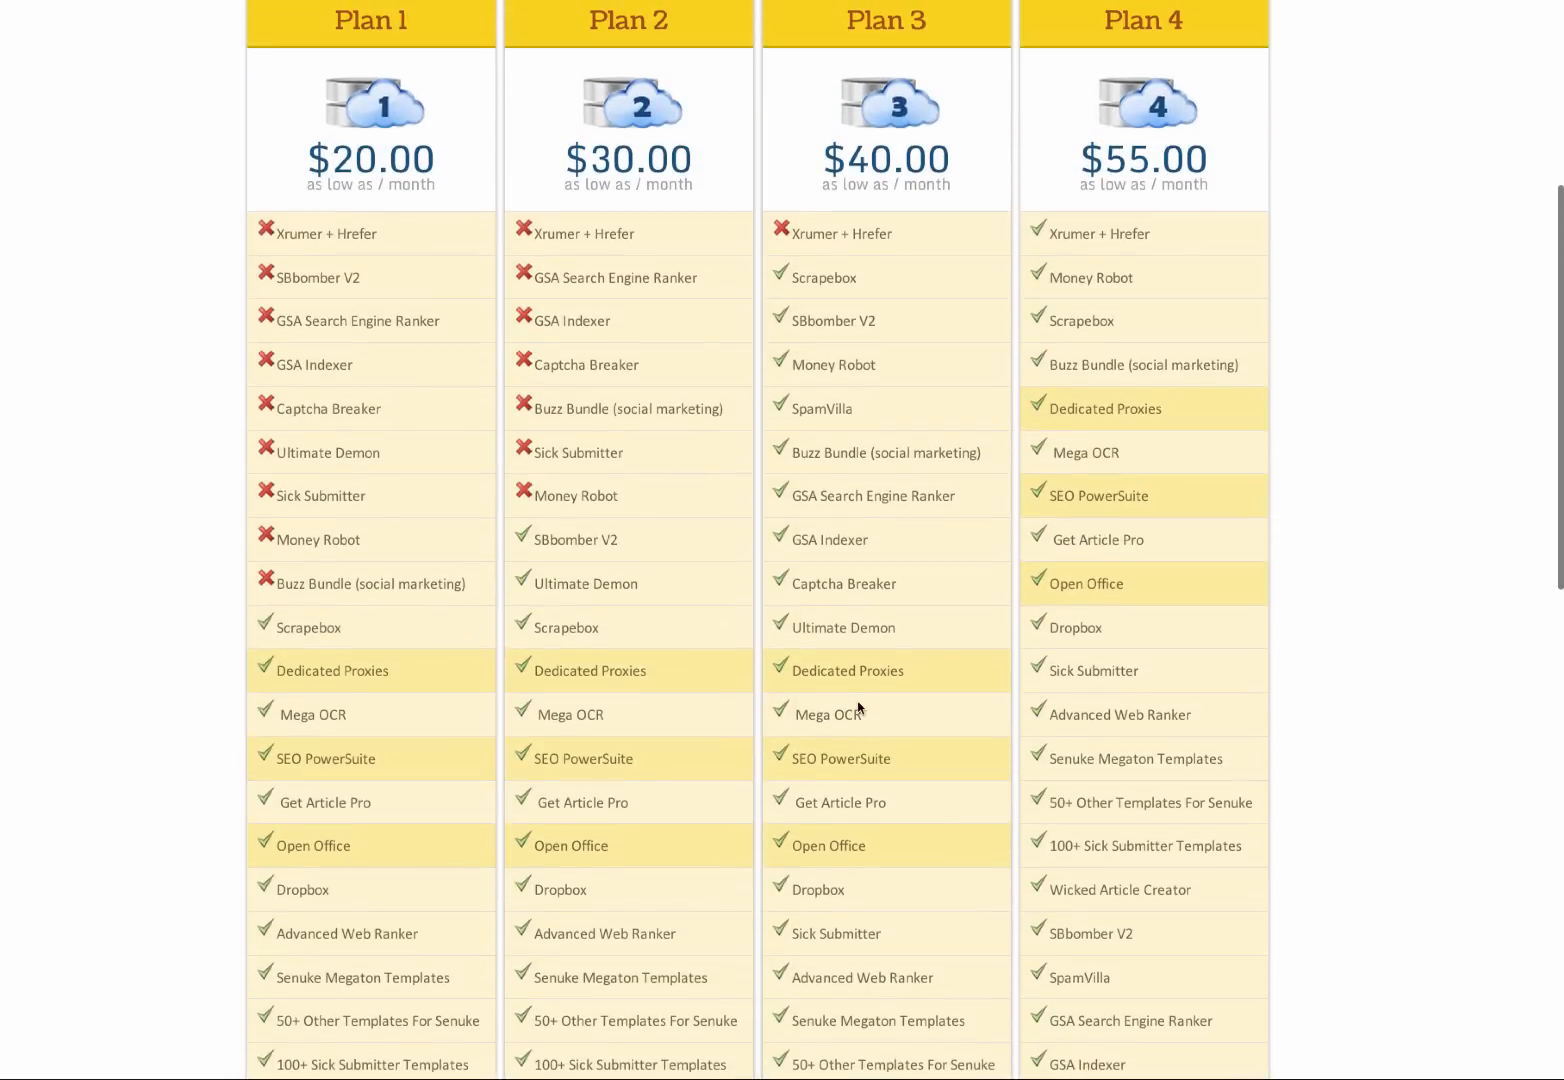
scroll(down, 3)
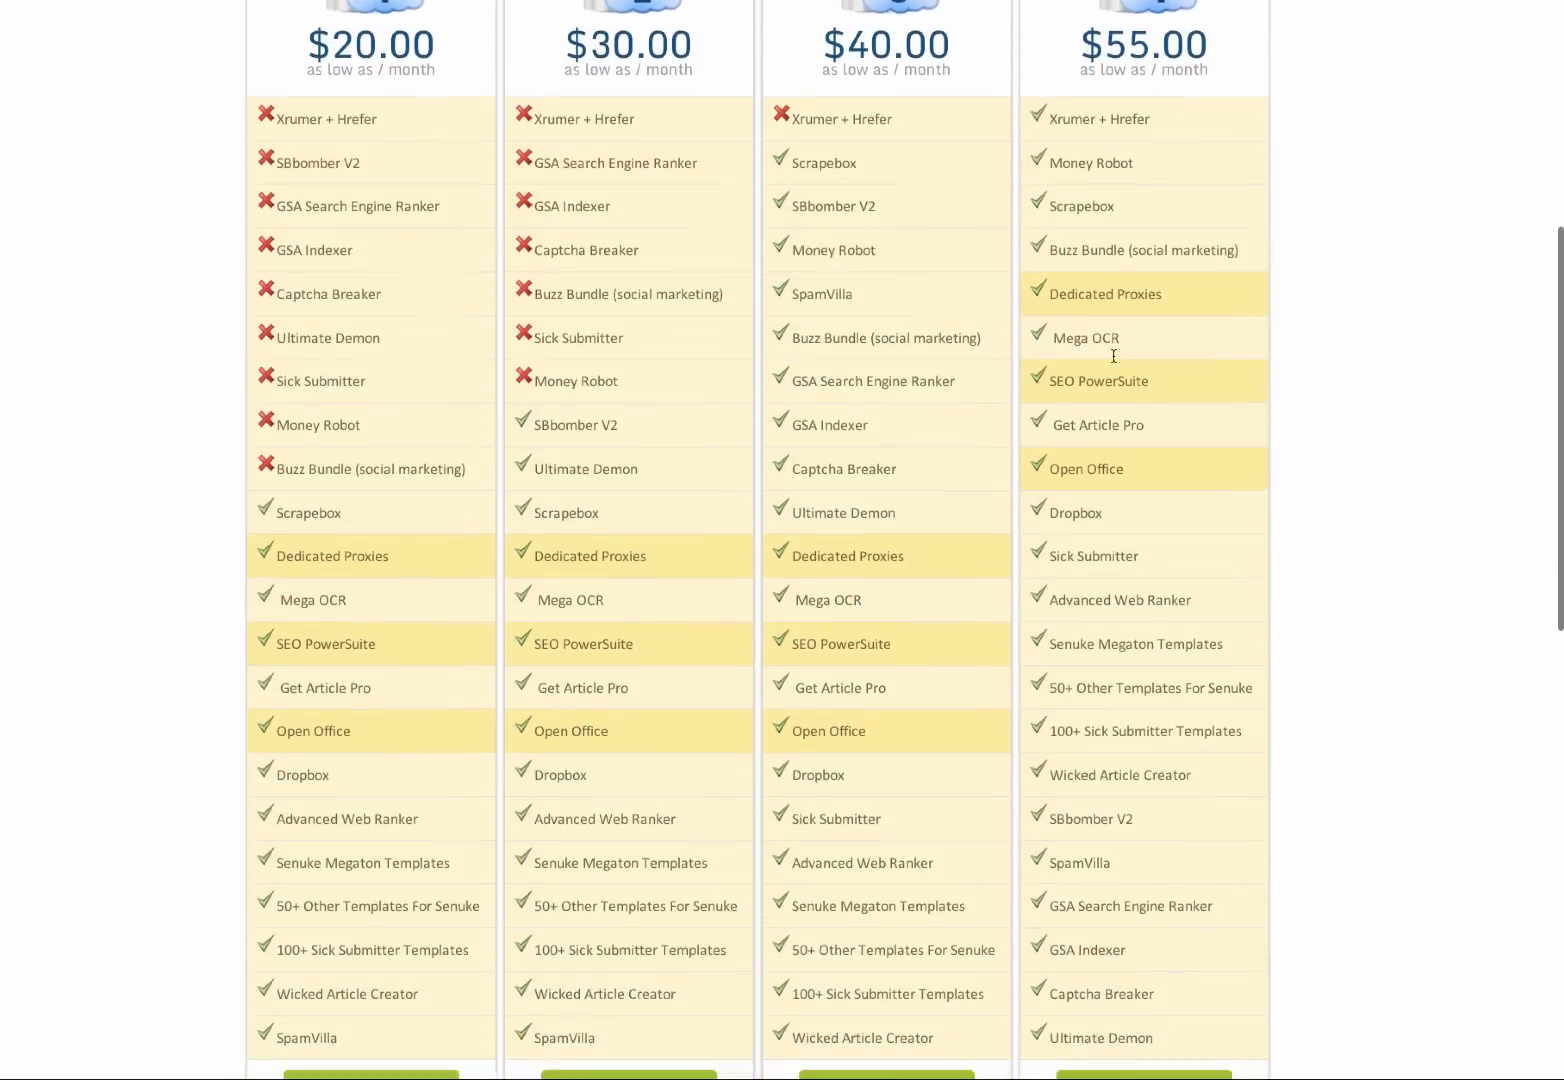
scroll(up, 3)
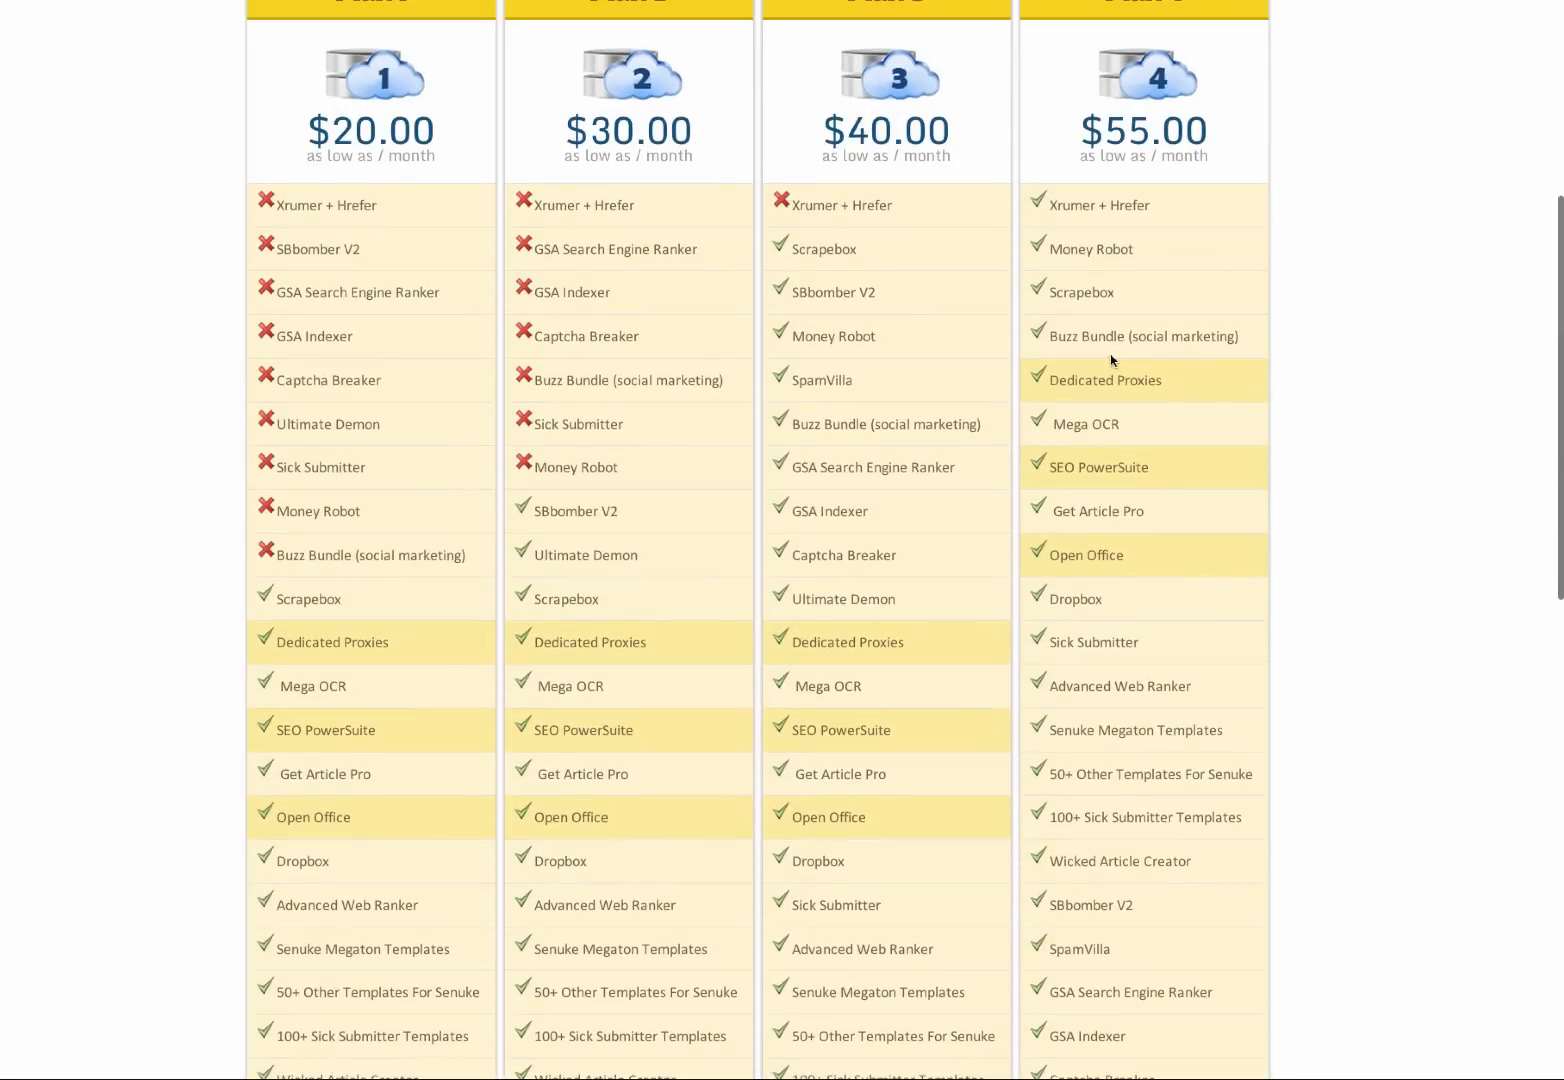
scroll(up, 3)
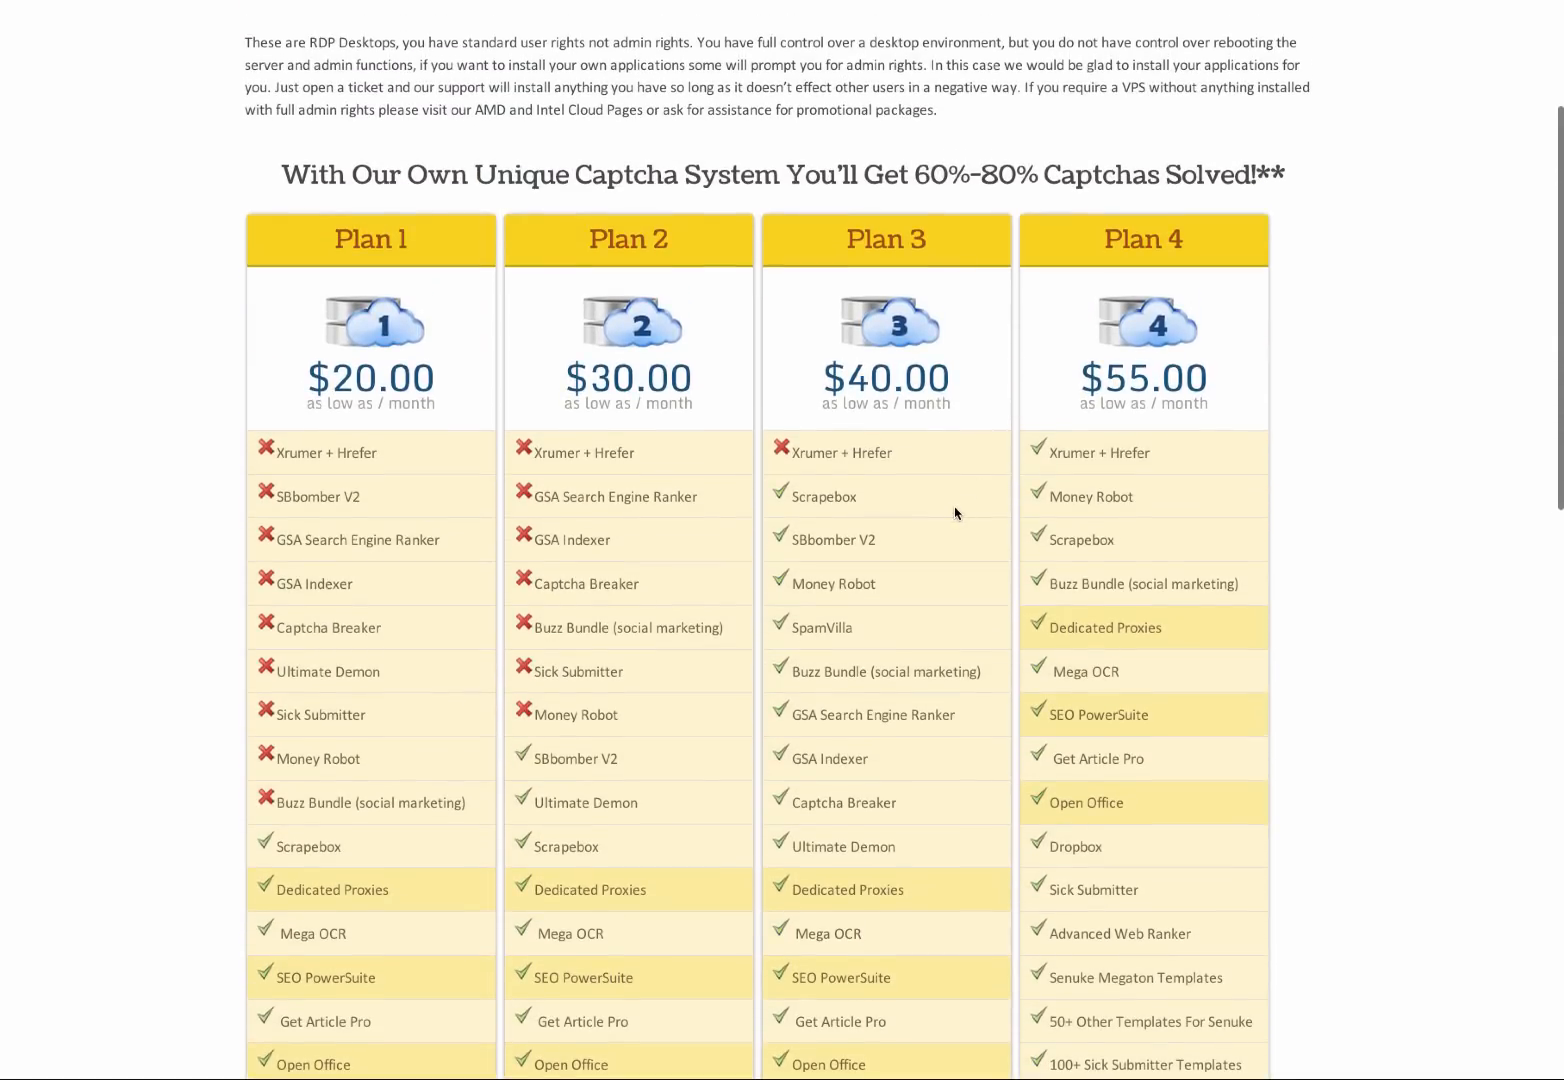
scroll(down, 3)
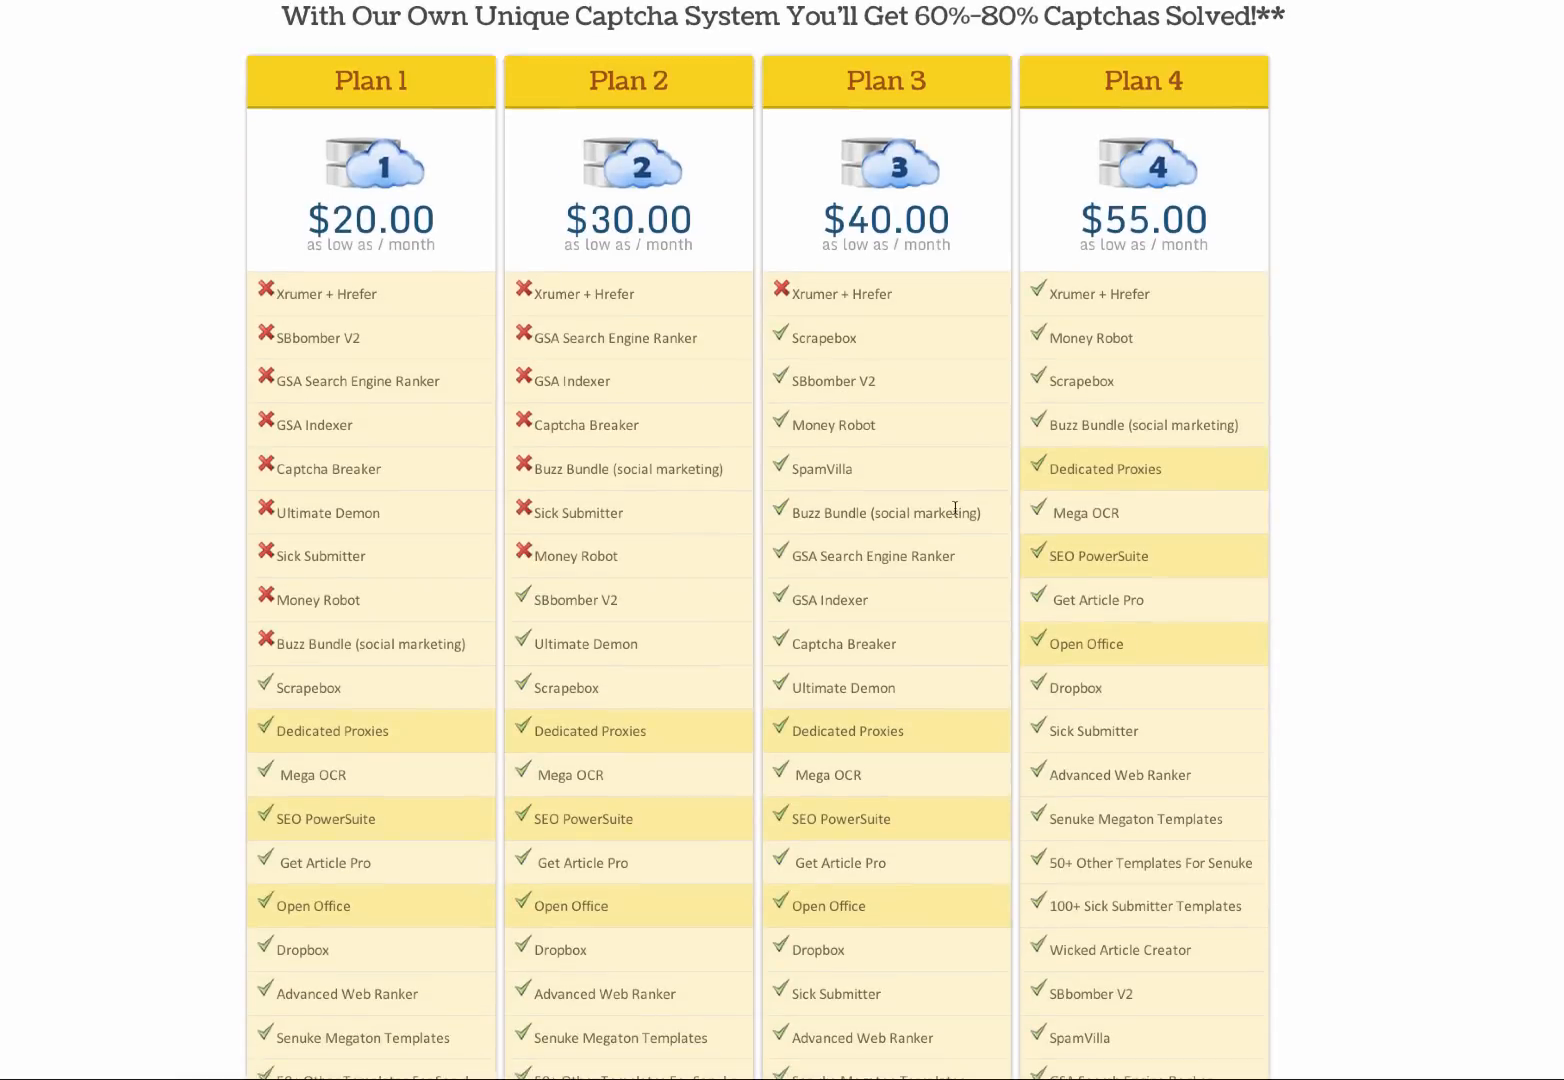
scroll(down, 3)
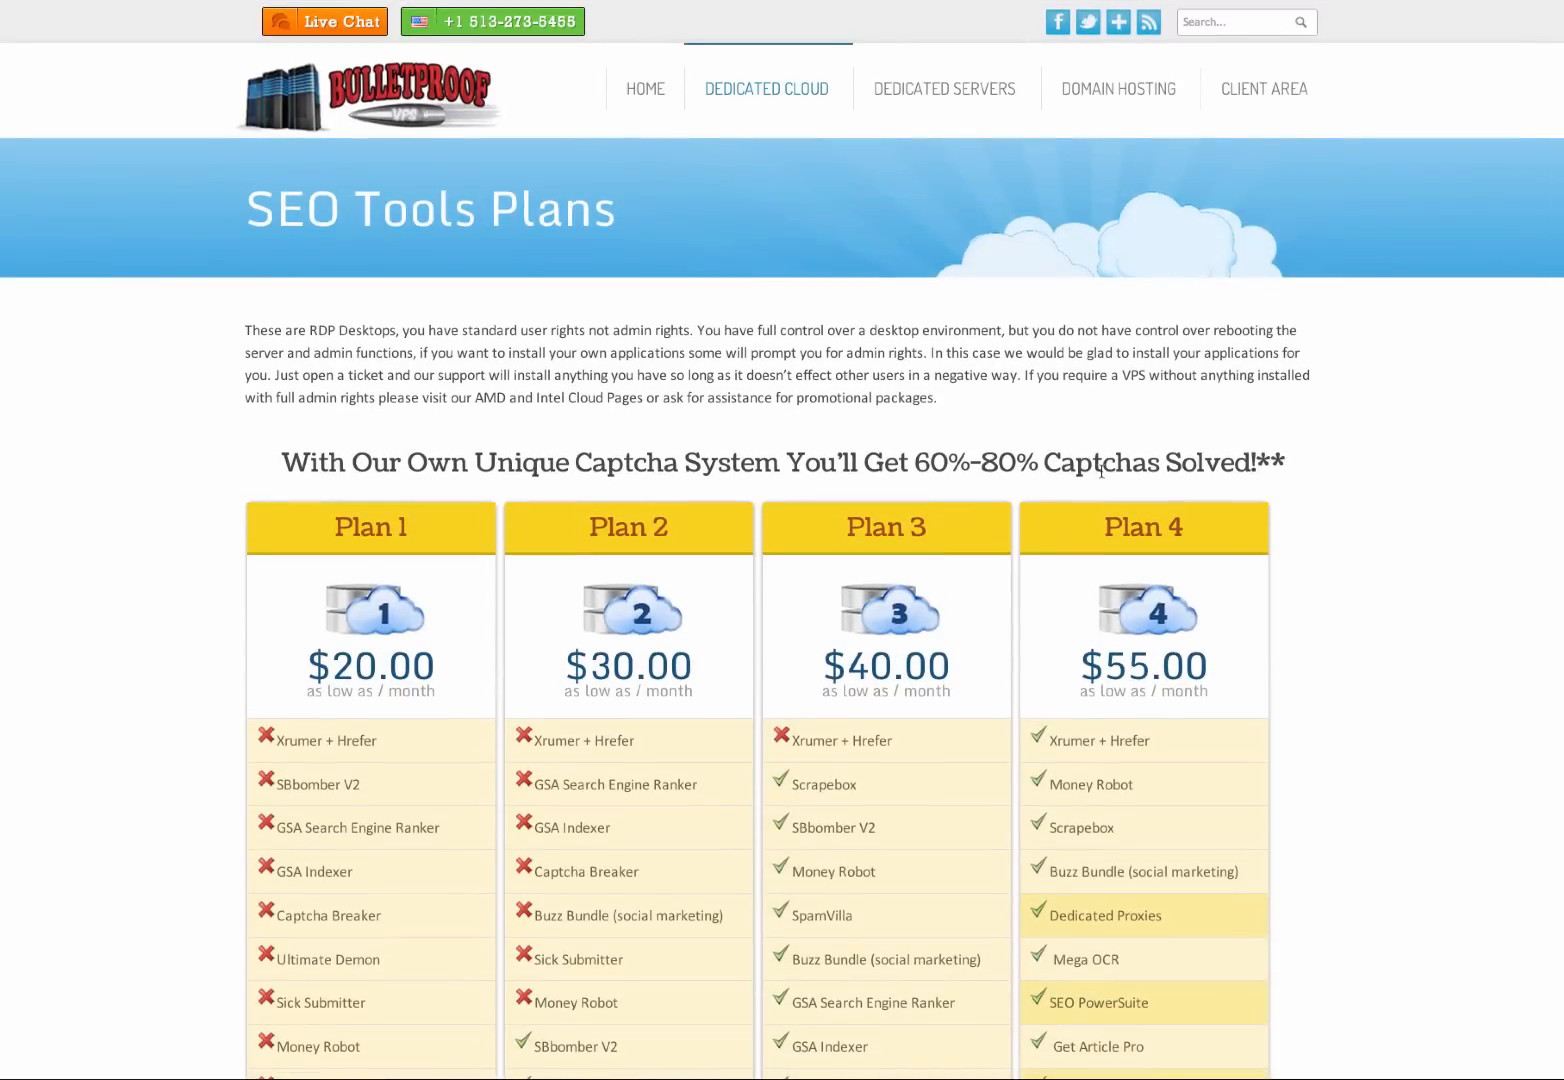
mouse_move(966, 348)
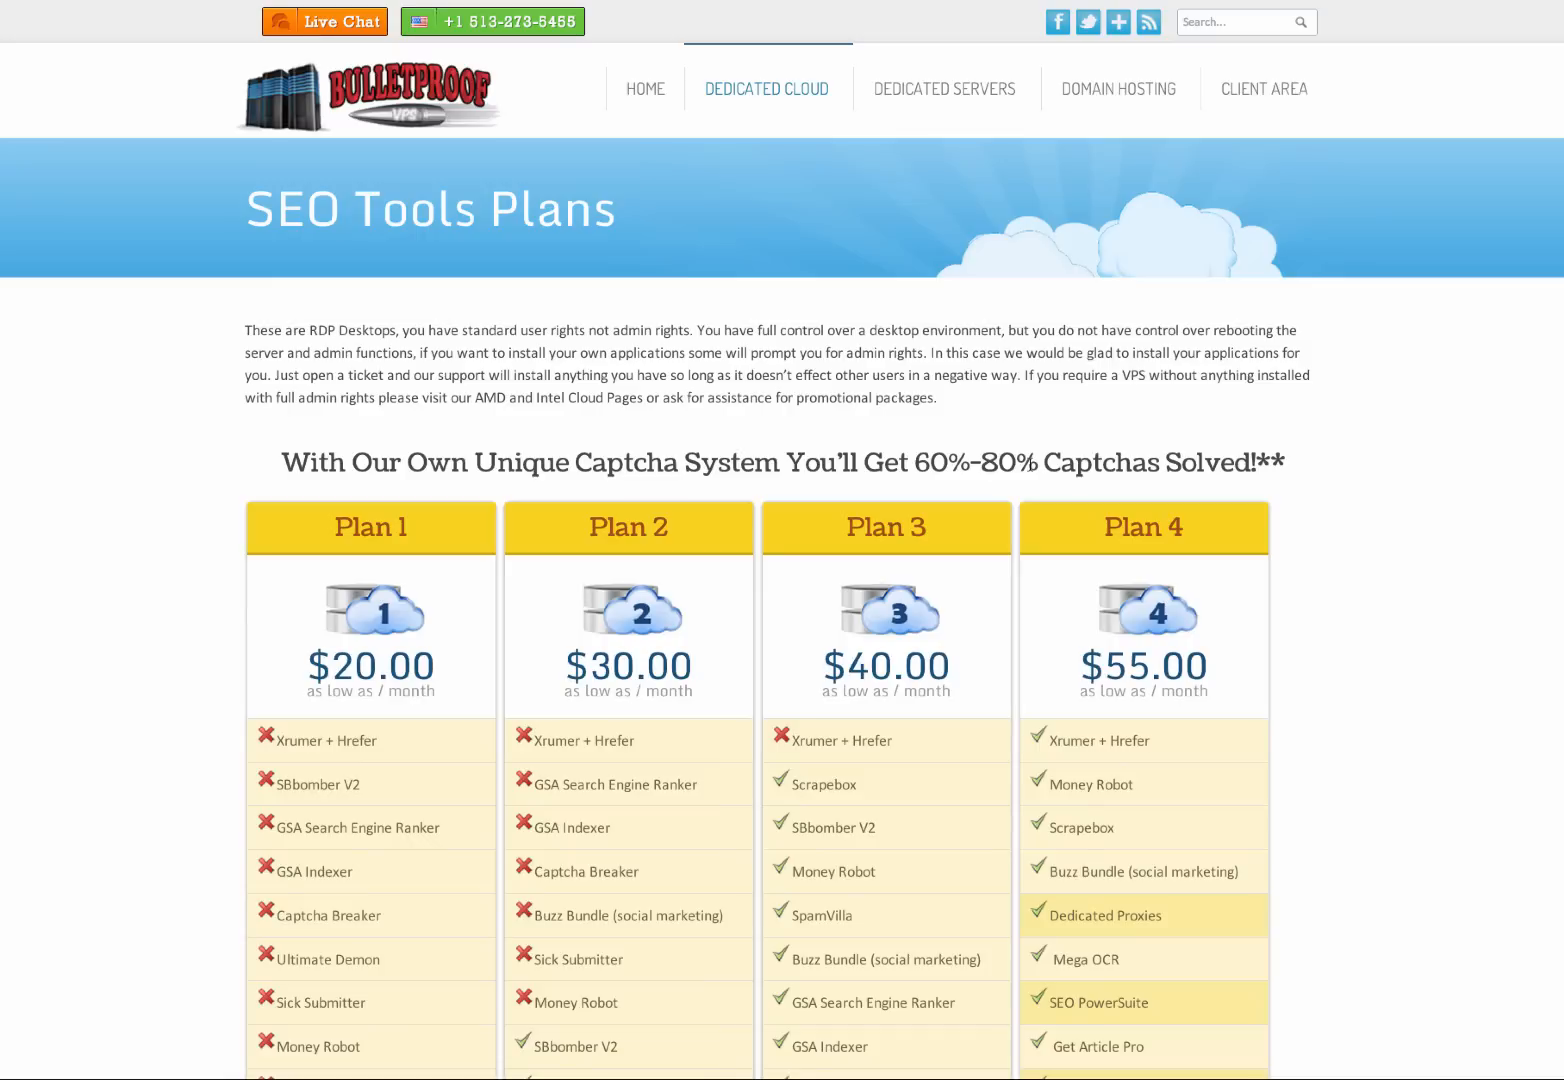
scroll(down, 3)
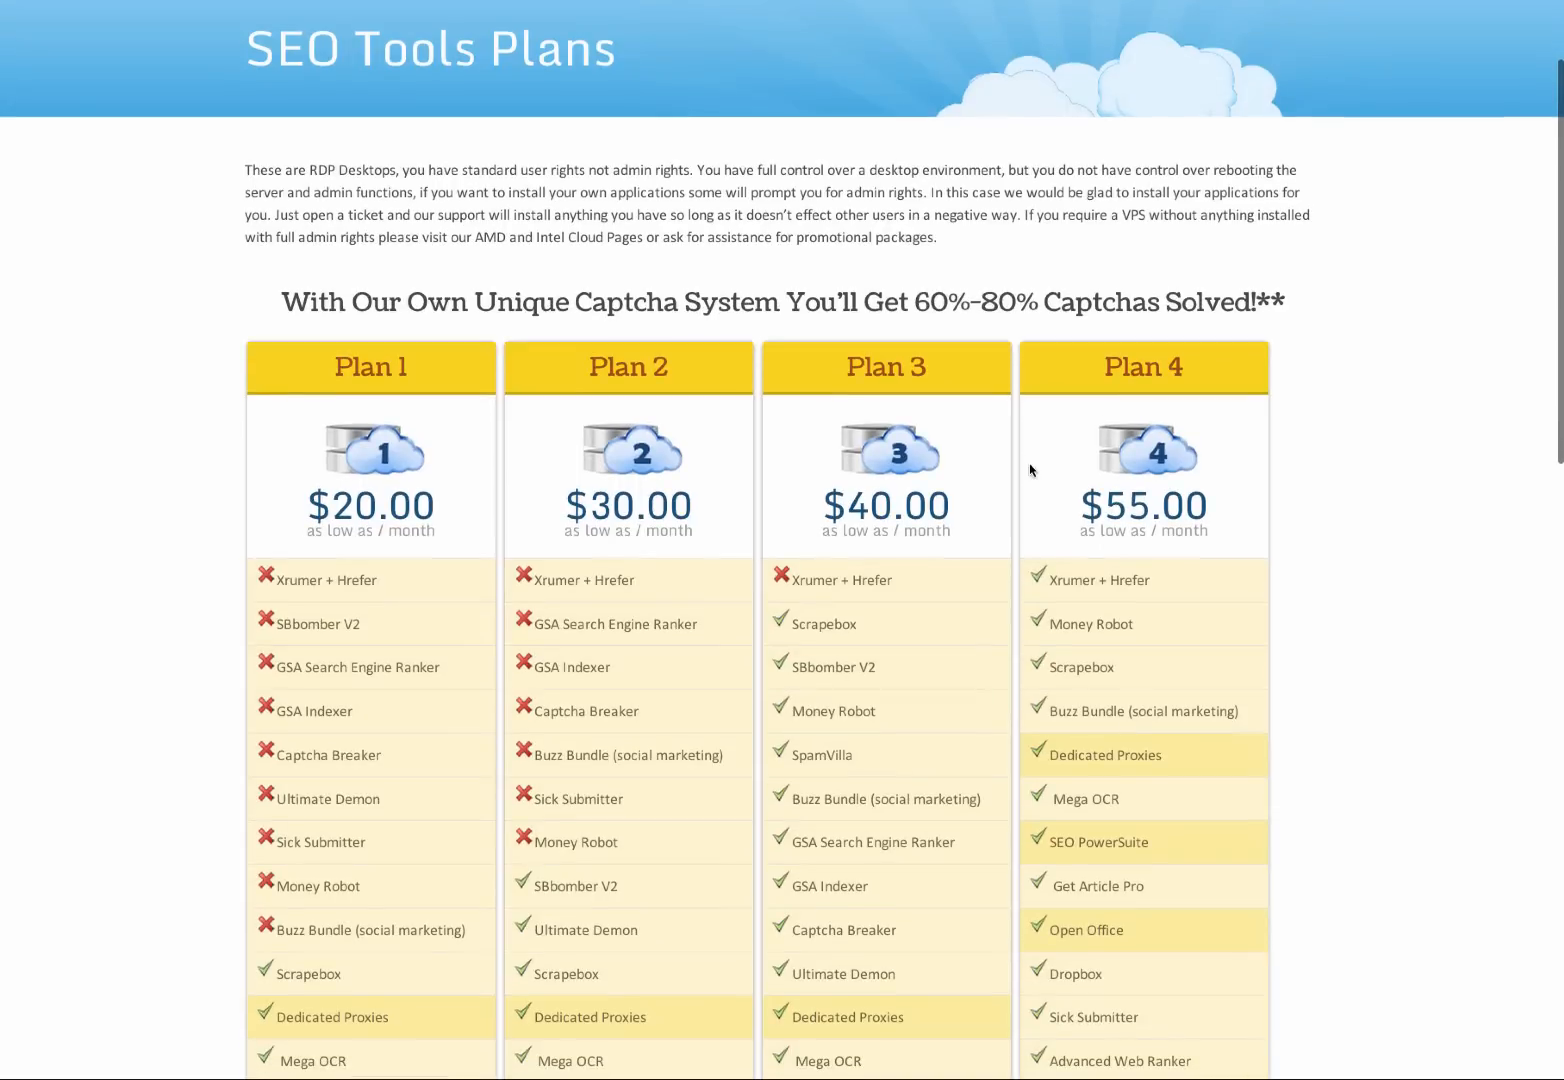
scroll(down, 3)
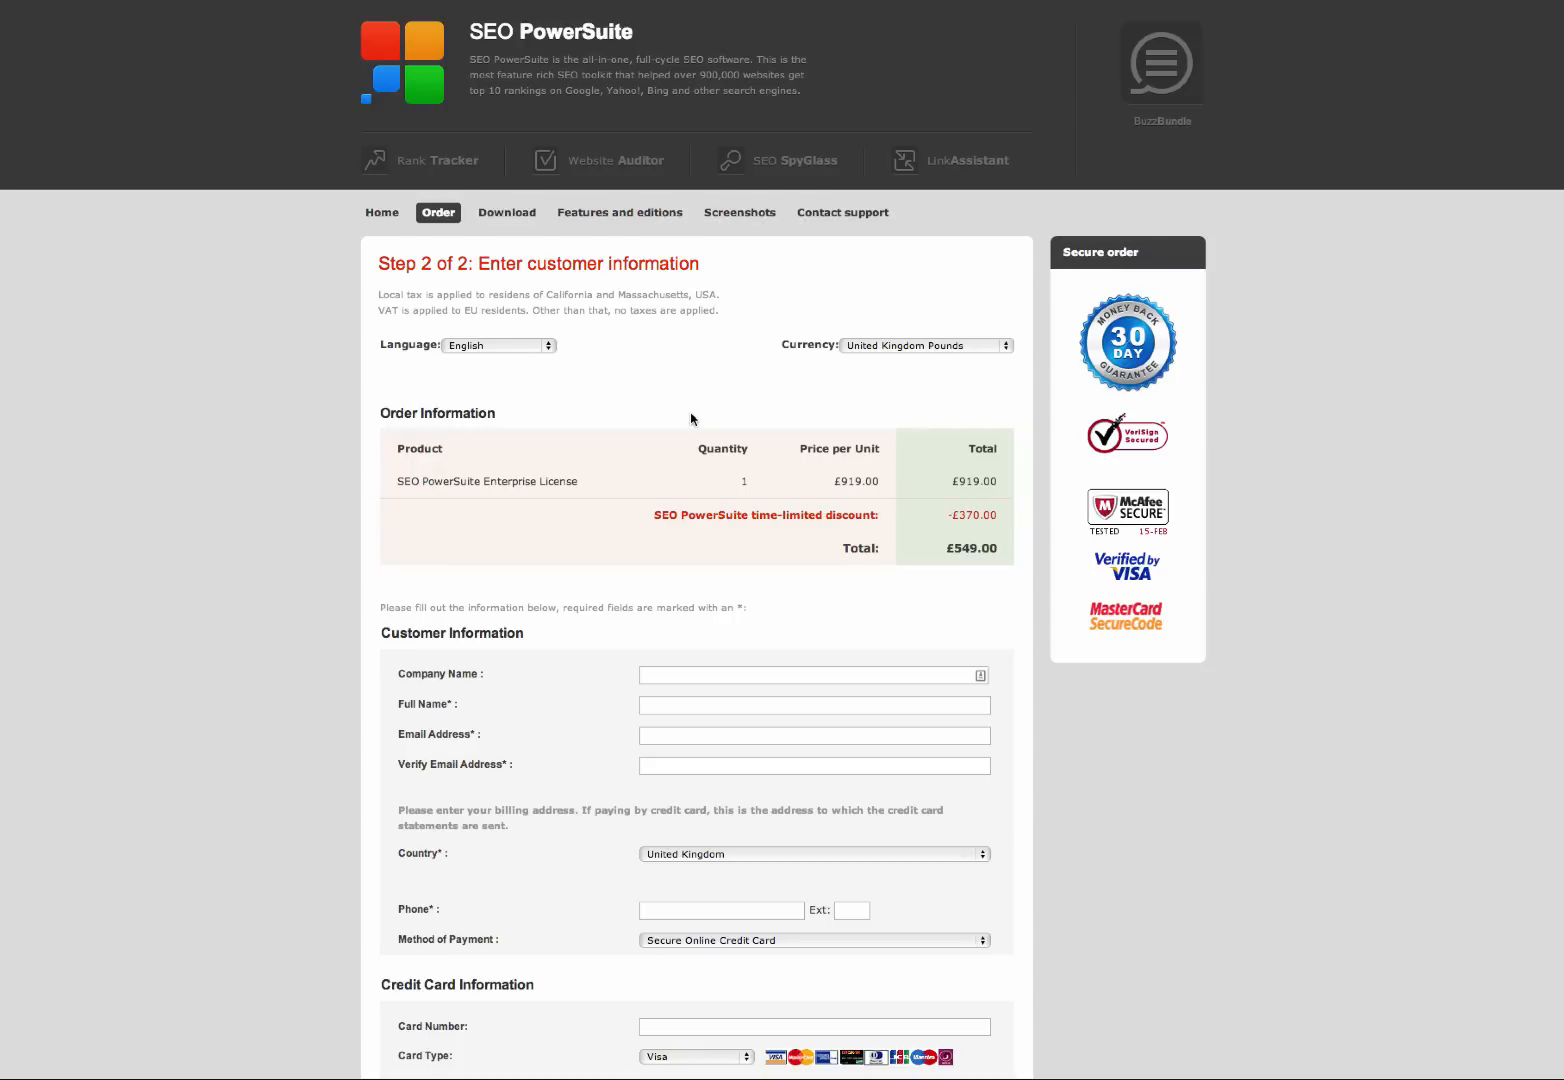
Step: Reveal the SEO PowerSuite order form's credit card section below the £549.00 total
scroll(down, 3)
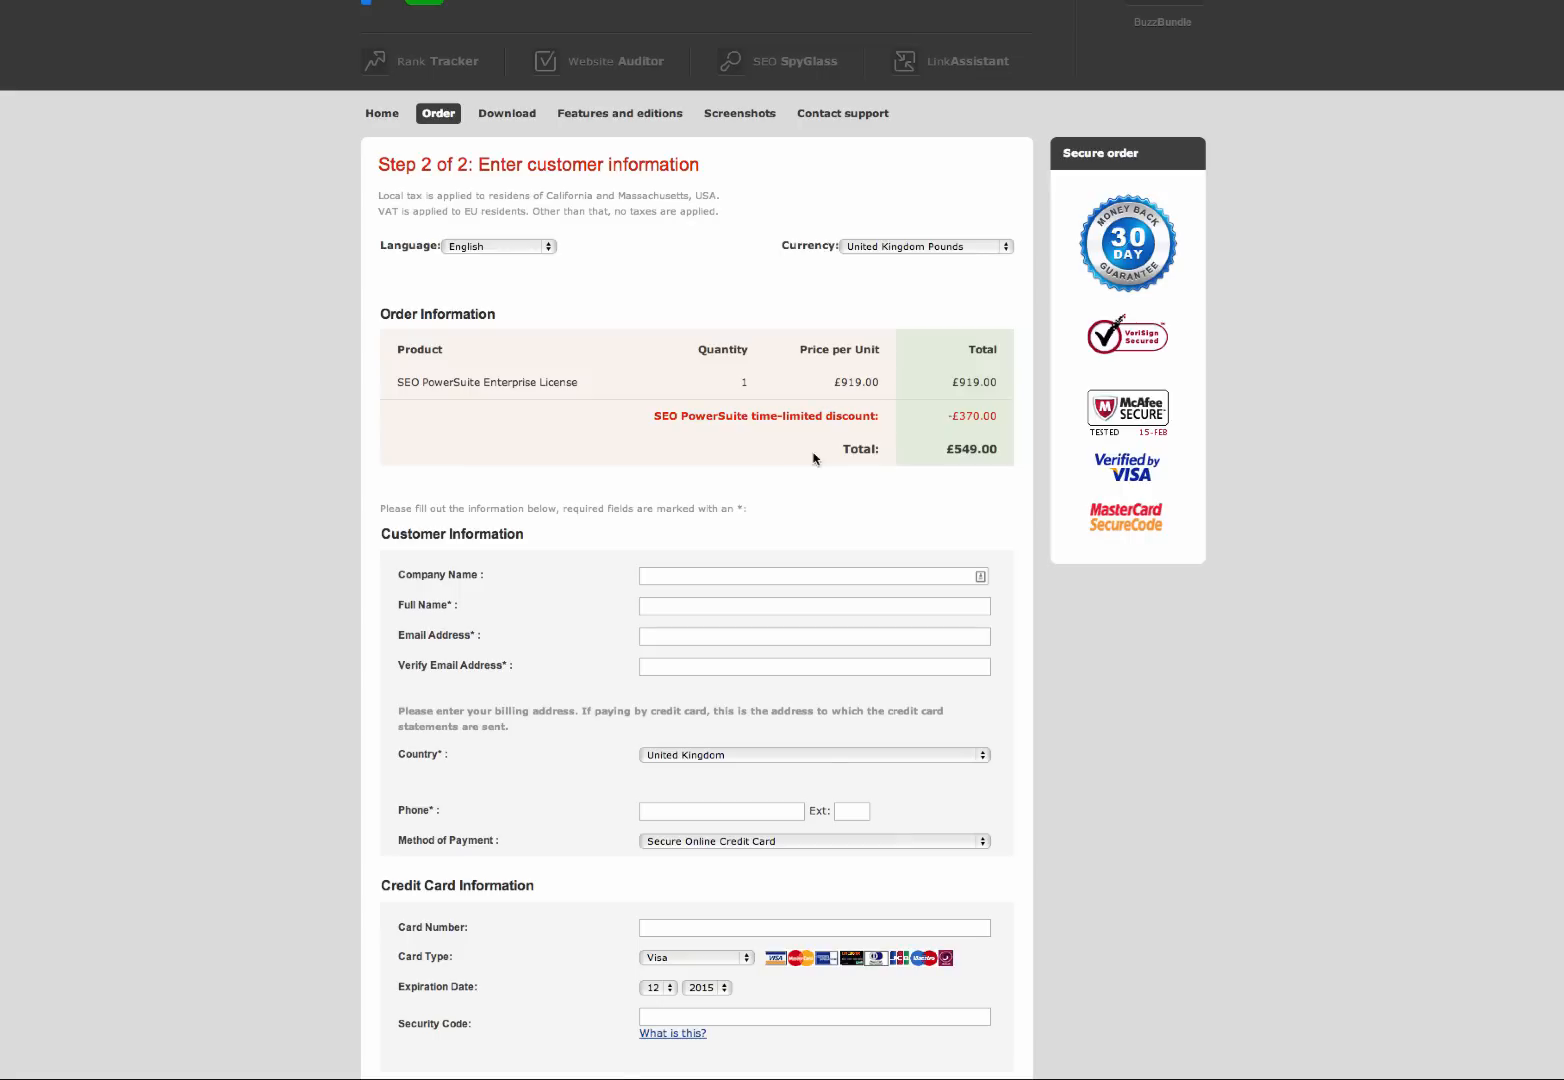
double_click(972, 448)
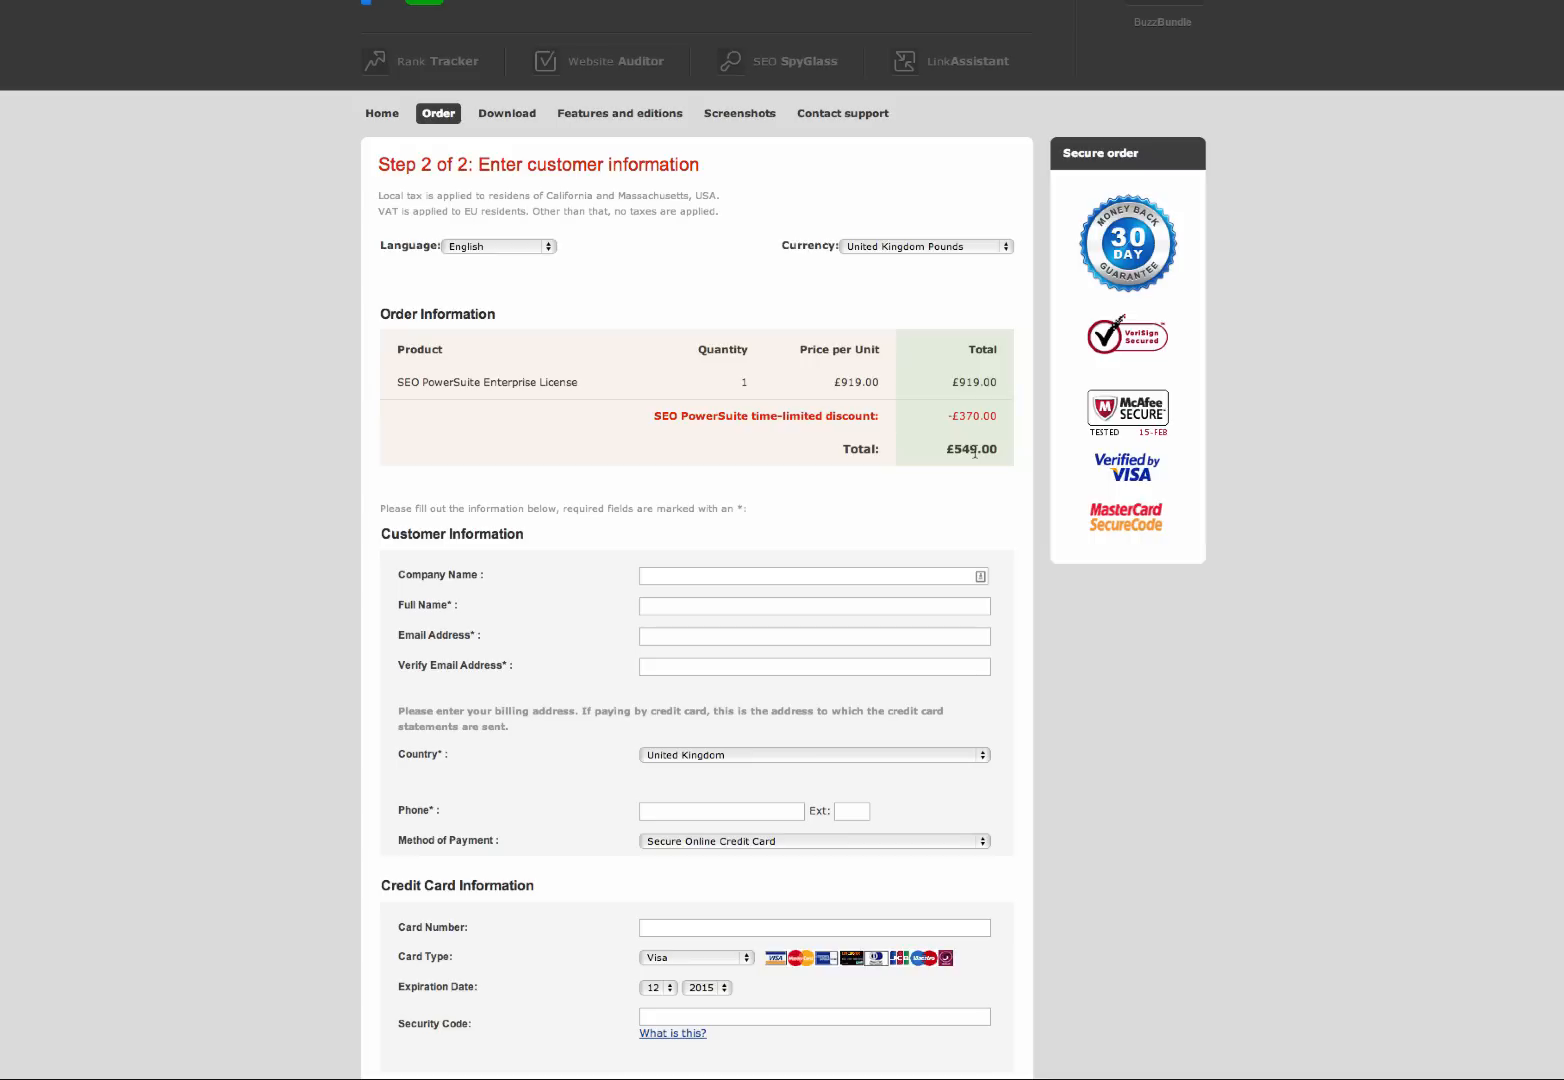
mouse_move(734, 488)
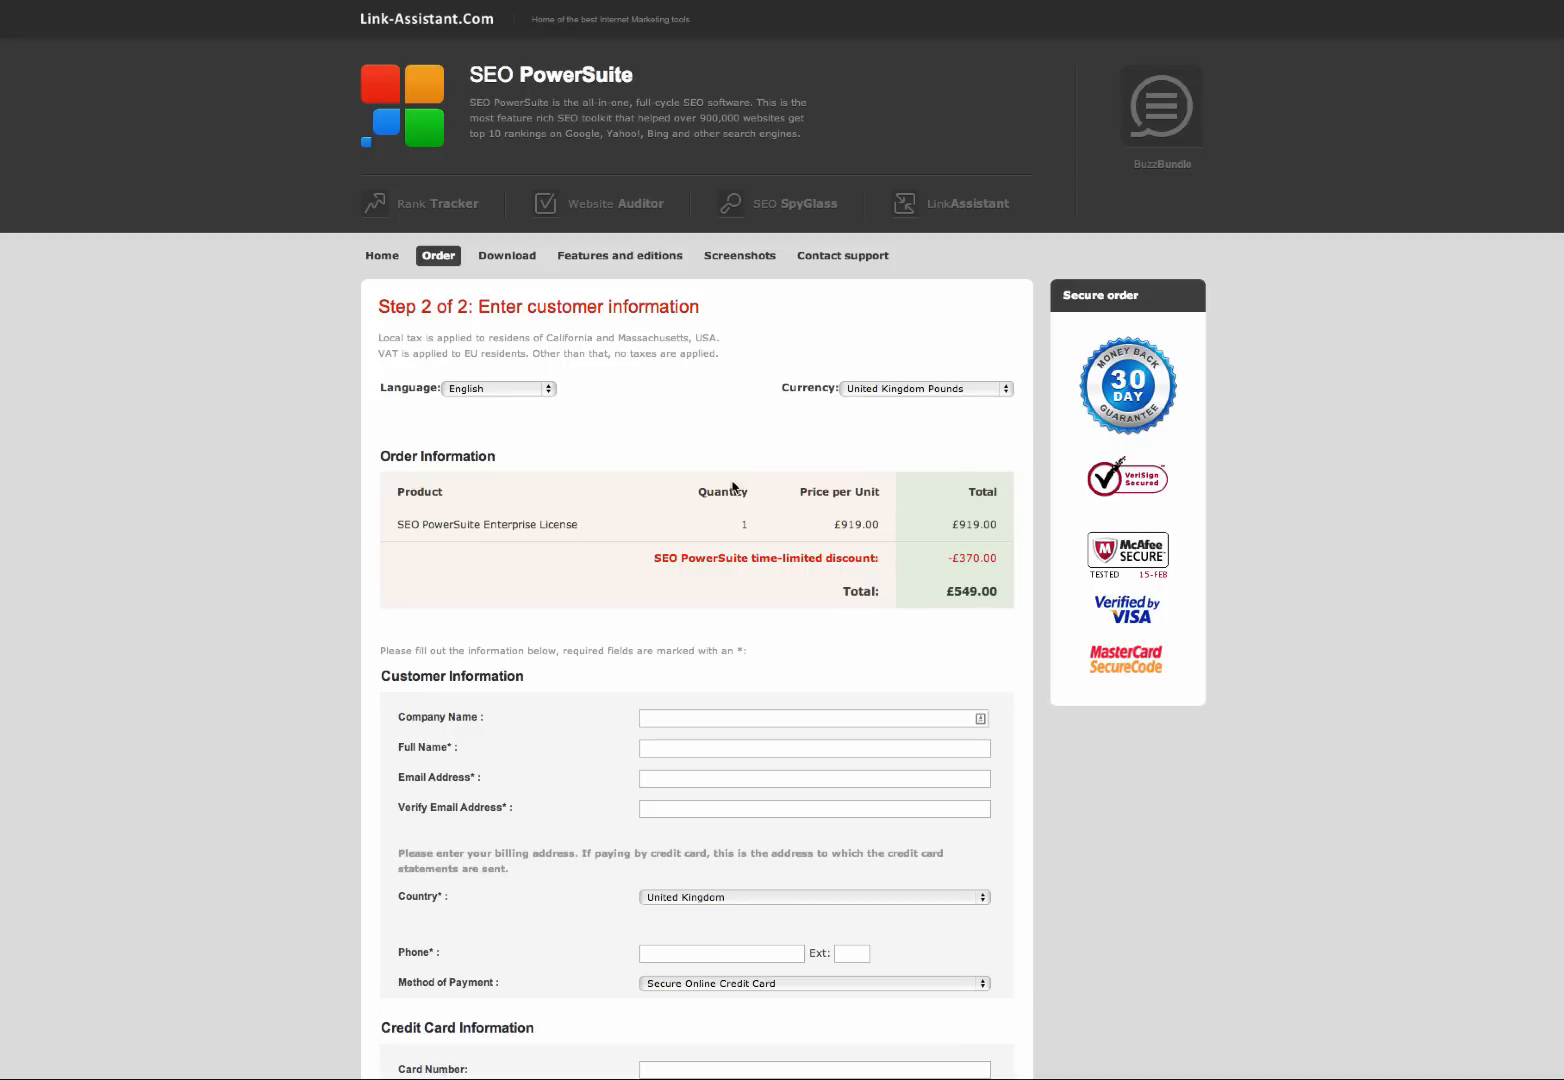
mouse_move(728, 510)
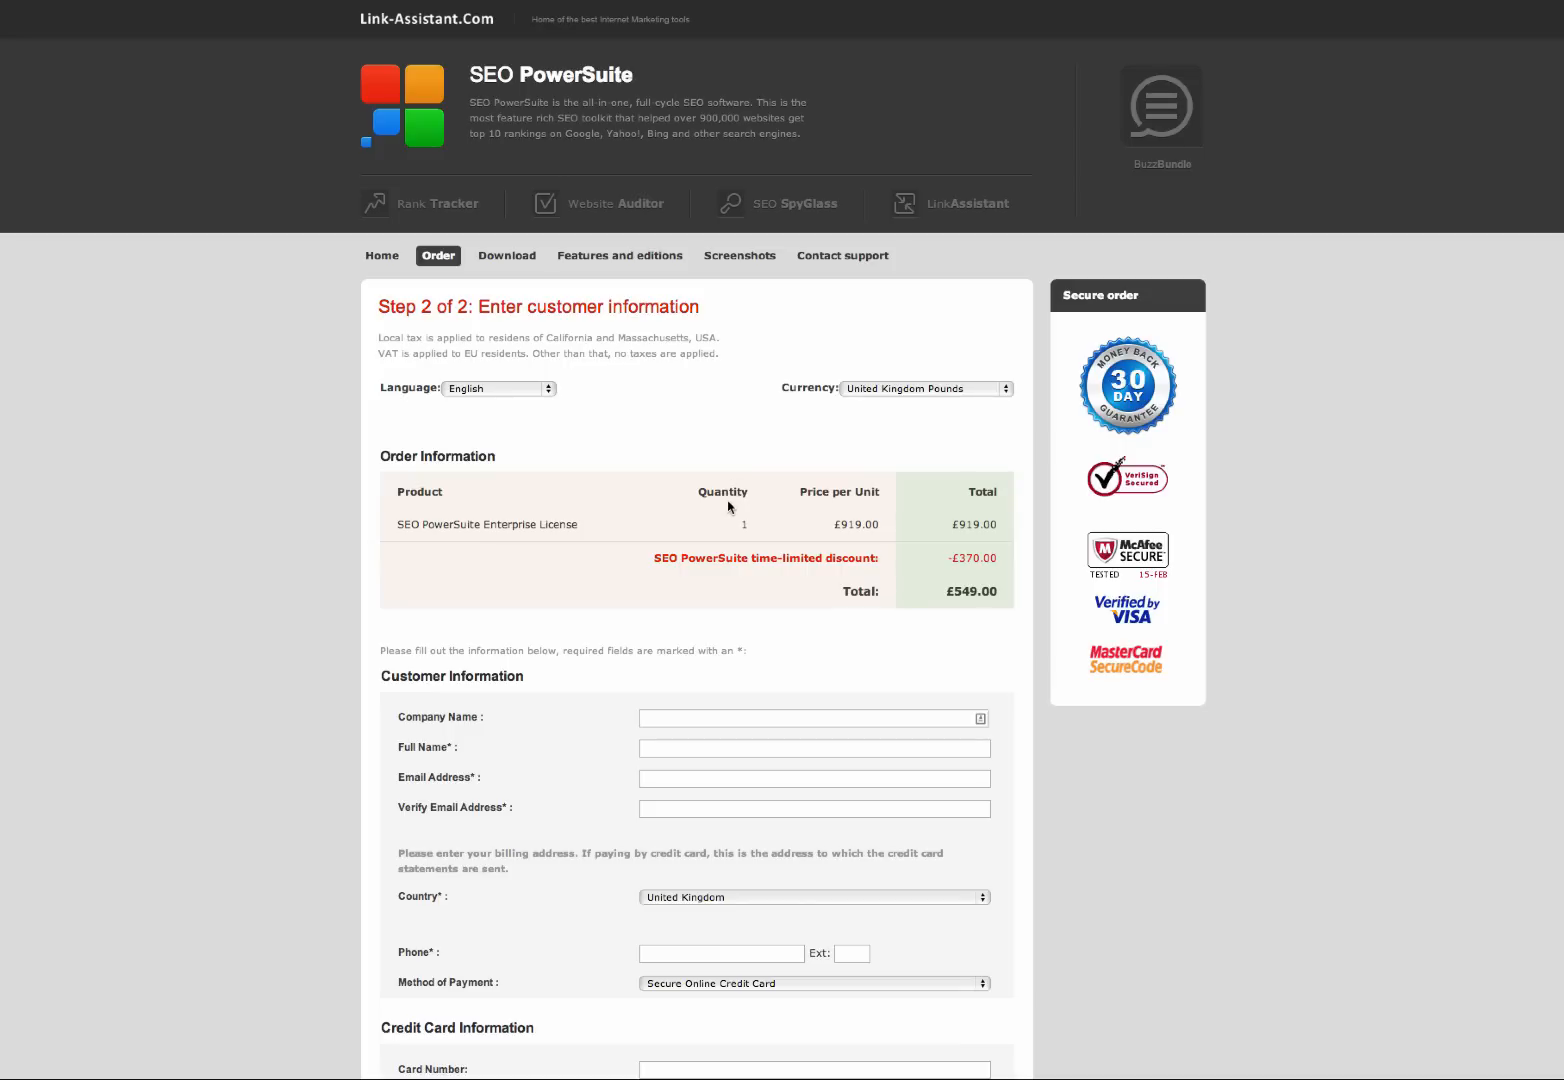